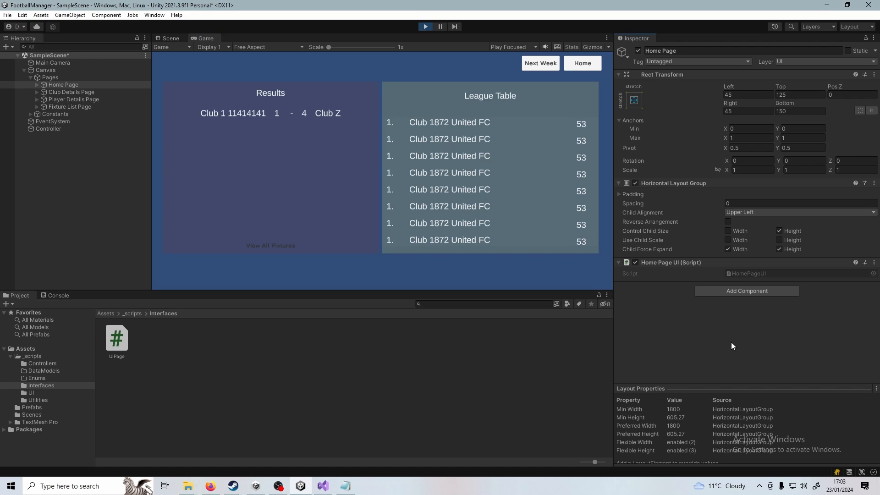
pyautogui.moveTo(719, 366)
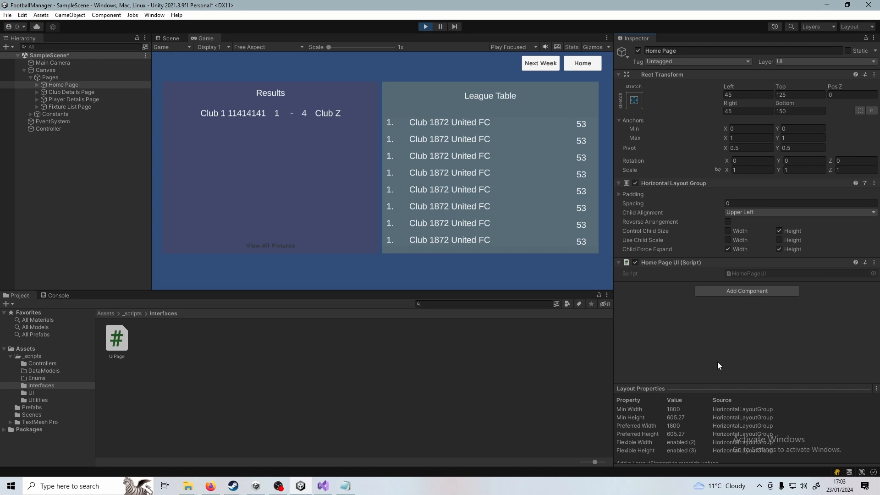
pyautogui.moveTo(708, 348)
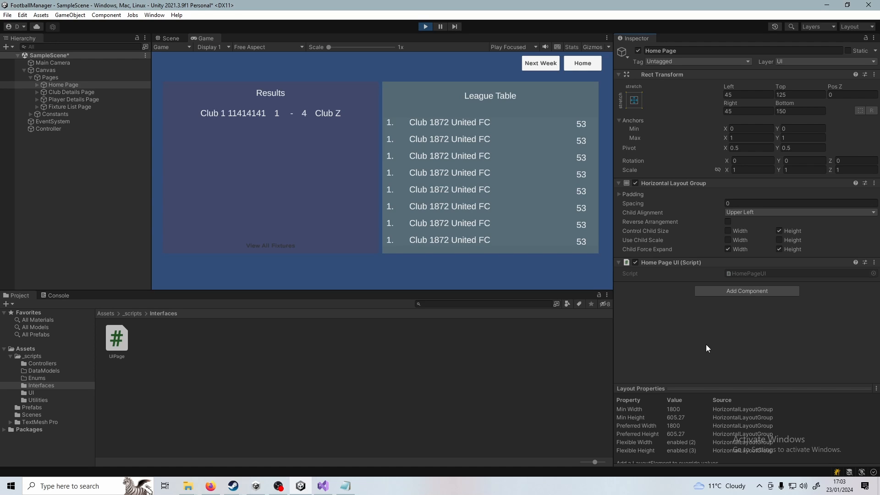
pyautogui.moveTo(571, 301)
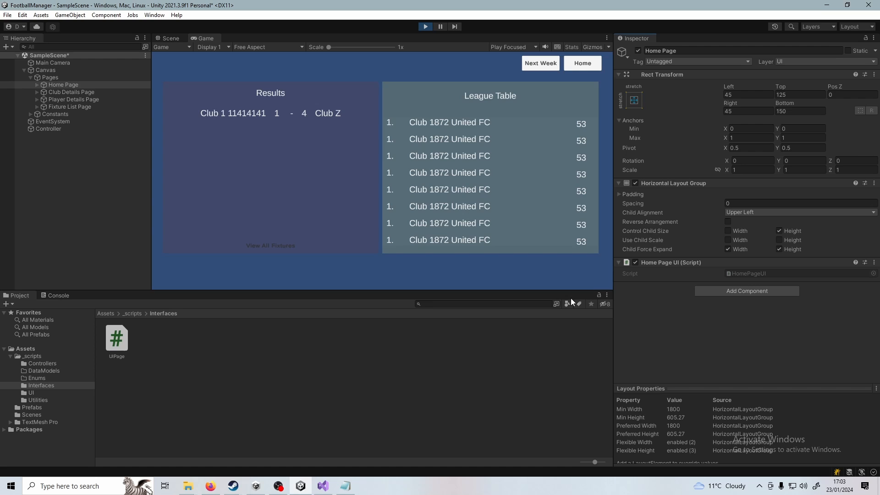
pyautogui.moveTo(201, 259)
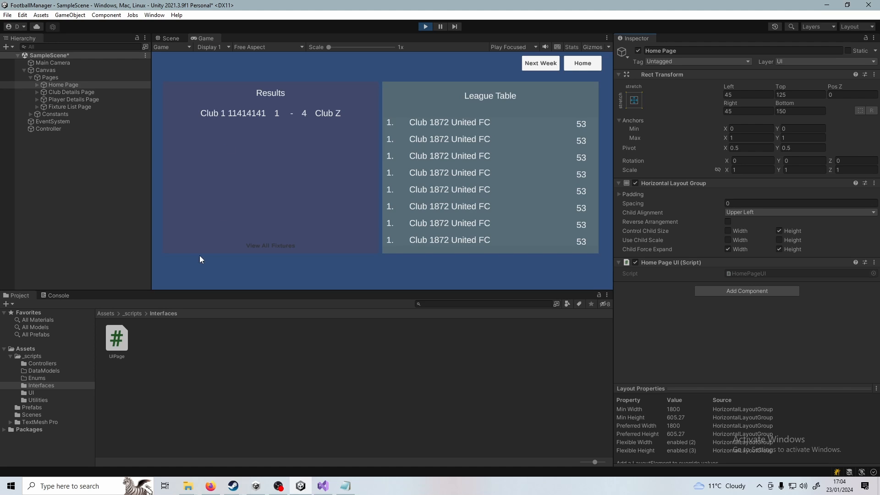
pyautogui.moveTo(80, 252)
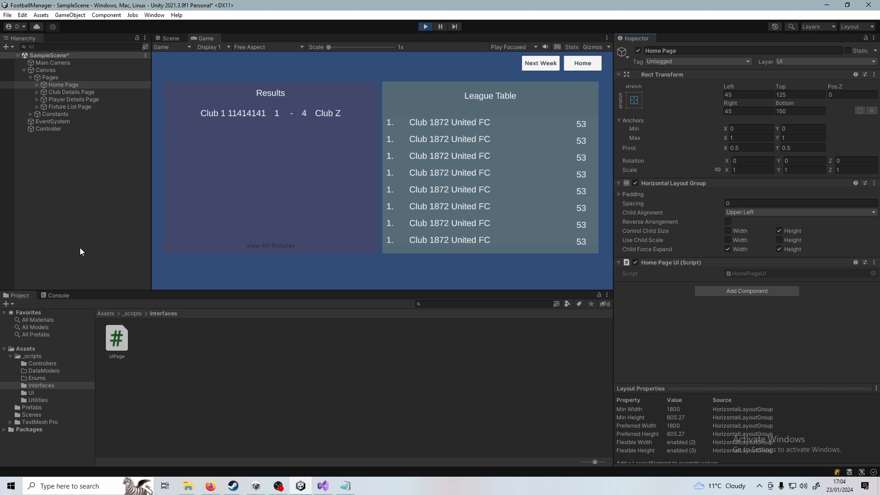
pyautogui.moveTo(368, 151)
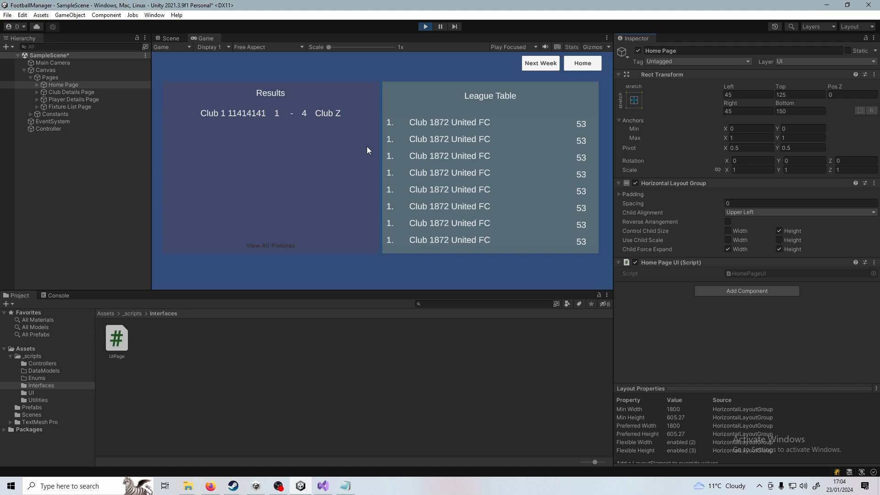
pyautogui.moveTo(407, 136)
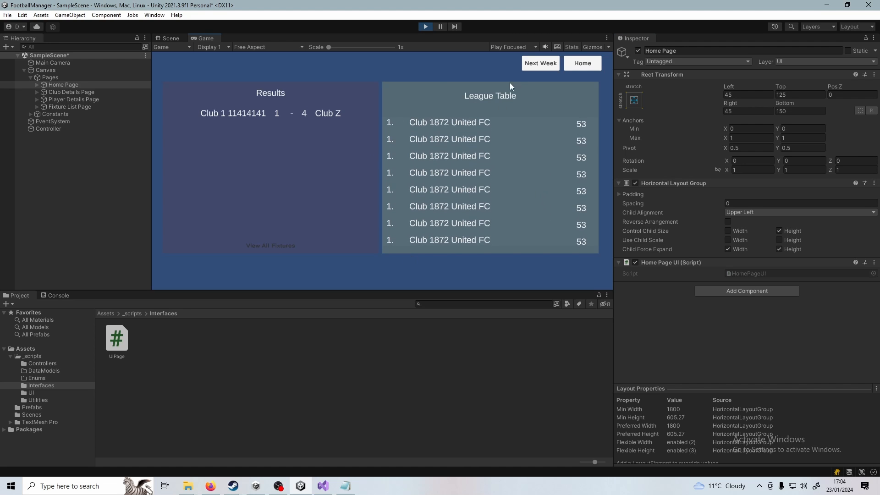
pyautogui.moveTo(371, 144)
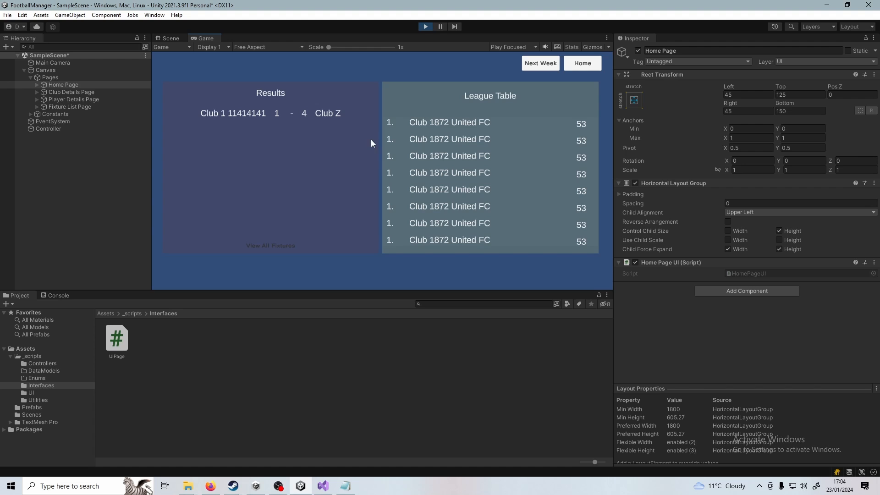
pyautogui.moveTo(332, 181)
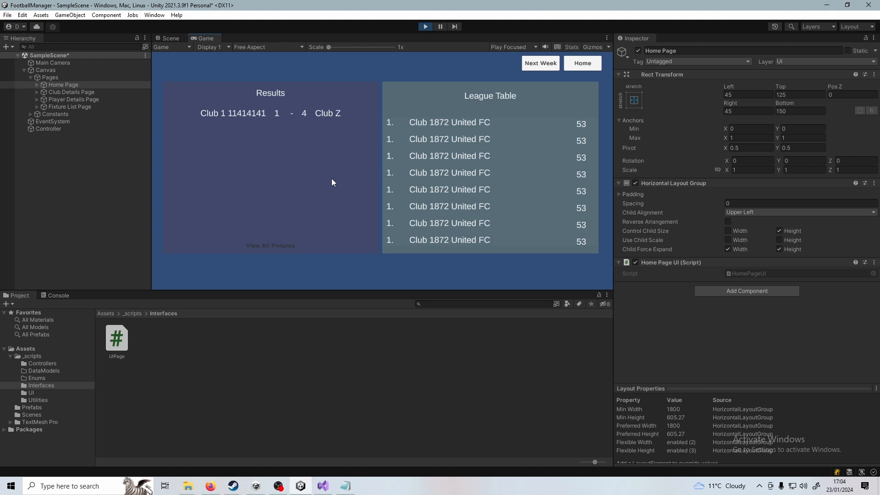
pyautogui.moveTo(332, 163)
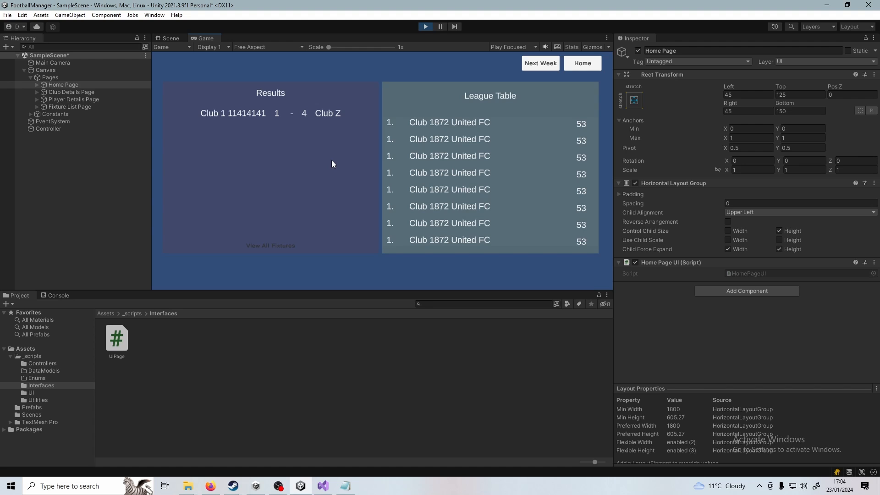
pyautogui.moveTo(308, 159)
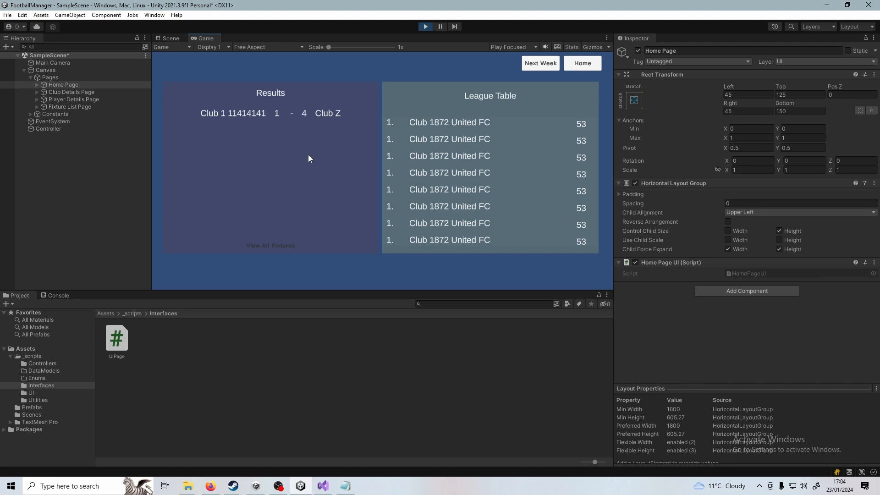
pyautogui.moveTo(287, 185)
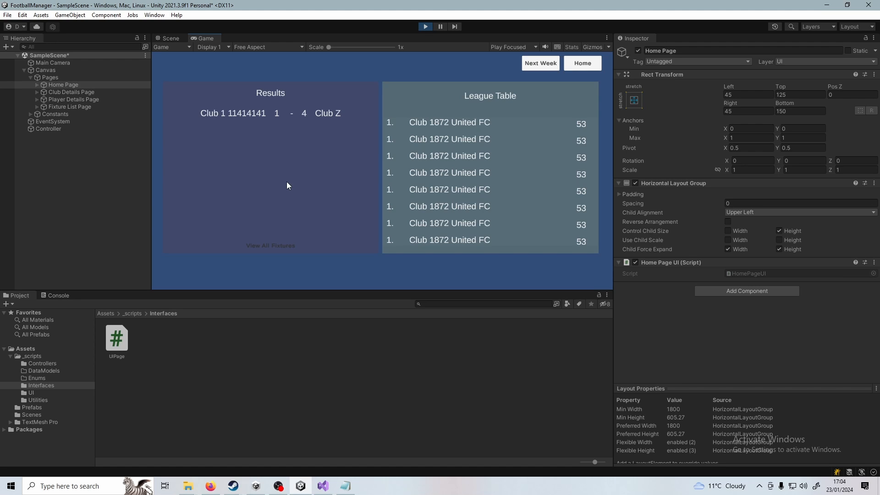
pyautogui.moveTo(334, 98)
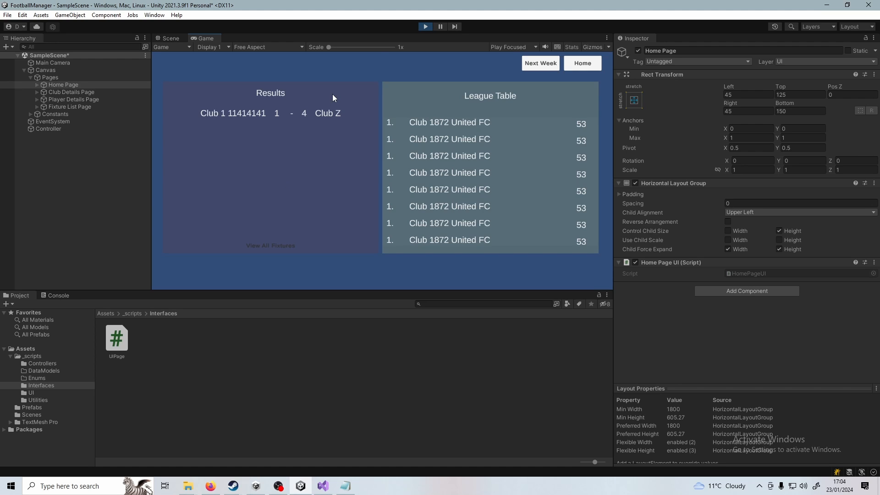
pyautogui.moveTo(641, 343)
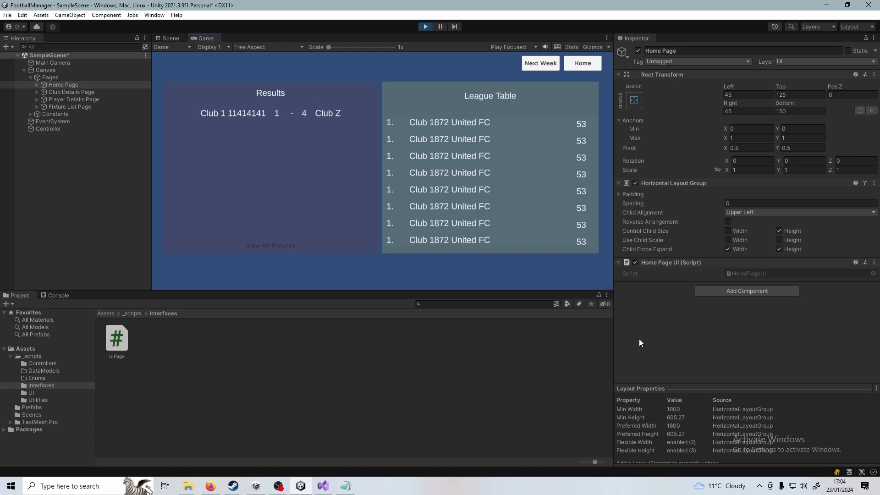
pyautogui.moveTo(367, 456)
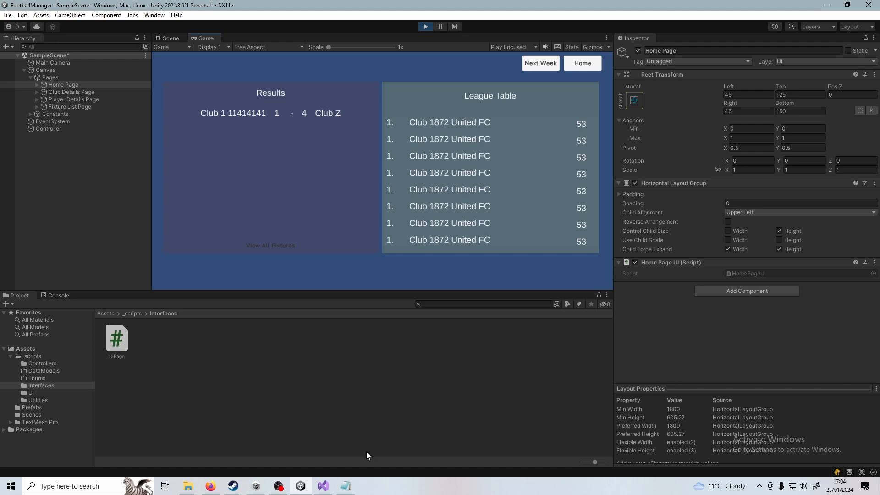
pyautogui.moveTo(365, 451)
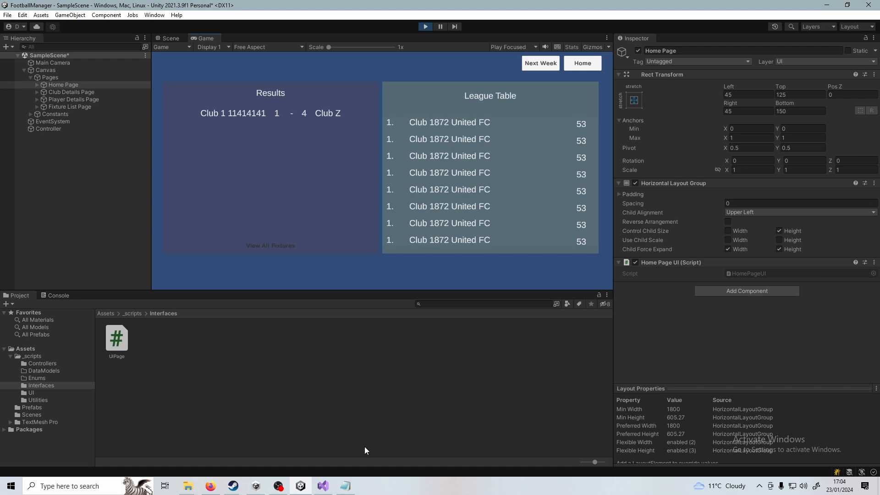
pyautogui.moveTo(378, 366)
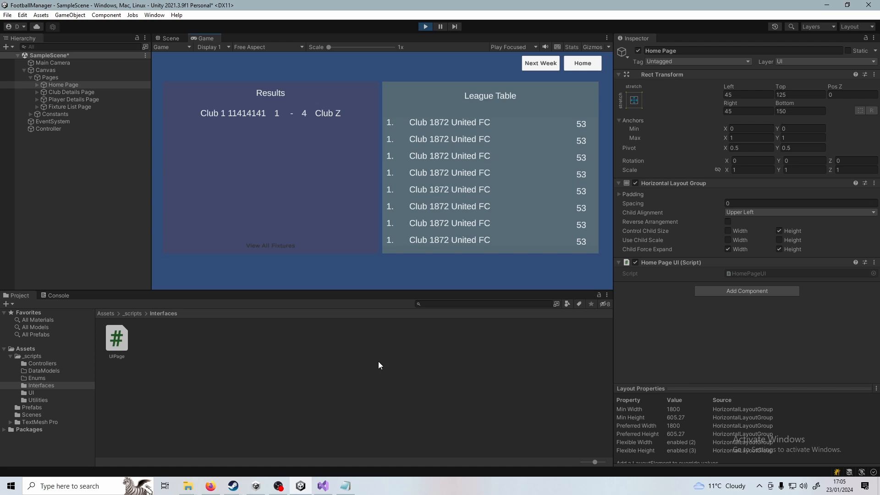
pyautogui.moveTo(435, 126)
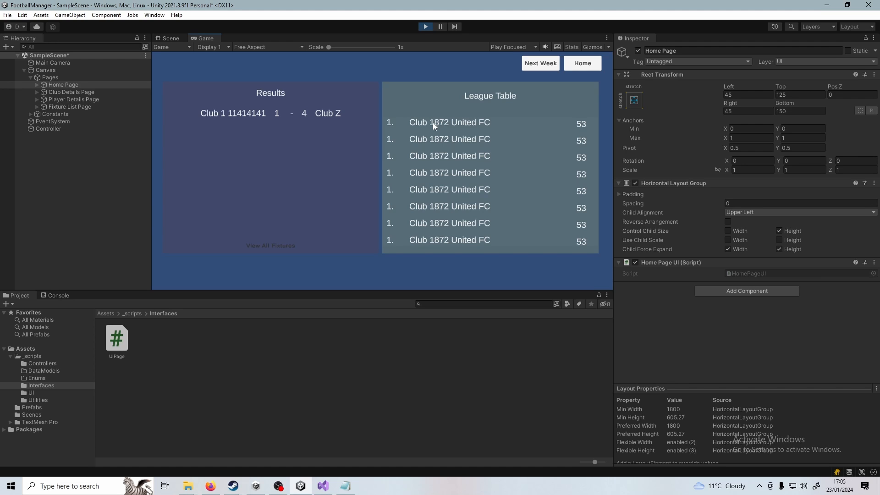
pyautogui.moveTo(504, 207)
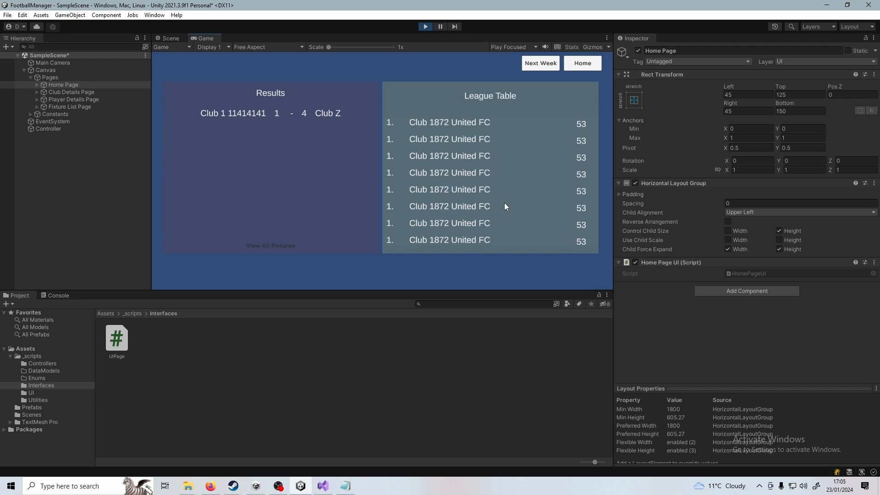
pyautogui.moveTo(364, 190)
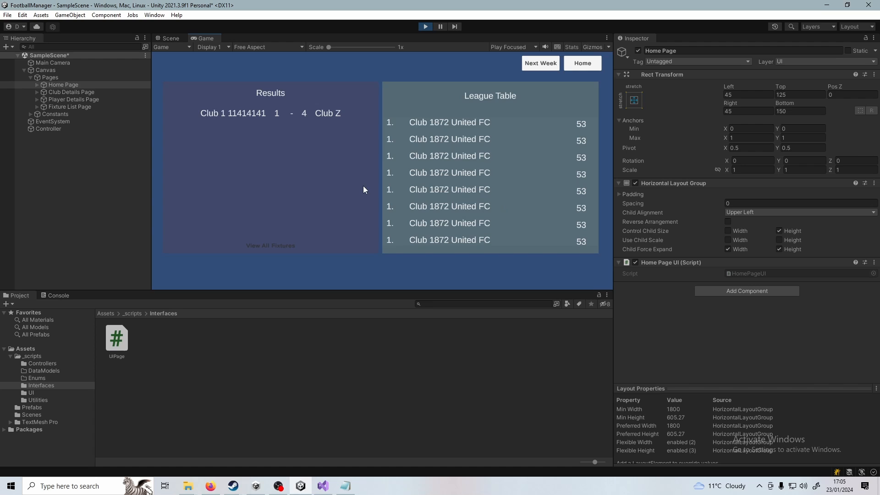
pyautogui.moveTo(258, 192)
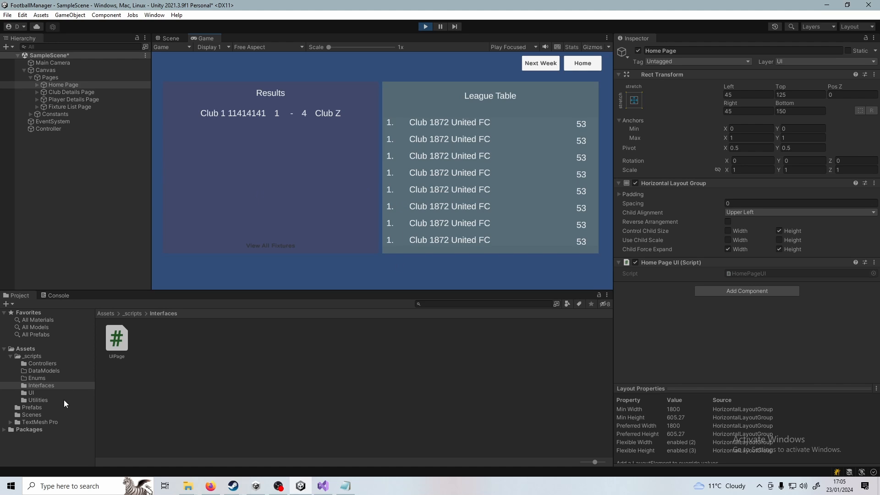
pyautogui.moveTo(193, 429)
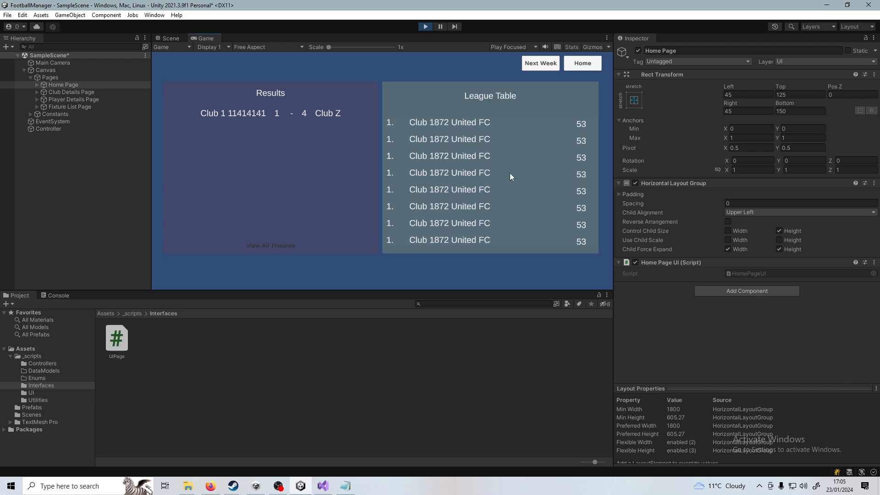
pyautogui.moveTo(442, 127)
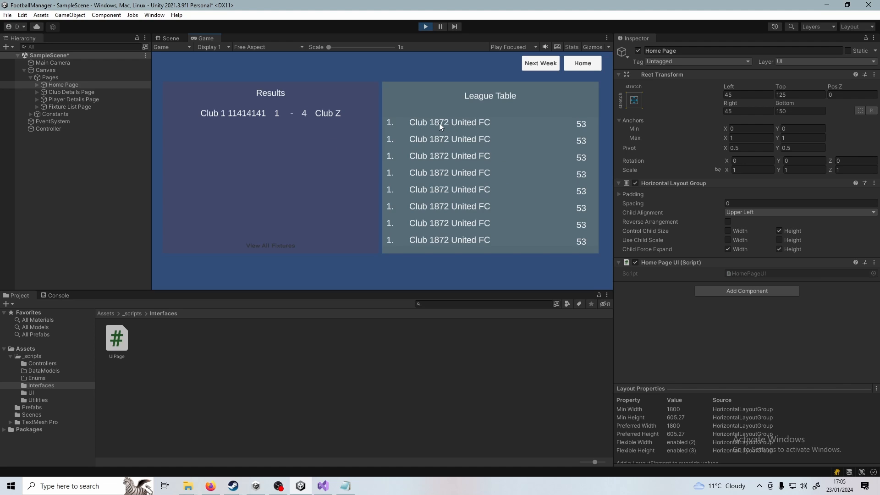
pyautogui.moveTo(458, 126)
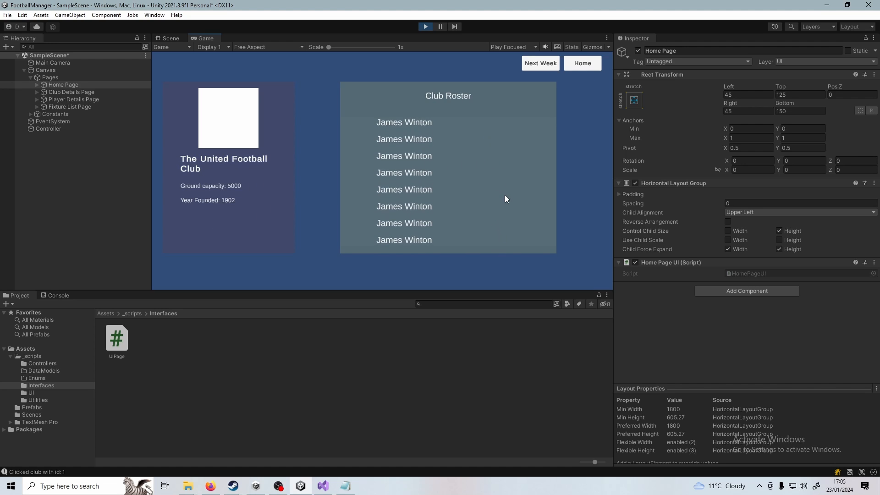
pyautogui.moveTo(392, 125)
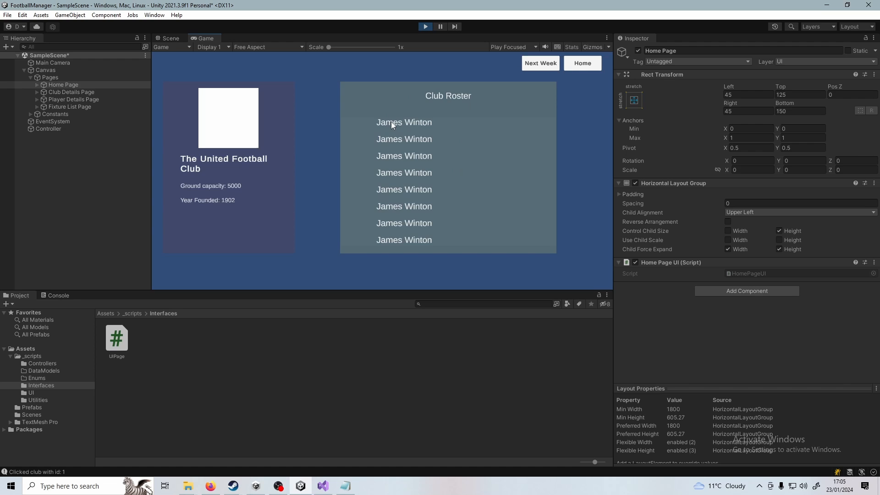
# Step: Open James Winton's player page from the club roster in the running game
pyautogui.click(403, 122)
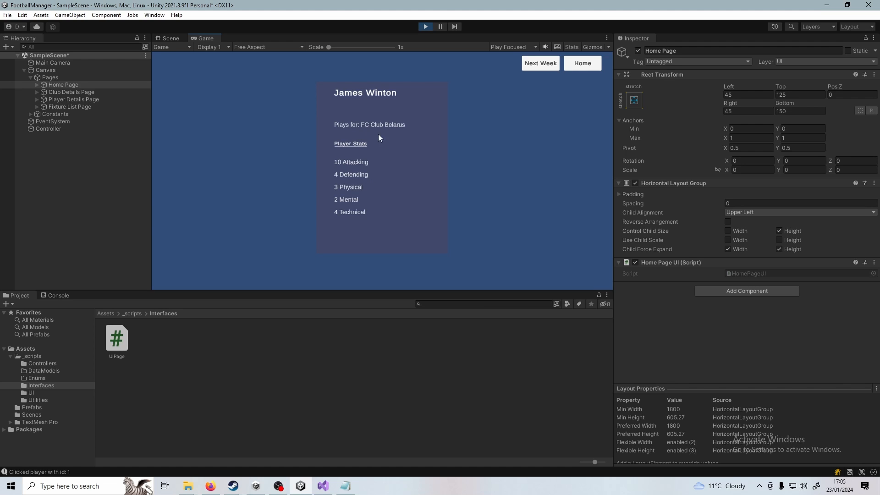
pyautogui.moveTo(382, 226)
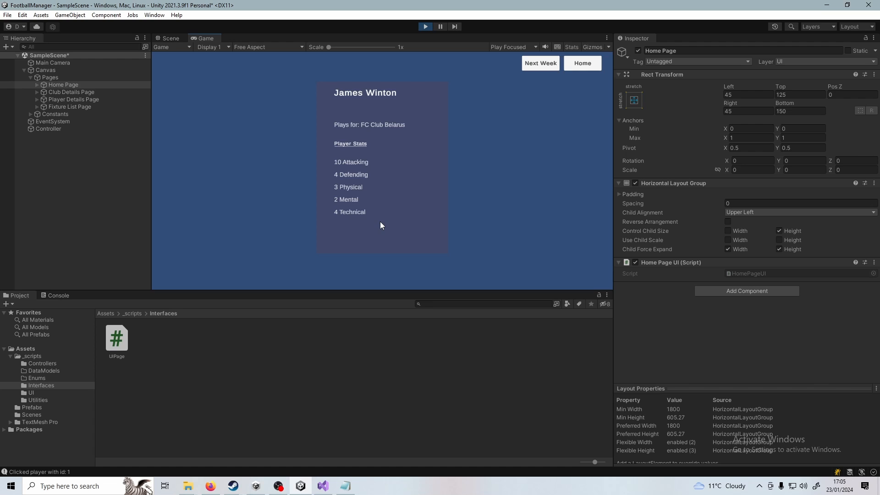
pyautogui.moveTo(439, 220)
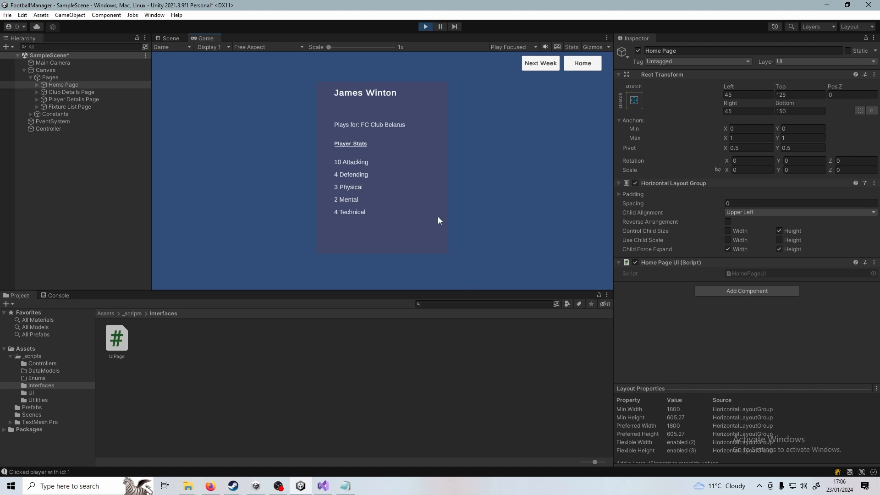
pyautogui.moveTo(519, 121)
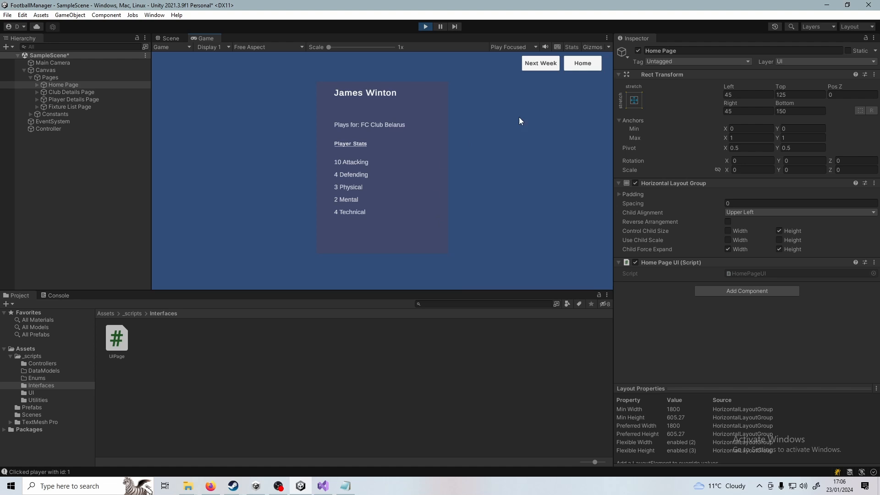
pyautogui.moveTo(431, 225)
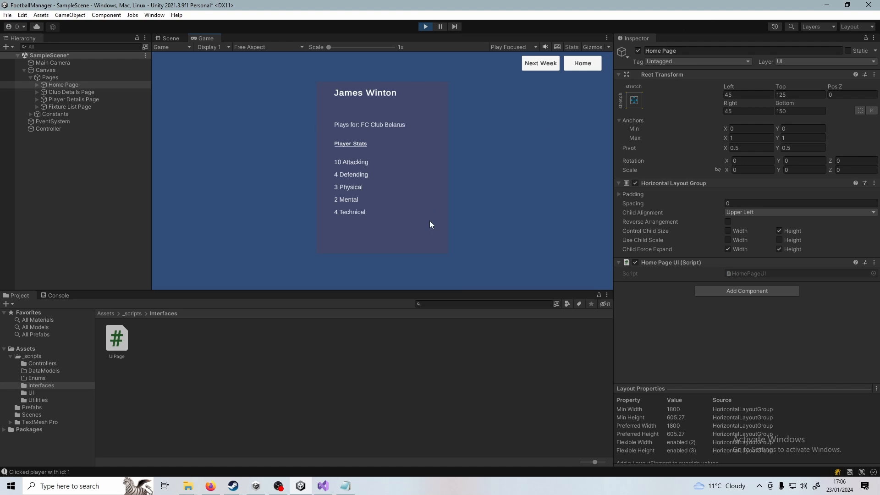
pyautogui.moveTo(383, 303)
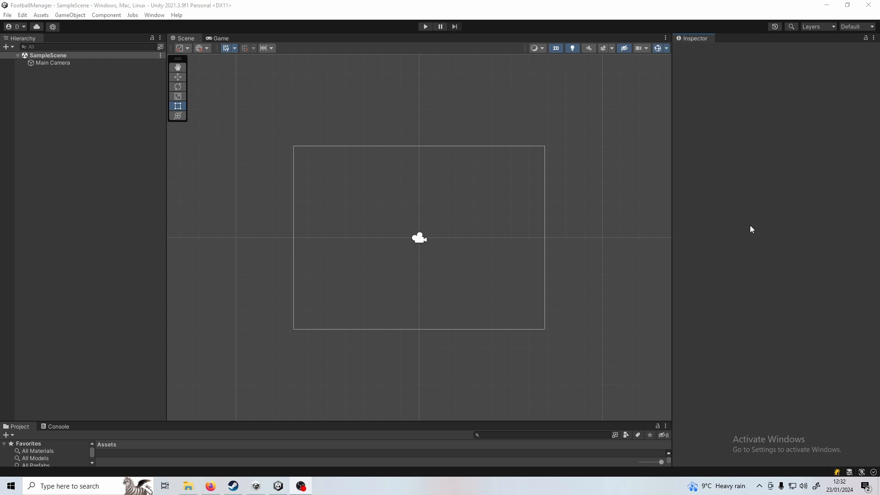
pyautogui.moveTo(660, 249)
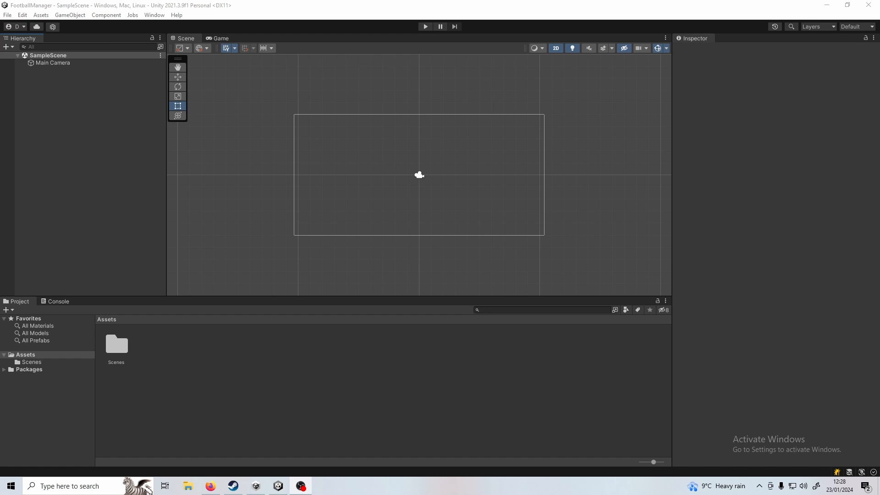
# Step: Browse the _scripts folder's Controllers, DataModels and Interfaces subfolders in the Project window
pyautogui.click(32, 363)
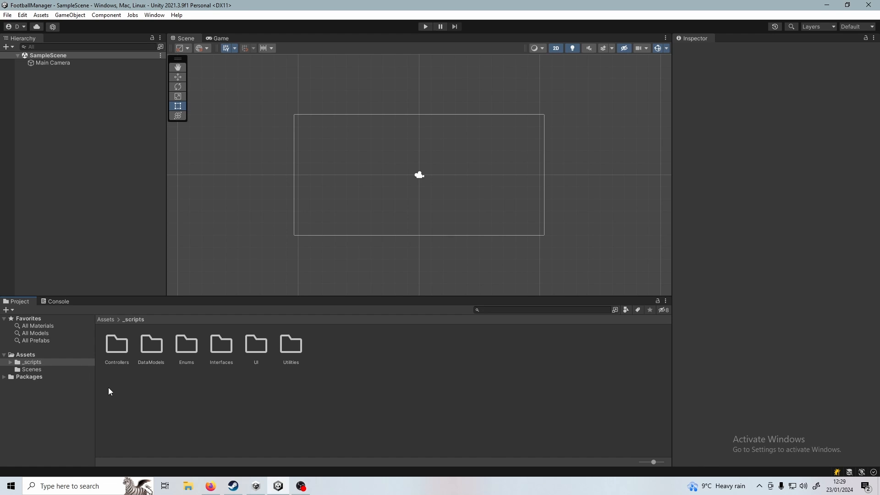
pyautogui.moveTo(50, 368)
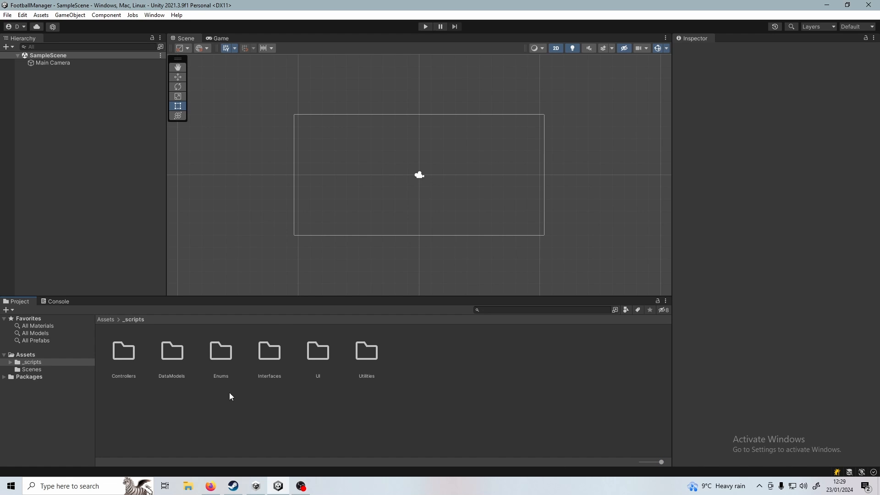
pyautogui.click(172, 352)
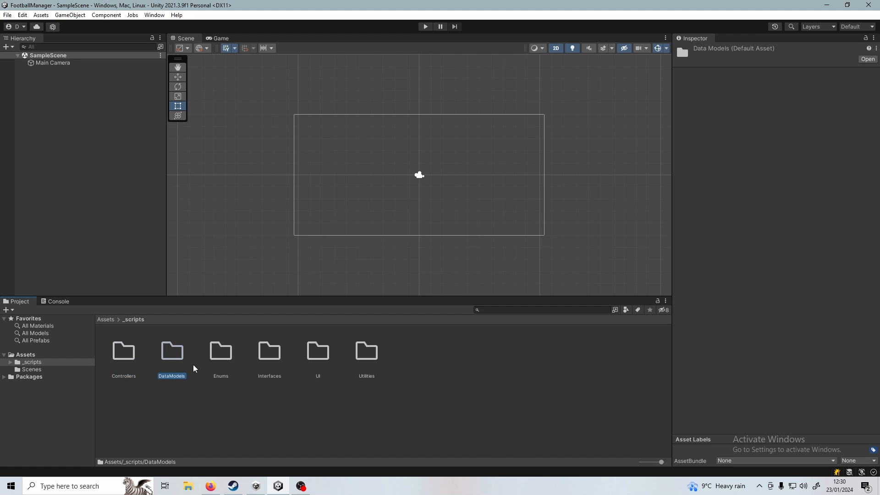
pyautogui.click(269, 352)
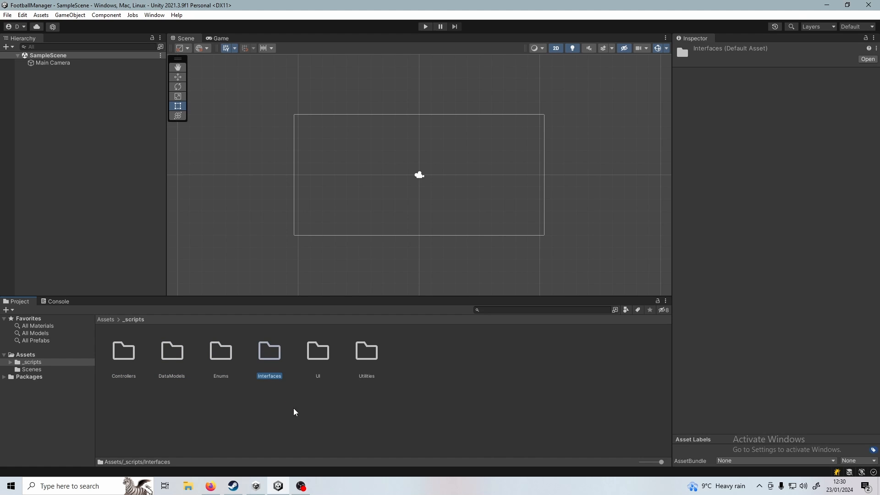
pyautogui.click(366, 351)
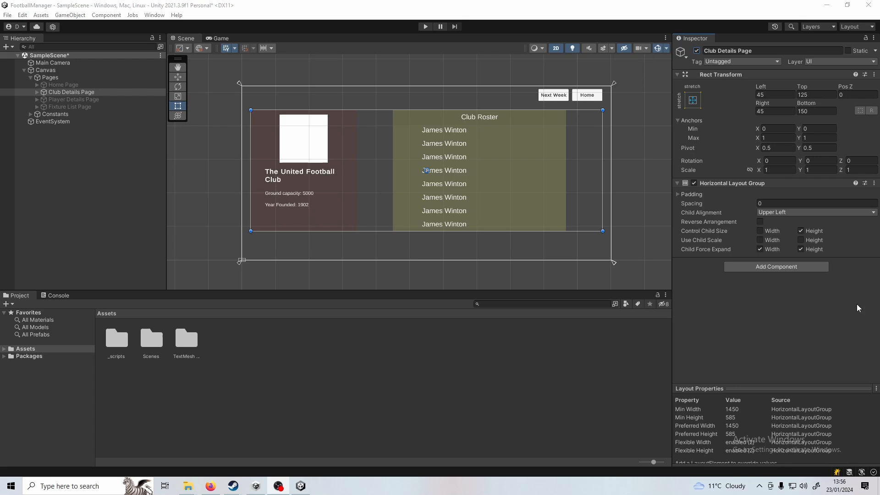
pyautogui.moveTo(689, 264)
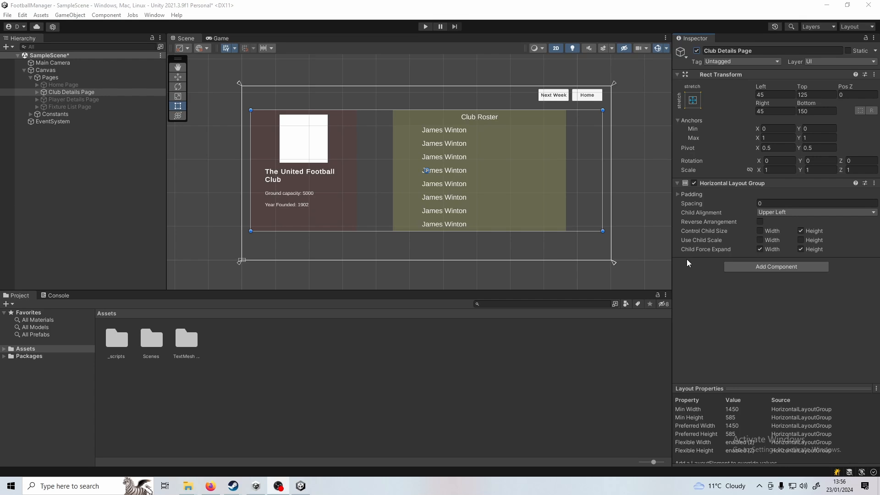
pyautogui.moveTo(259, 108)
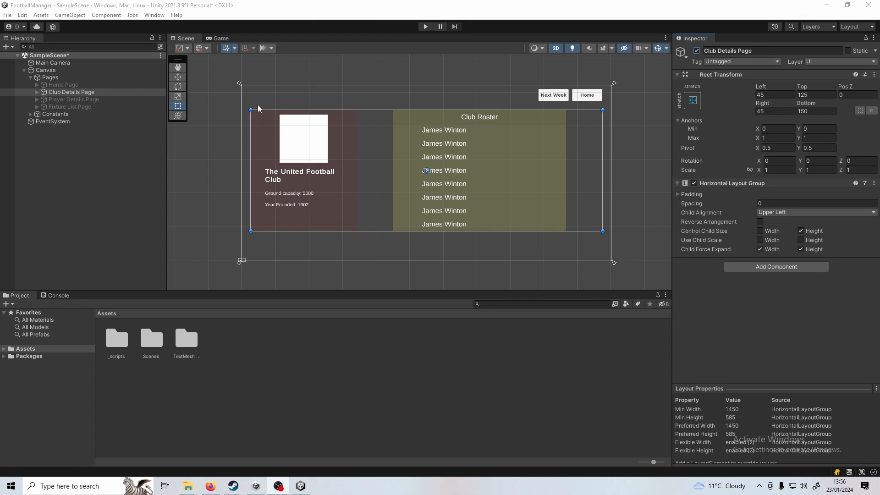
pyautogui.moveTo(616, 60)
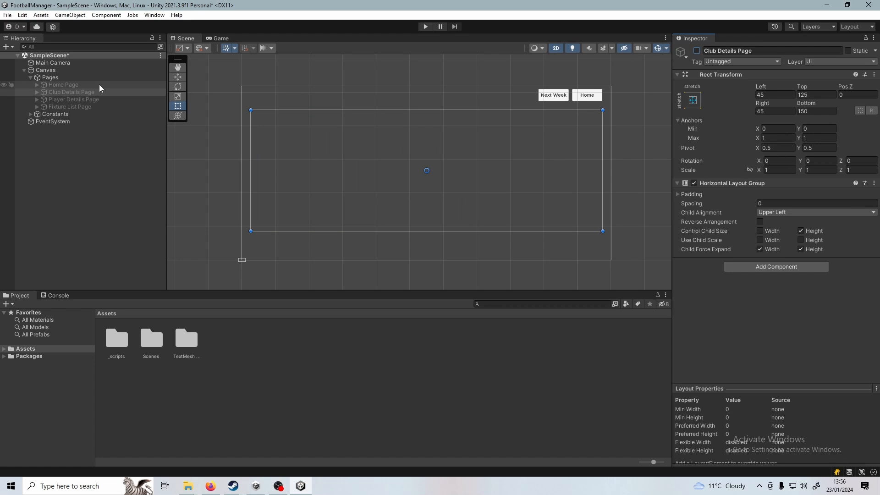
# Step: Show then hide the Home Page and enable the Fixture List Page in the scene
pyautogui.click(63, 84)
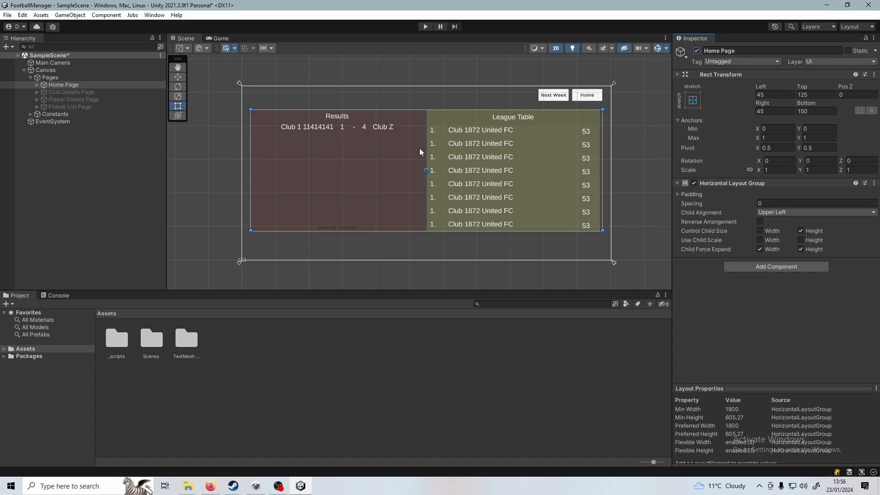
pyautogui.moveTo(198, 204)
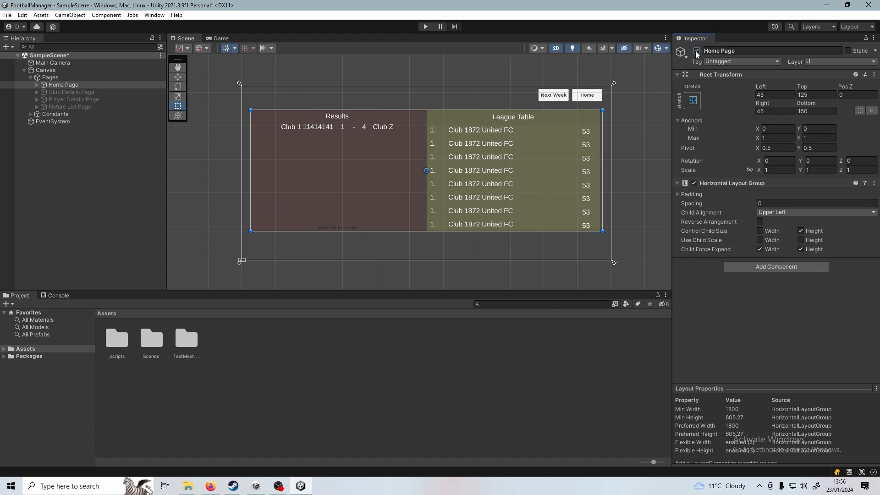
pyautogui.click(73, 99)
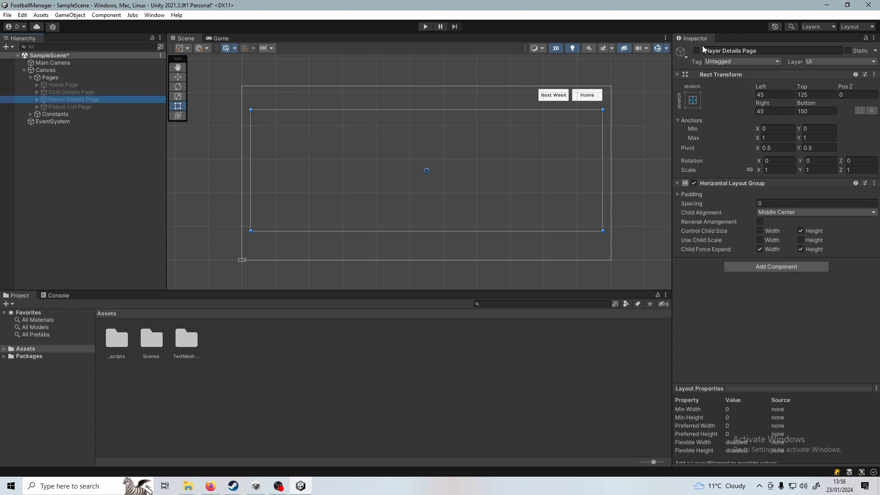
pyautogui.click(697, 51)
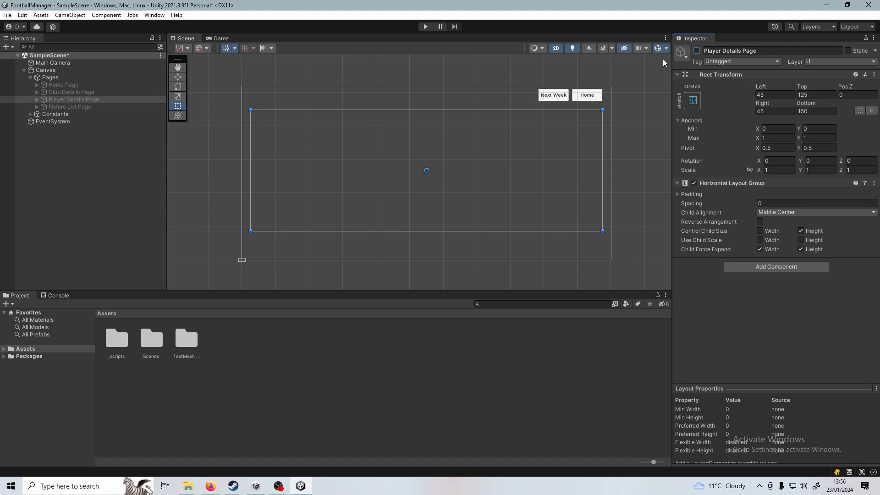
pyautogui.click(73, 106)
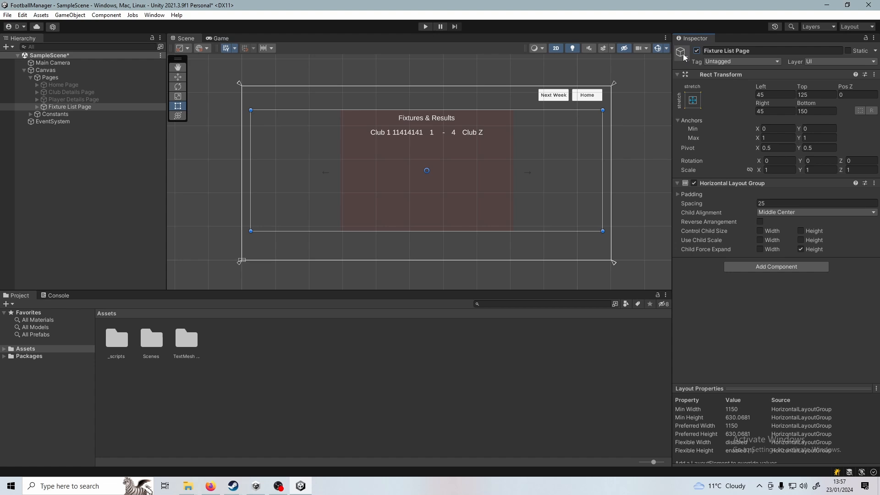
pyautogui.moveTo(386, 80)
pyautogui.write('Prefabs')
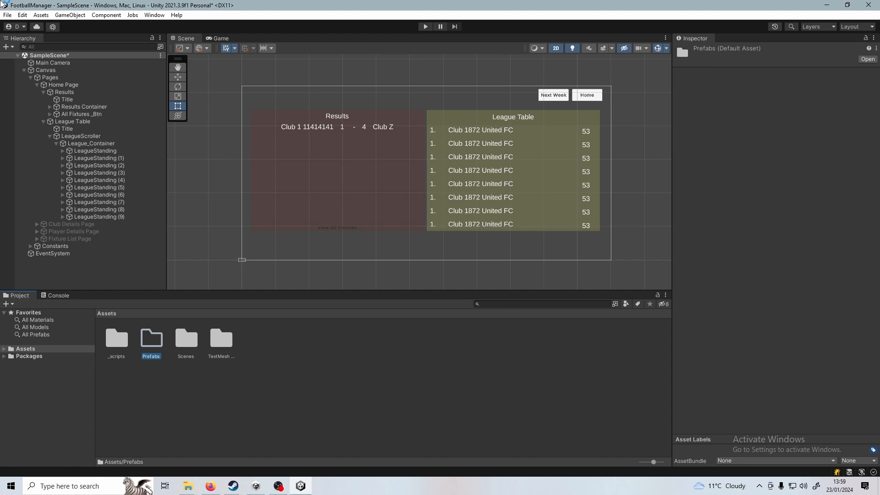
# Step: Save the Result entry and the roster Player entry as prefabs in the Prefabs folder
pyautogui.click(96, 150)
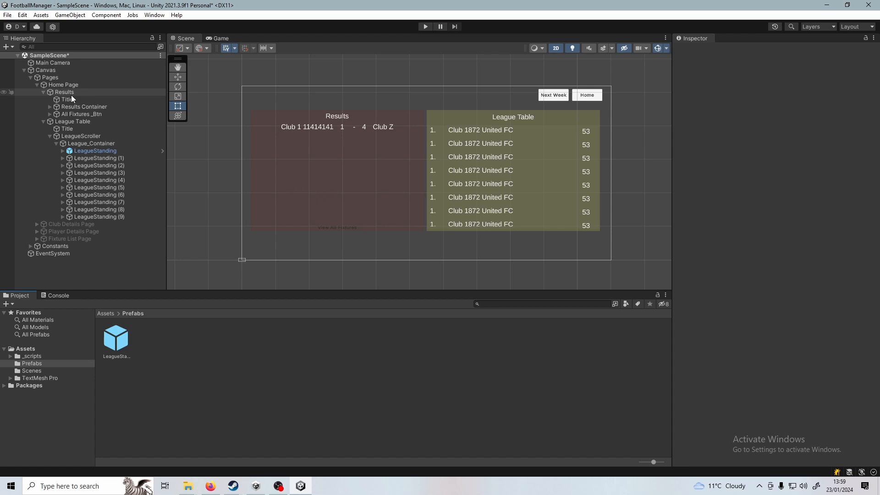
pyautogui.click(50, 106)
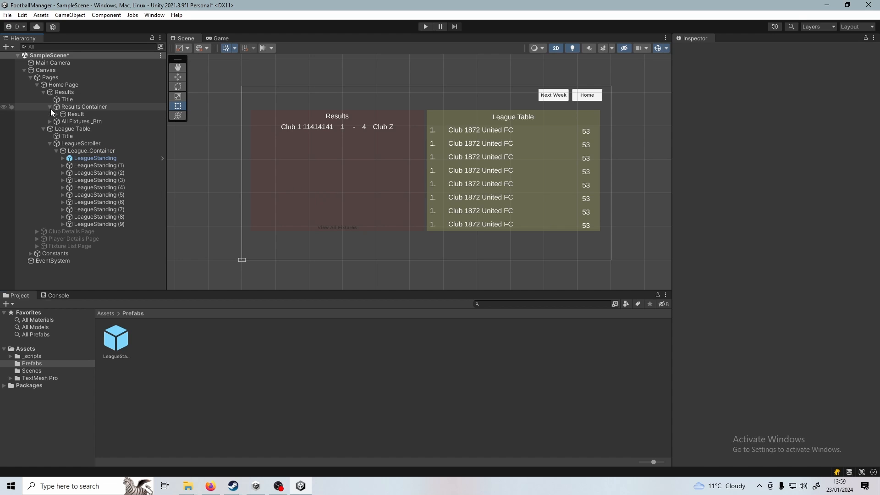
pyautogui.click(75, 114)
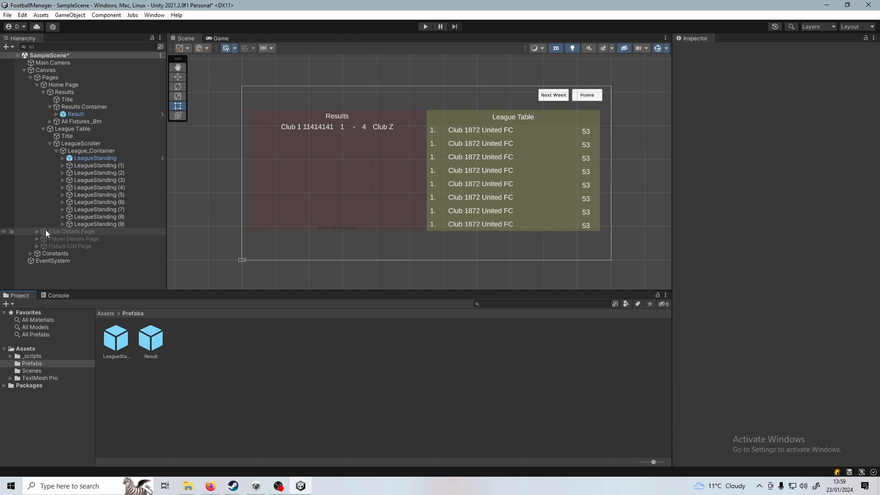
pyautogui.click(73, 238)
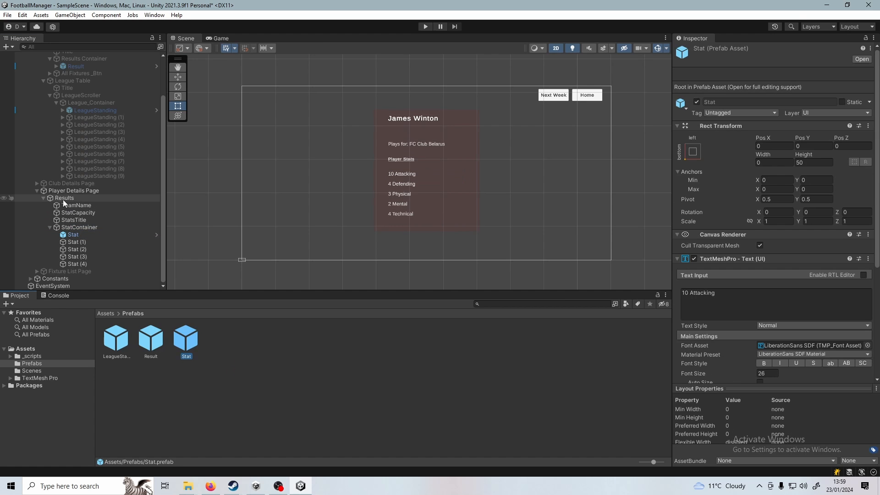
pyautogui.click(73, 190)
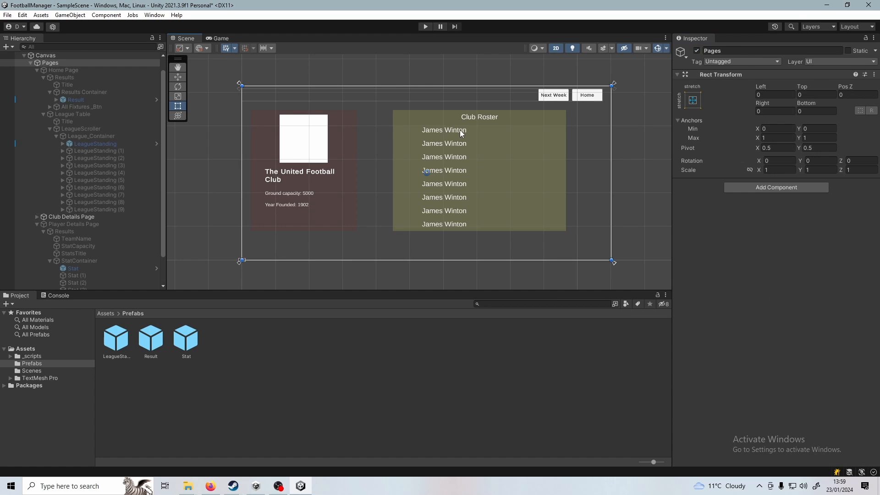
pyautogui.click(95, 268)
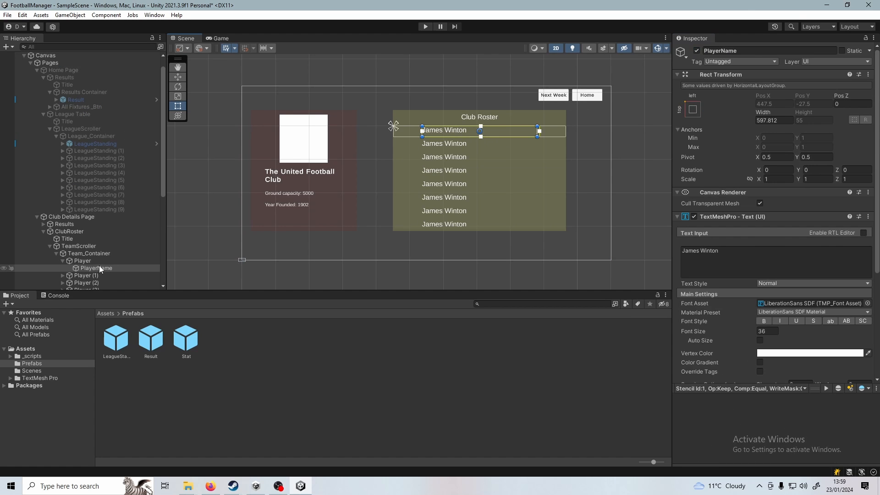
pyautogui.click(151, 338)
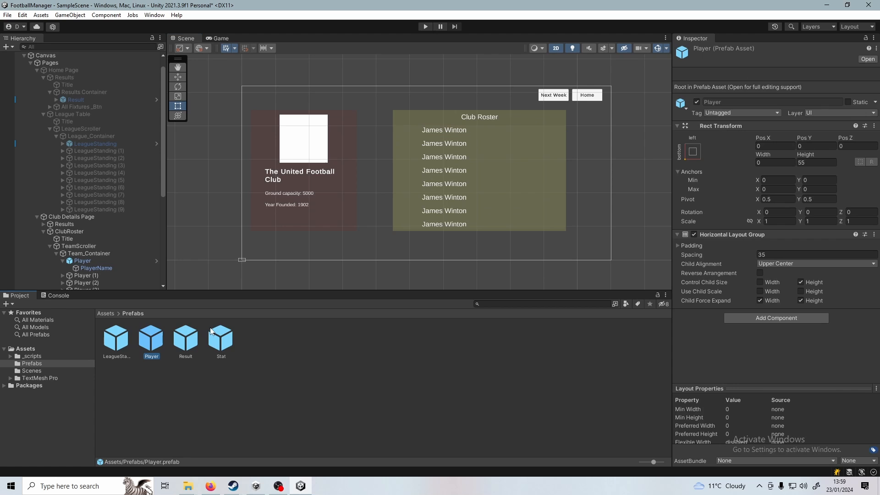
pyautogui.scroll(-3)
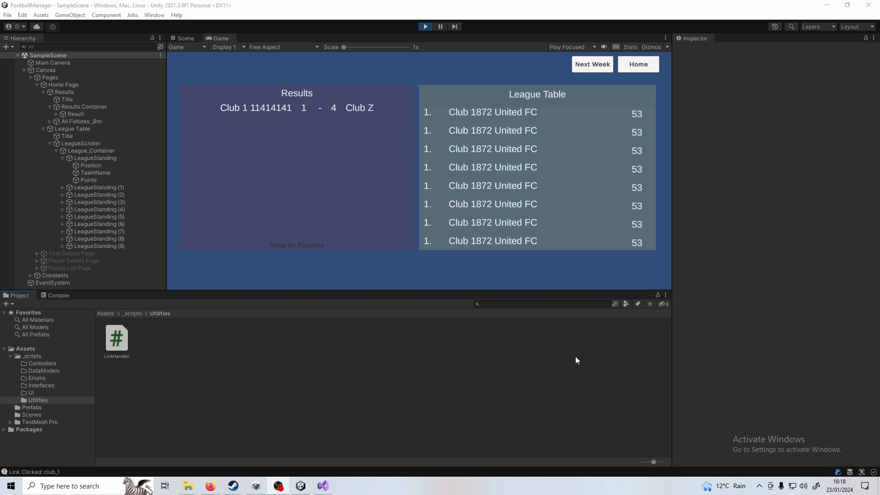
# Step: Open LinkHandler.cs from the Utilities scripts folder in Visual Studio
pyautogui.click(39, 400)
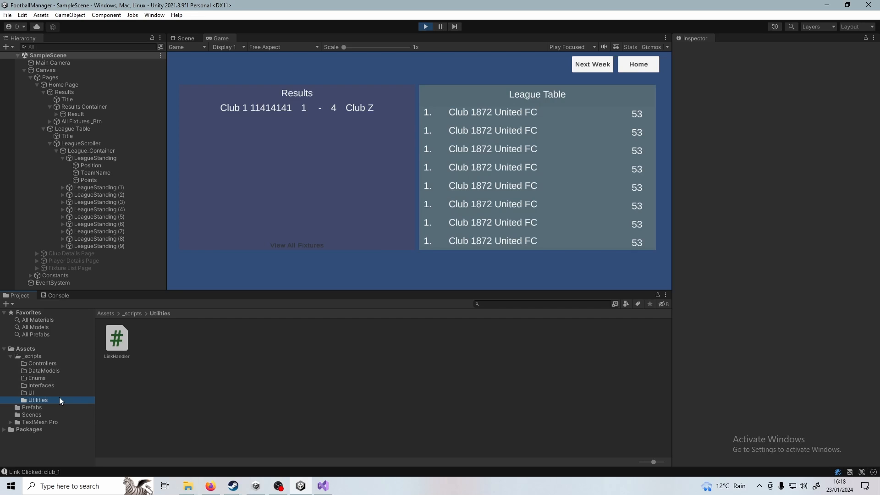
pyautogui.click(117, 339)
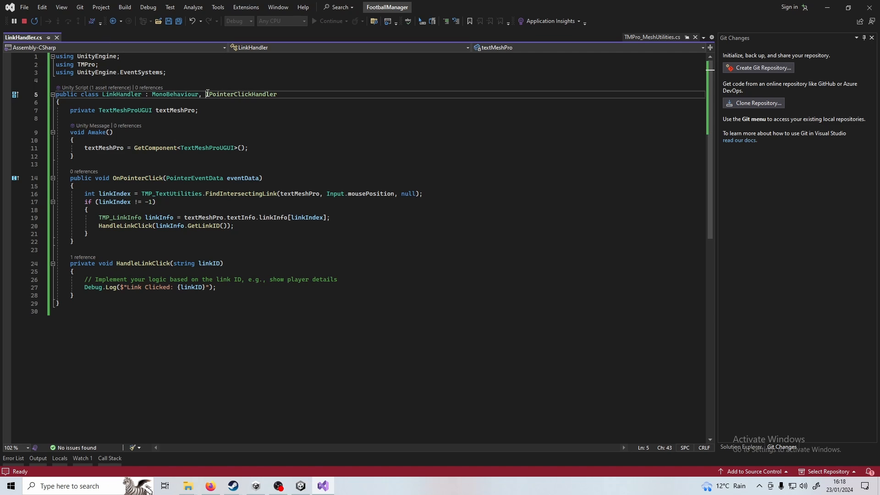
# Step: Review OnPointerClick and the HandleLinkClick call in LinkHandler, then return to Unity
pyautogui.doubleClick(241, 94)
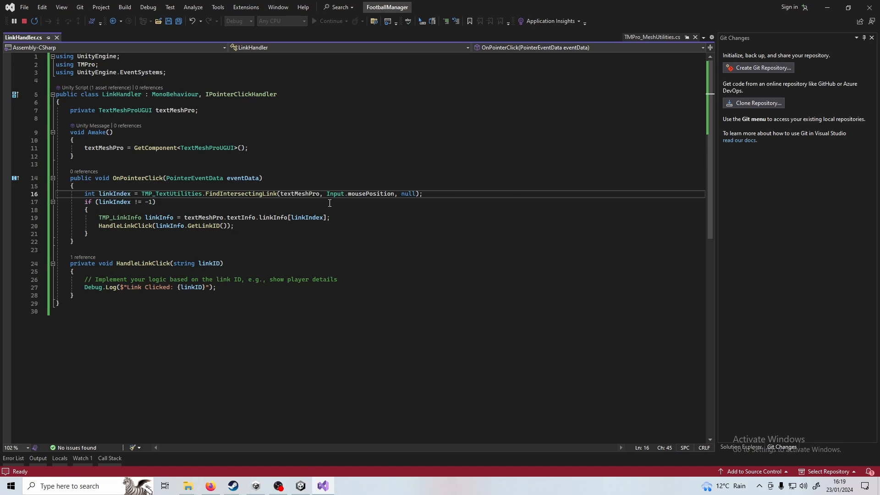
pyautogui.doubleClick(240, 193)
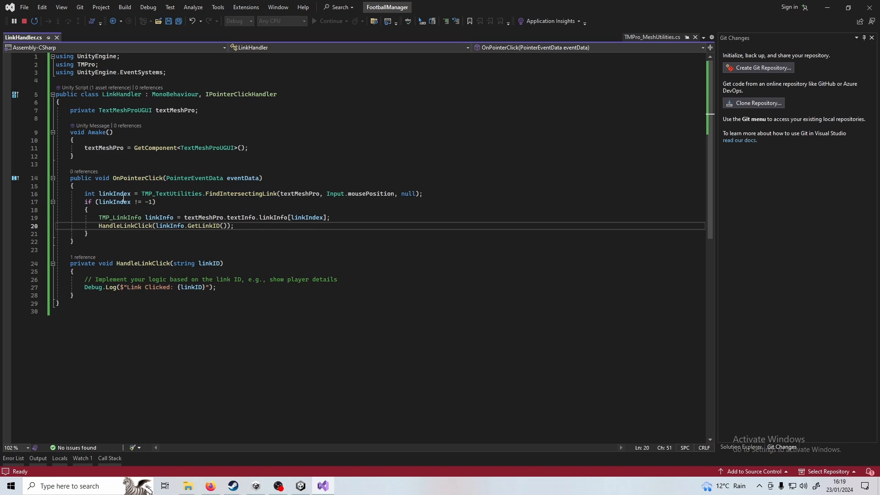
pyautogui.moveTo(114, 201)
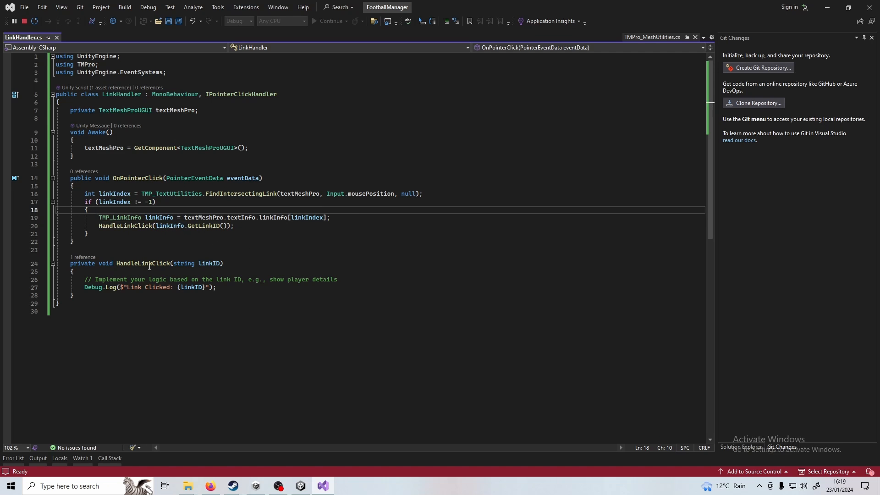
pyautogui.click(75, 295)
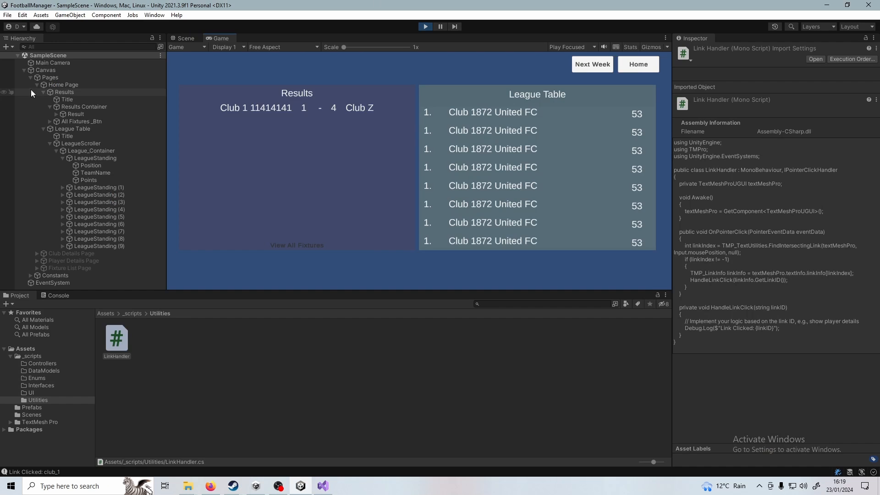
# Step: Inspect the first LeagueStanding row's TeamName link markup and clear the Console log
pyautogui.click(97, 157)
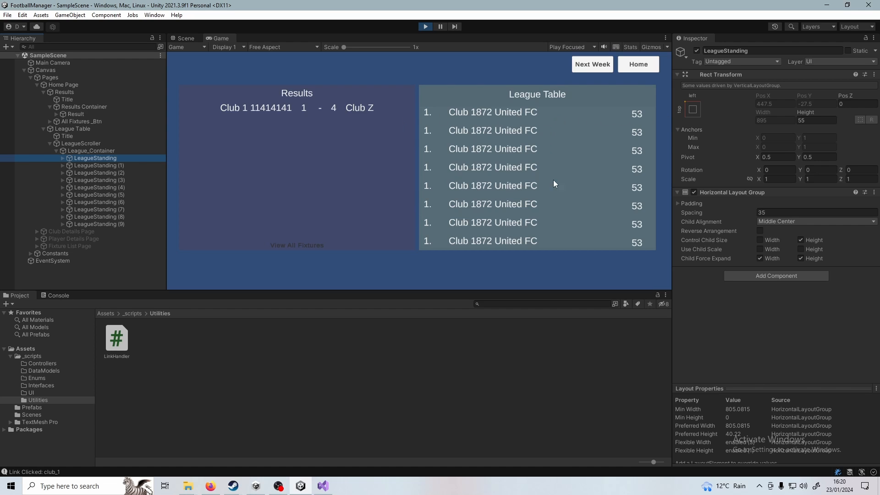
pyautogui.moveTo(664, 218)
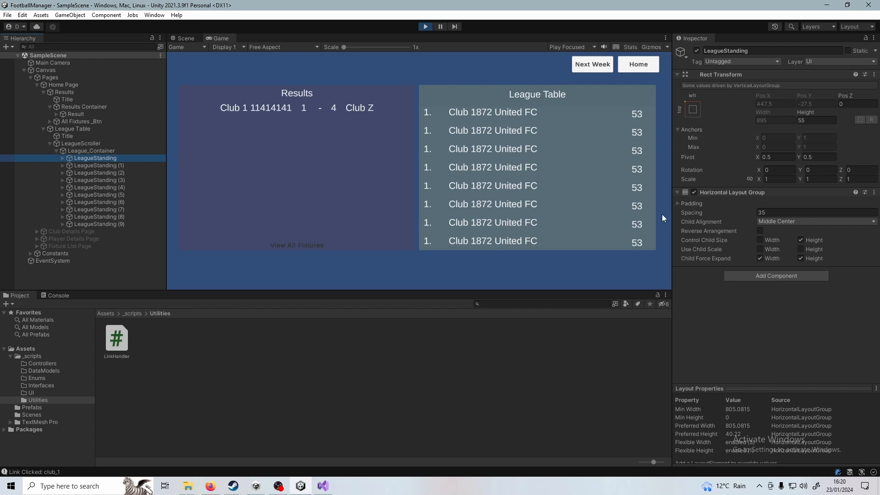
pyautogui.moveTo(524, 117)
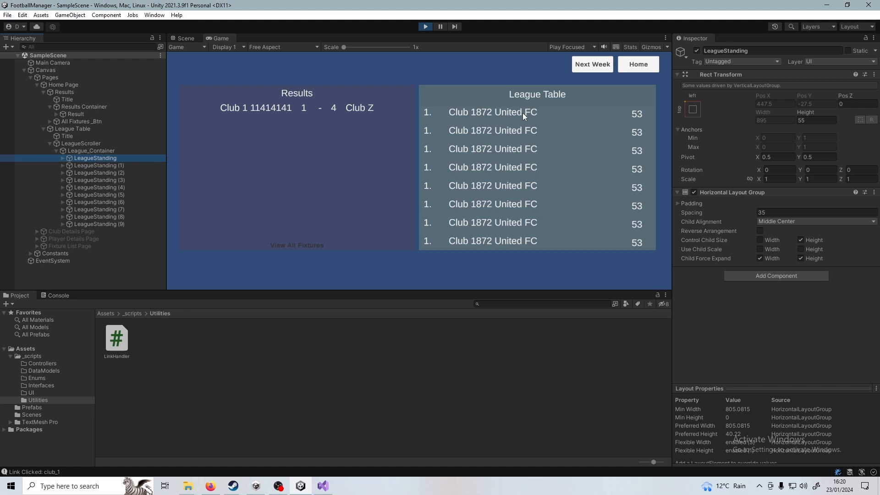
pyautogui.click(62, 158)
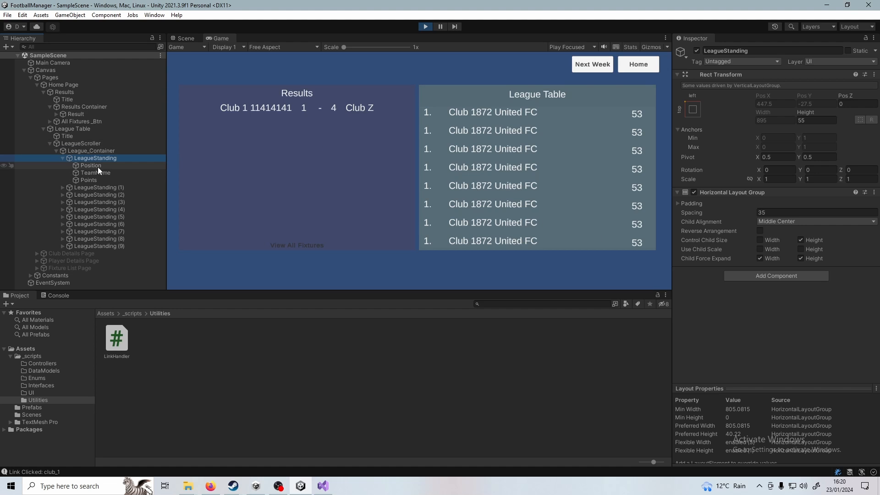
pyautogui.click(95, 173)
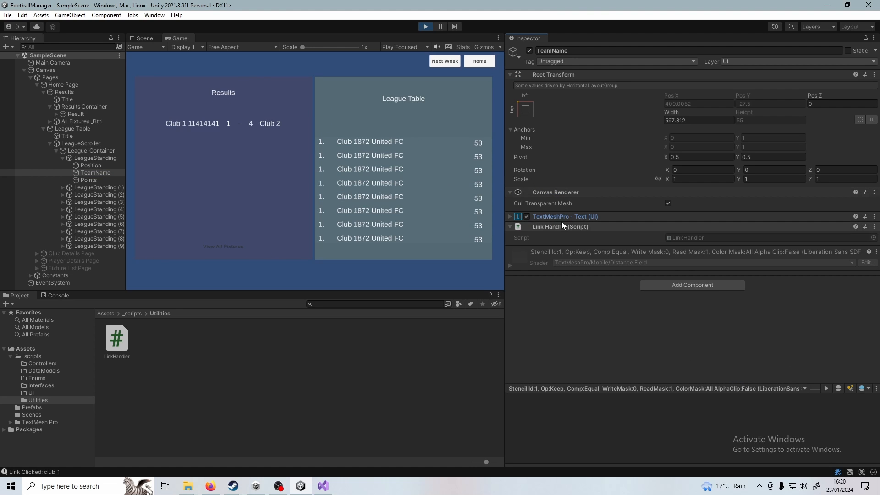
pyautogui.moveTo(679, 235)
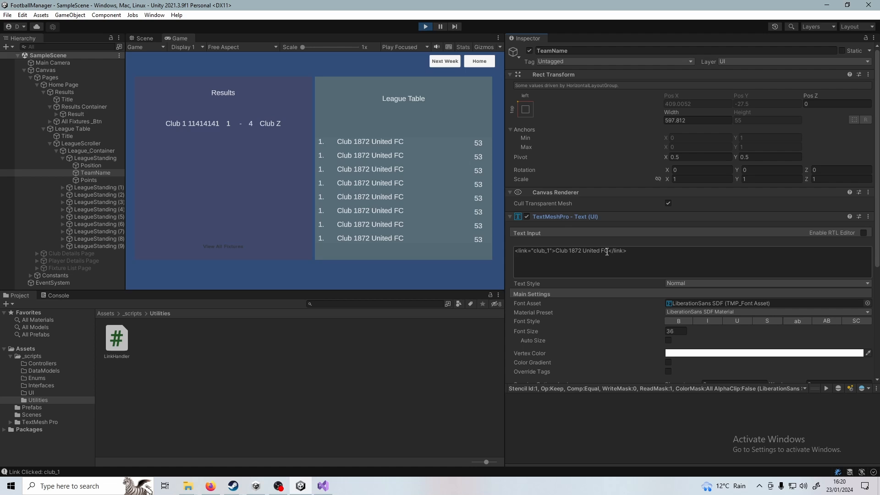
pyautogui.doubleClick(617, 250)
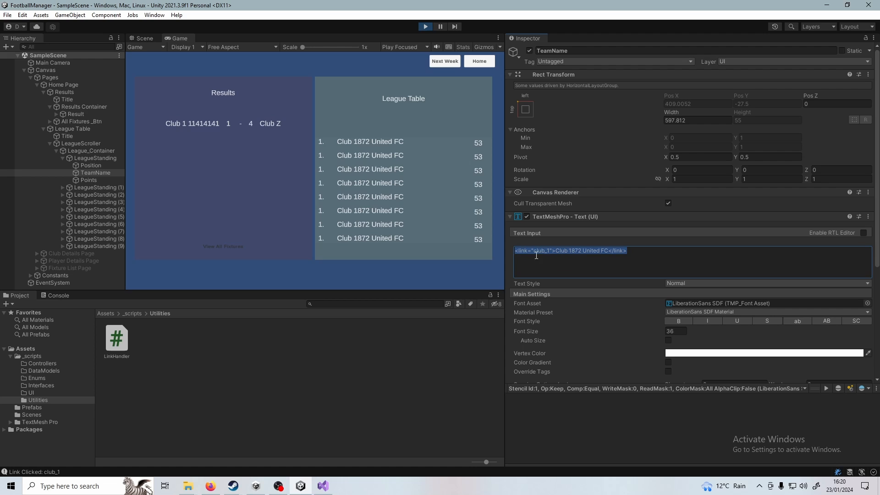
pyautogui.moveTo(59, 391)
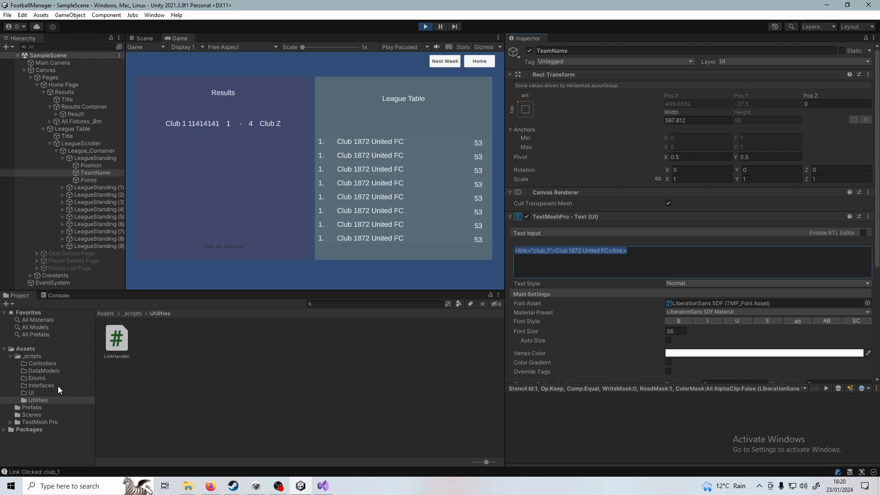
pyautogui.click(58, 294)
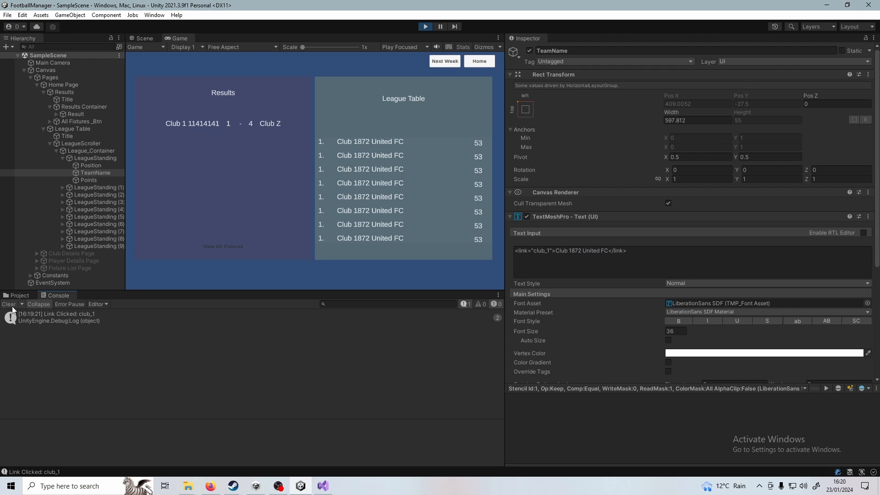
pyautogui.click(370, 142)
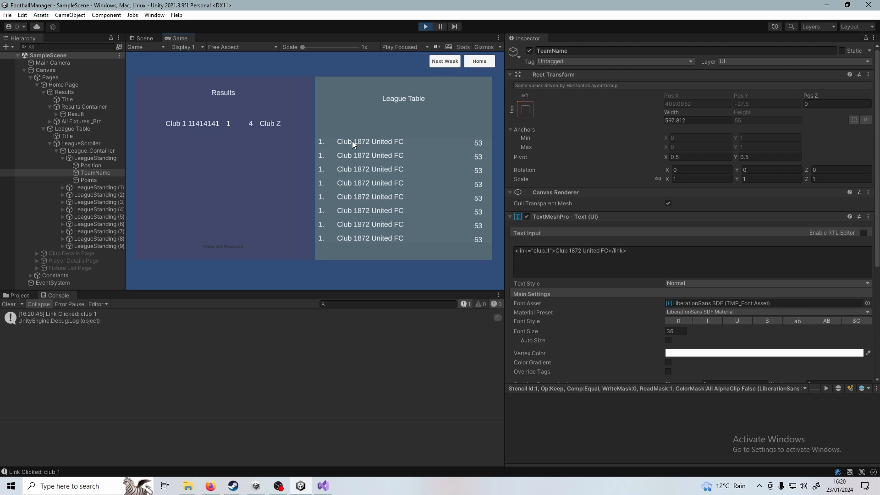
pyautogui.moveTo(108, 324)
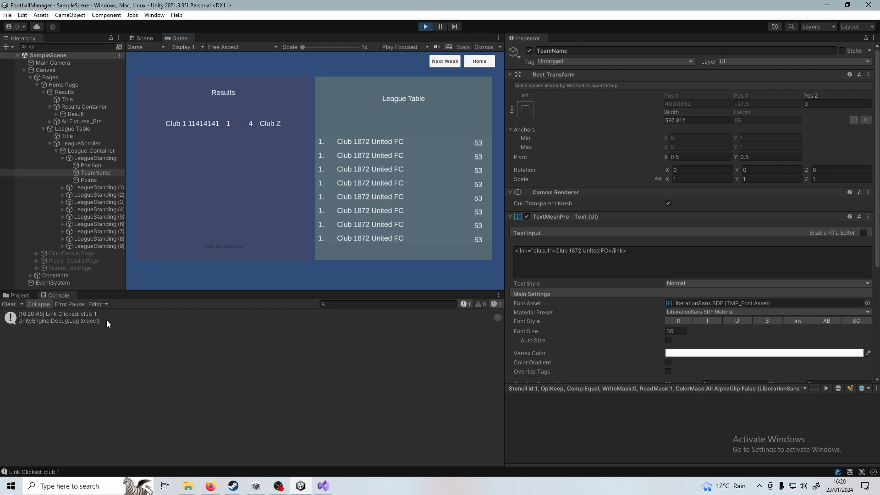
pyautogui.moveTo(102, 310)
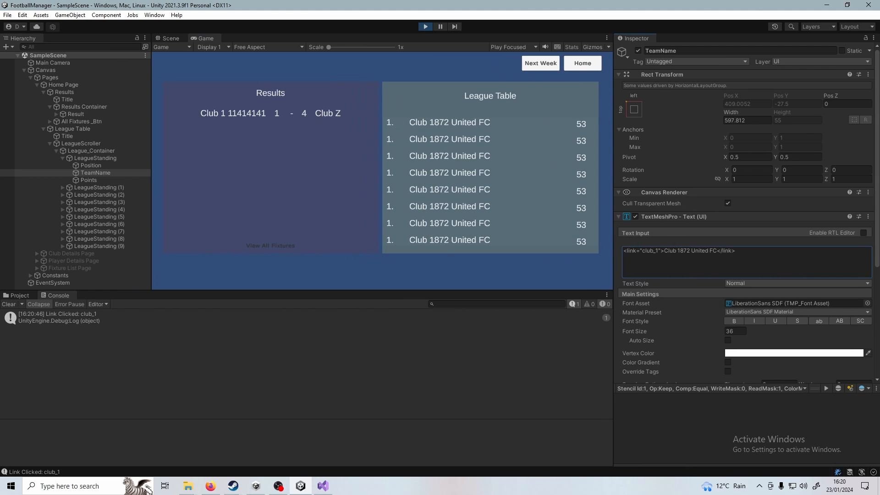
# Step: Stop the game and attach the Link Handler script to the Player prefab's PlayerName text
pyautogui.click(169, 38)
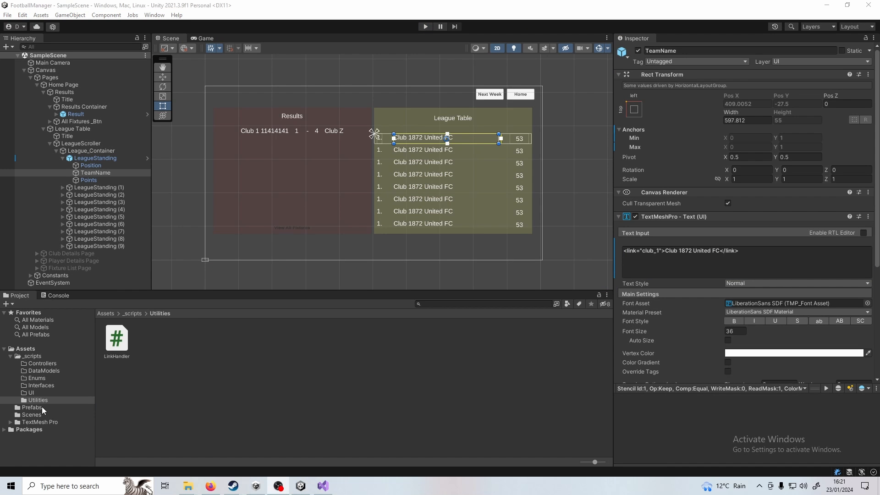
pyautogui.click(32, 407)
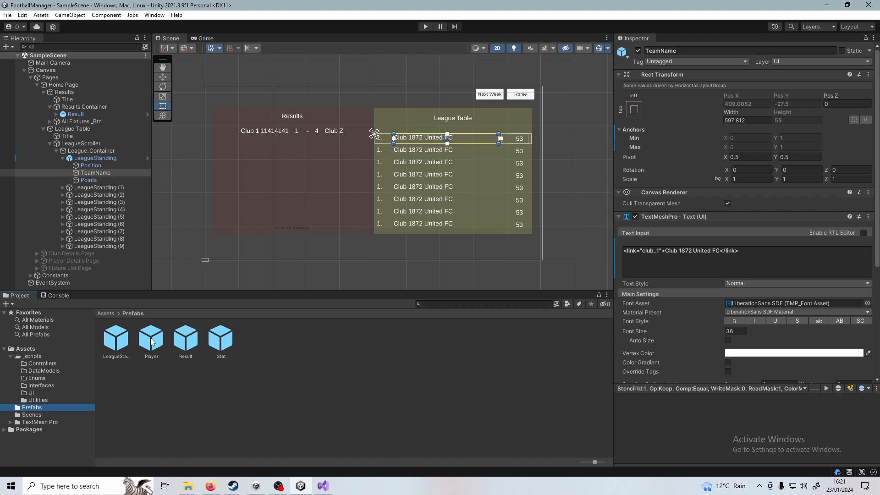
pyautogui.click(151, 337)
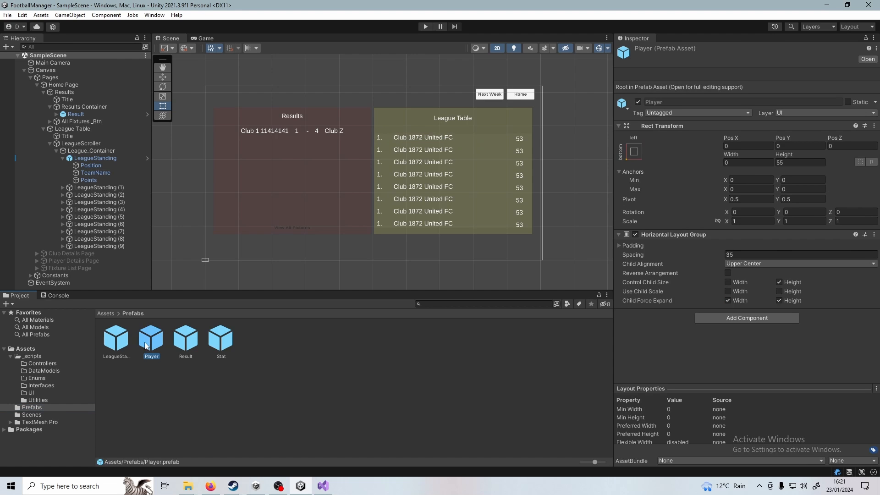
pyautogui.doubleClick(150, 337)
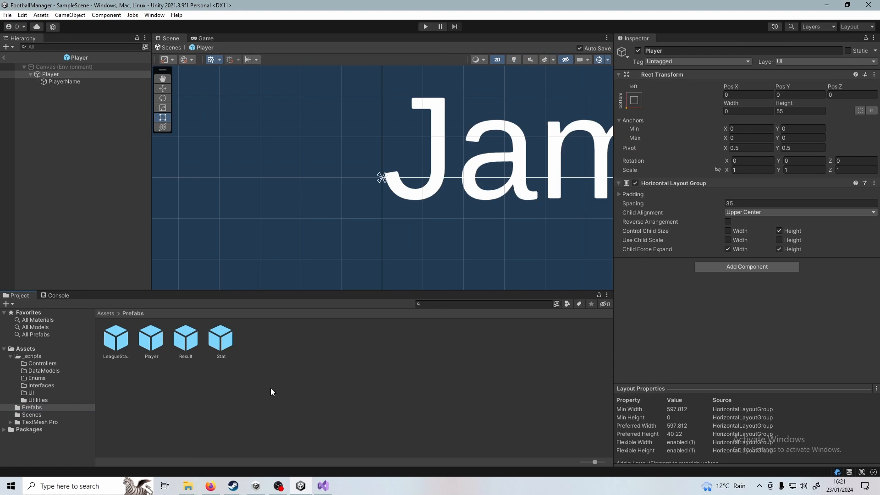
pyautogui.click(66, 82)
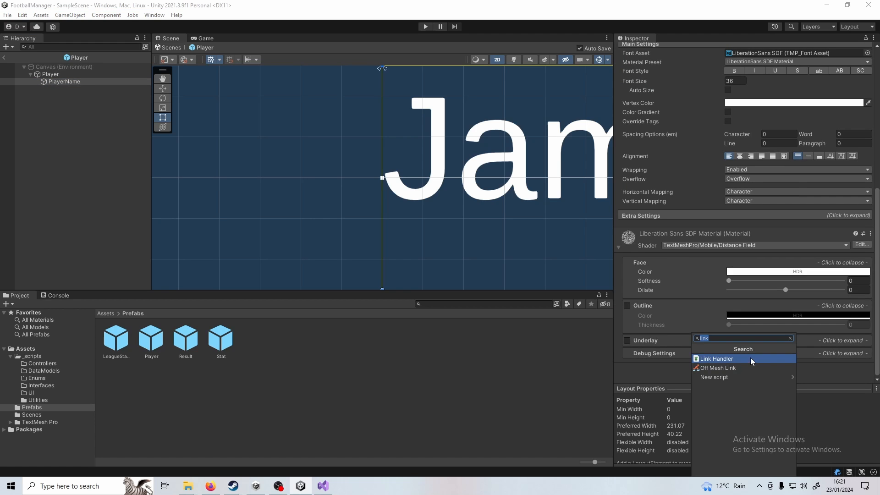
pyautogui.click(716, 359)
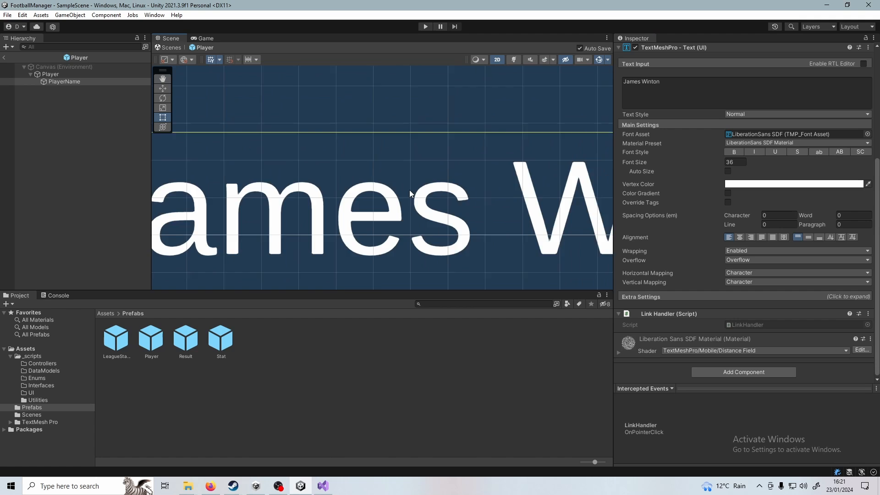
pyautogui.scroll(-3)
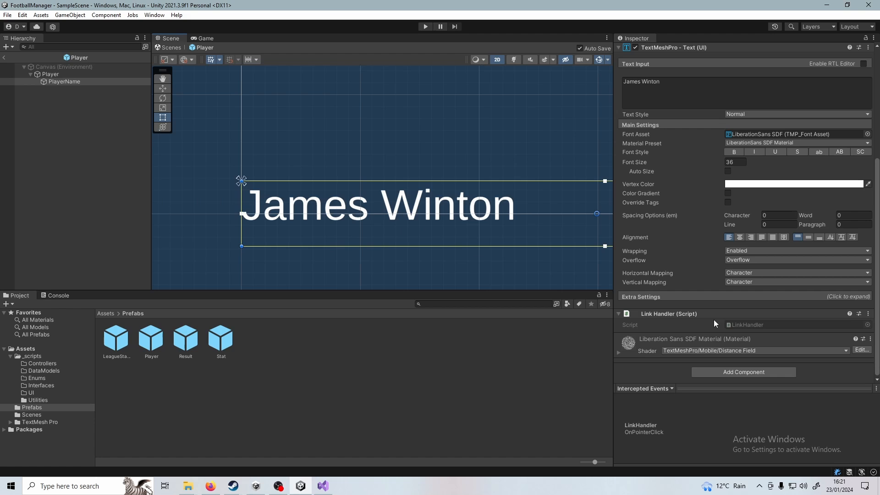
# Step: Add the Link Handler component to the Result prefab's team name and the LeagueStanding team name
pyautogui.click(150, 336)
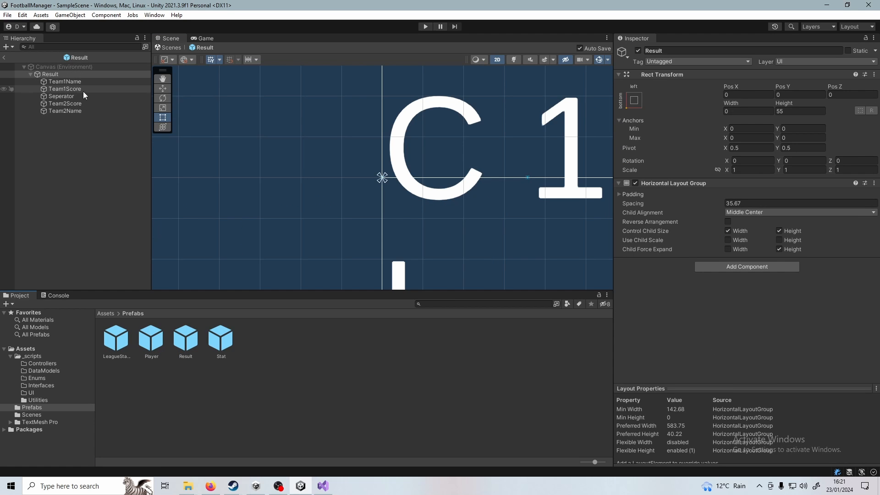
pyautogui.click(66, 81)
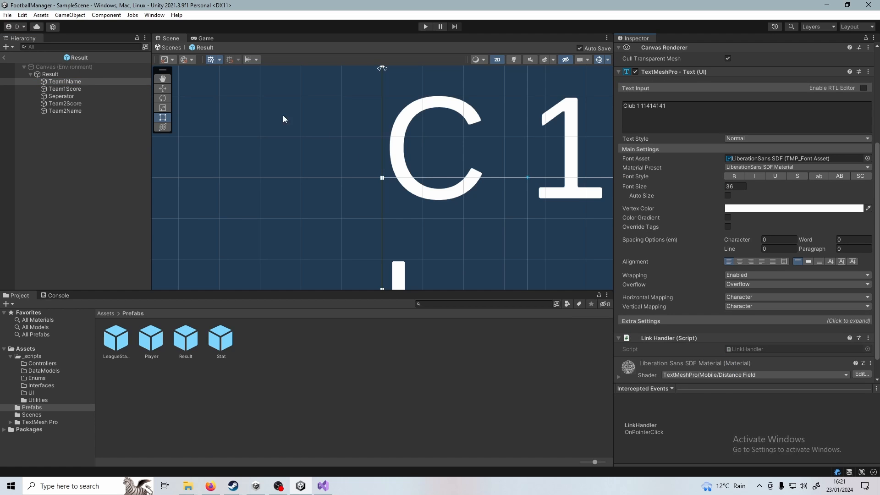
pyautogui.click(65, 111)
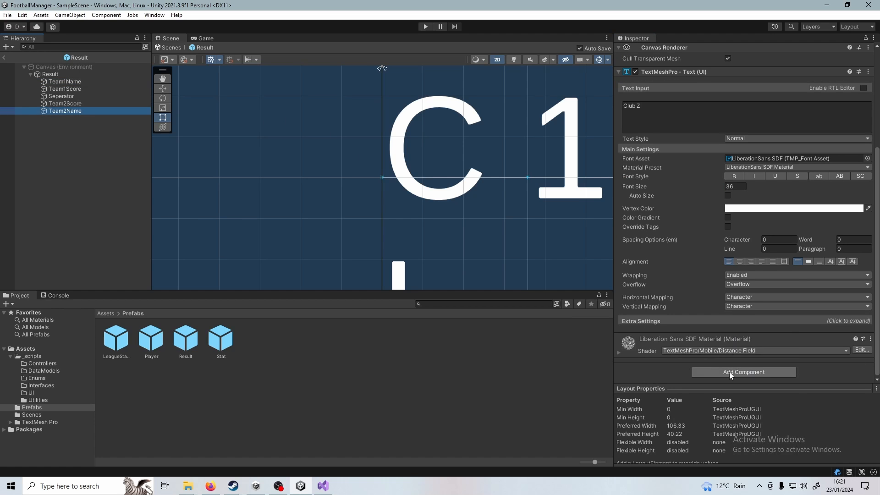
pyautogui.click(743, 371)
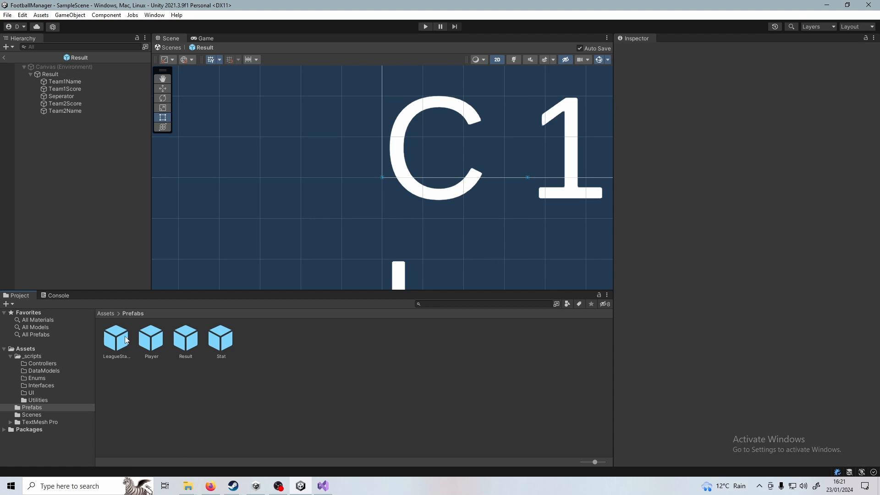
pyautogui.doubleClick(116, 338)
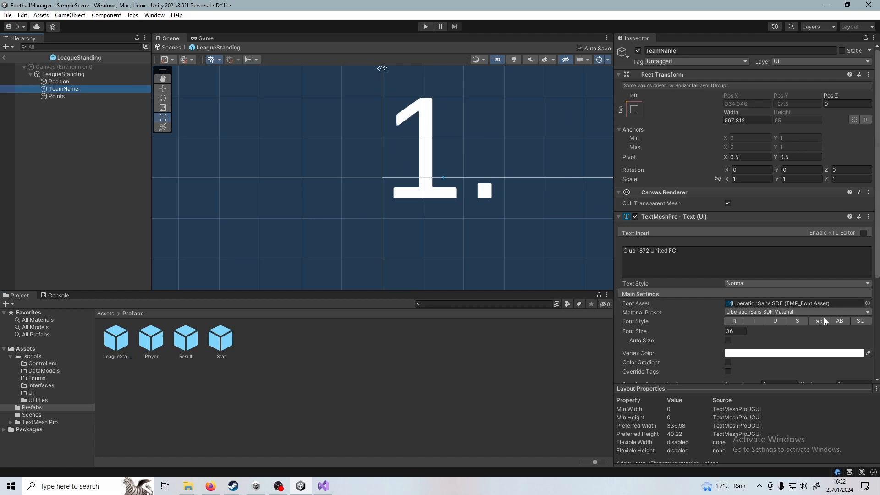
pyautogui.scroll(-3)
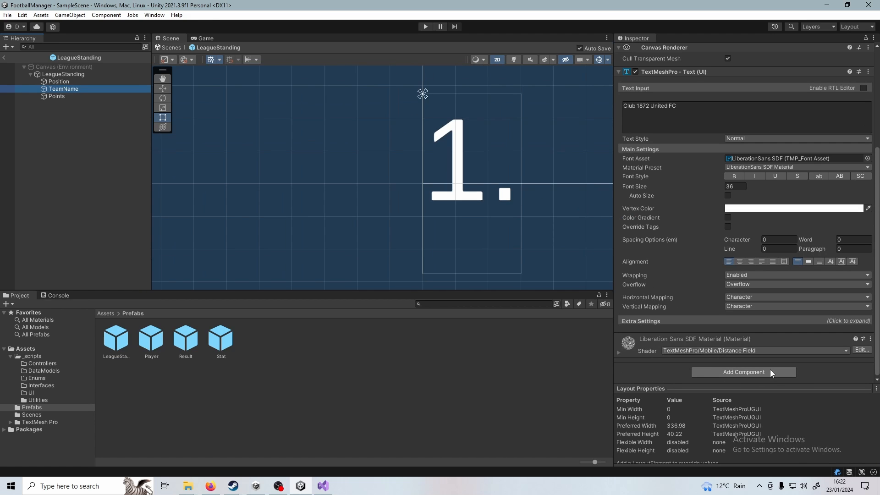
pyautogui.click(743, 373)
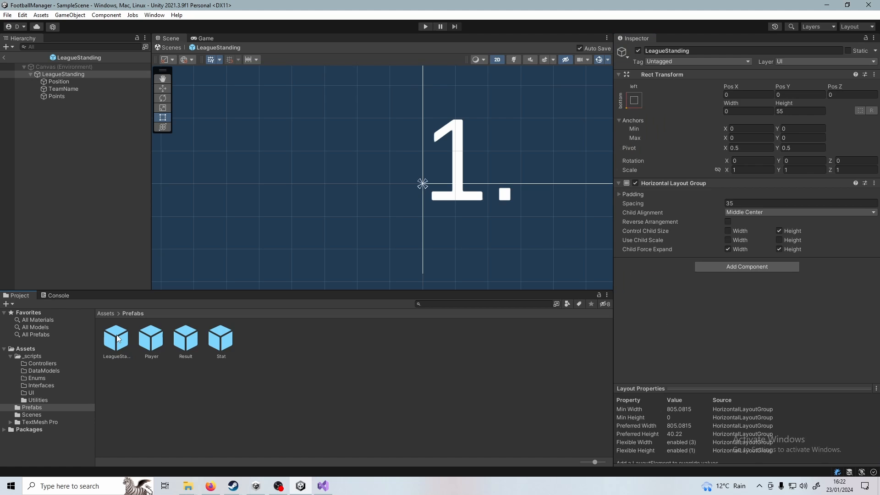
# Step: Verify the Link Handler script on the Player and Result prefab name texts
pyautogui.click(64, 89)
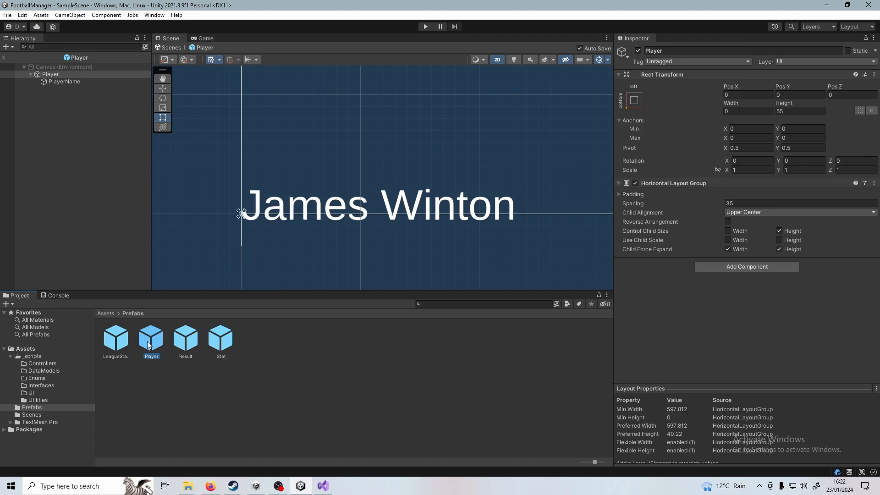
pyautogui.click(65, 81)
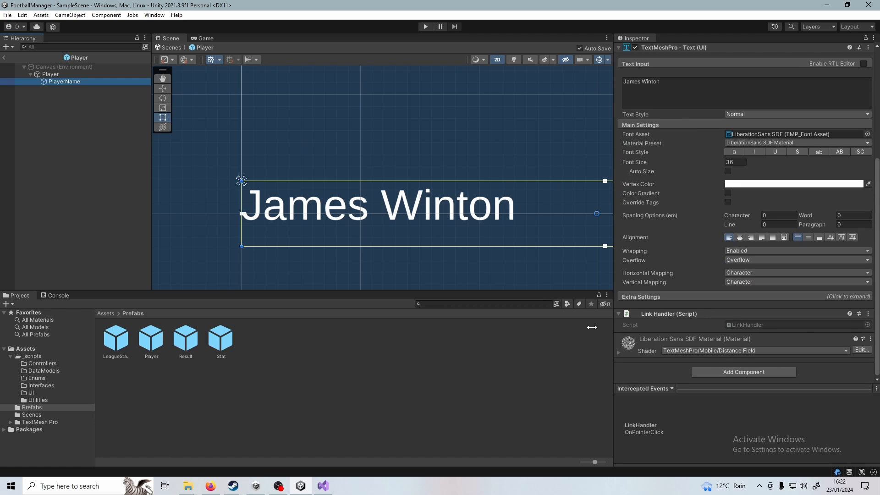
pyautogui.click(51, 74)
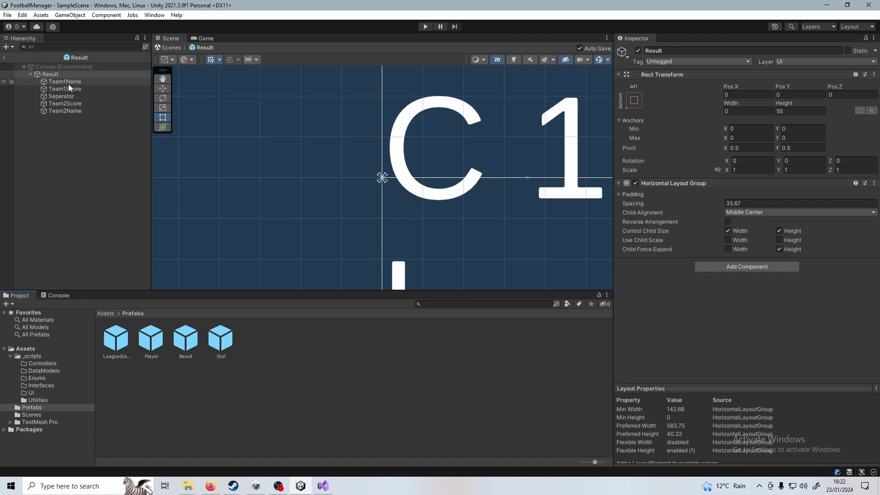
pyautogui.click(66, 81)
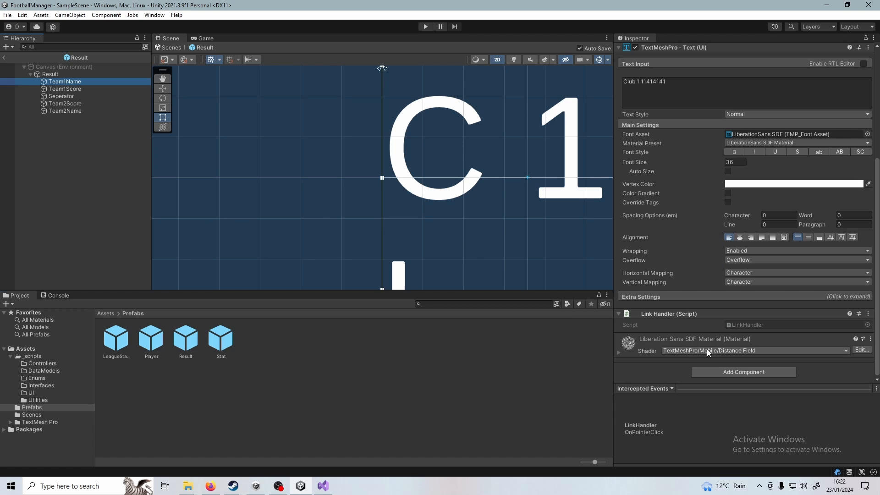
pyautogui.click(66, 111)
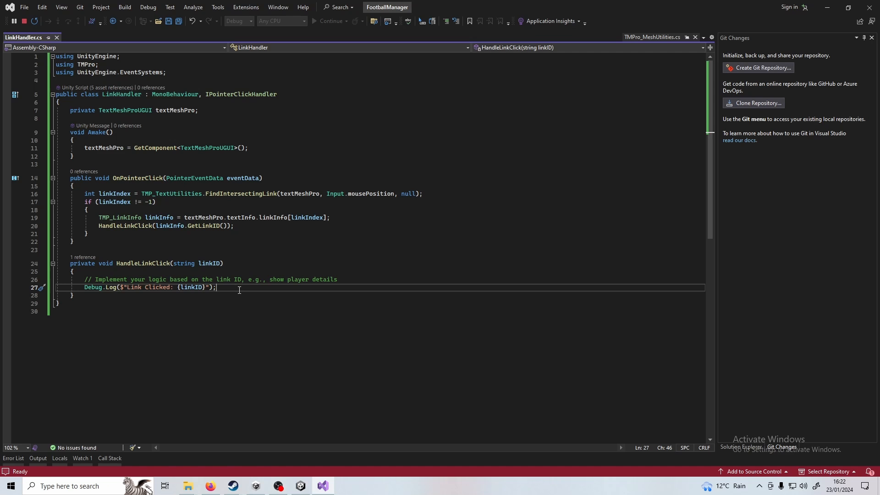
pyautogui.moveTo(314, 287)
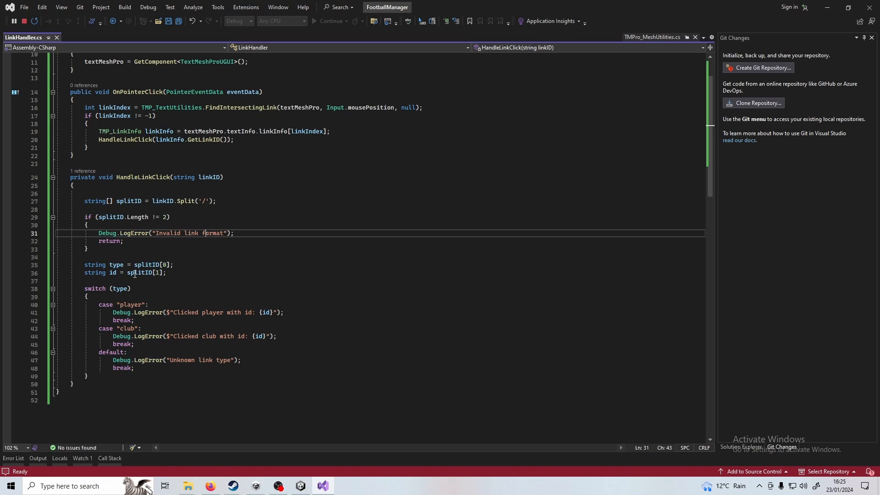
# Step: Review how the split link type and id drive the player/club switch in HandleLinkClick
pyautogui.click(144, 264)
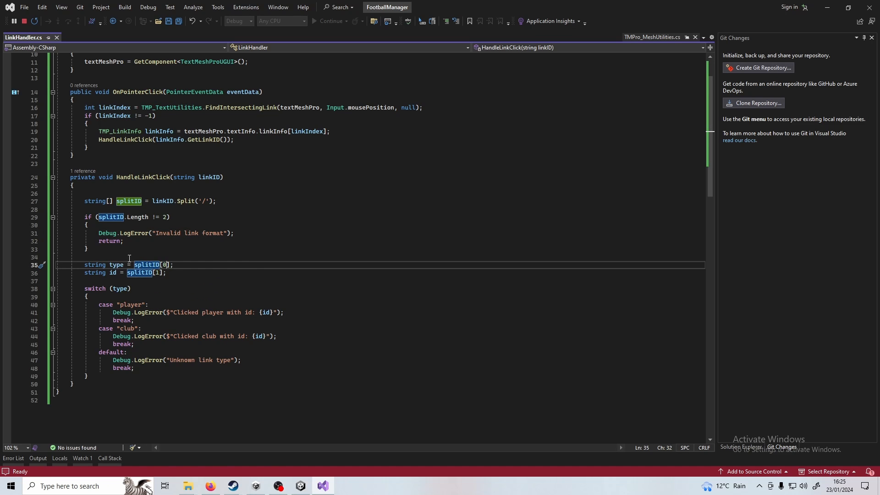
pyautogui.click(117, 265)
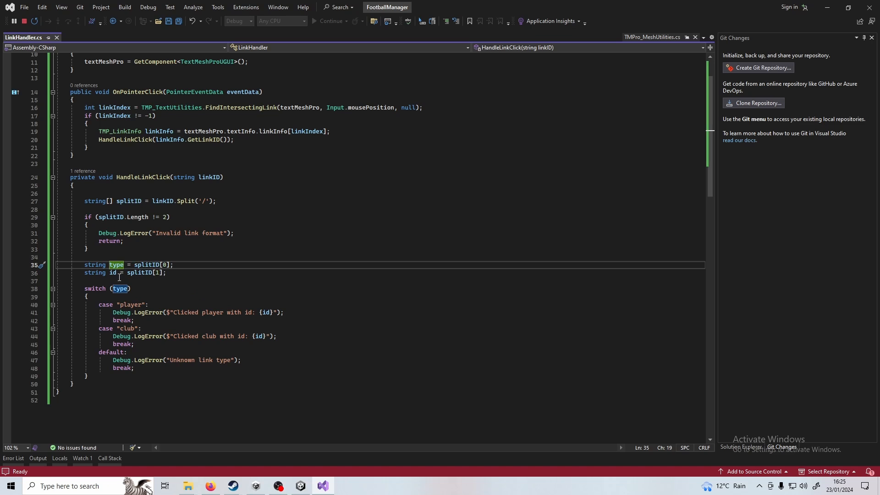
pyautogui.moveTo(148, 325)
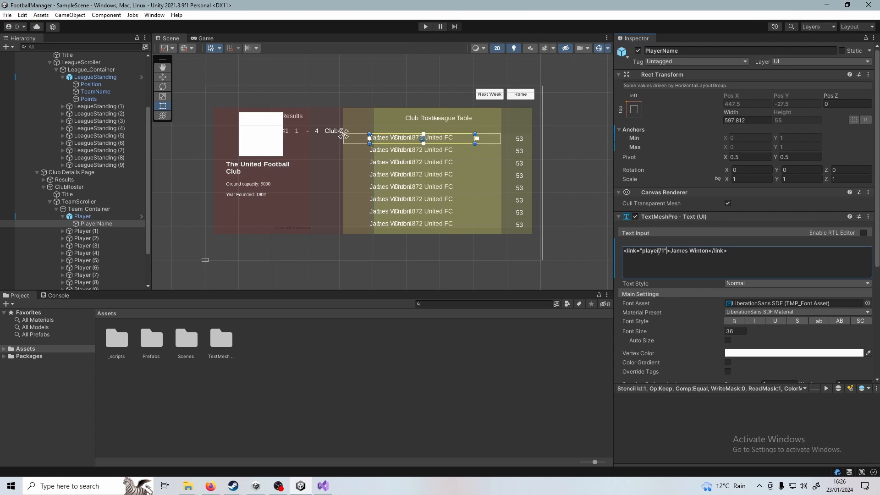
# Step: Check the player/1 and club/1 link IDs on the name texts and start the game
pyautogui.doubleClick(650, 250)
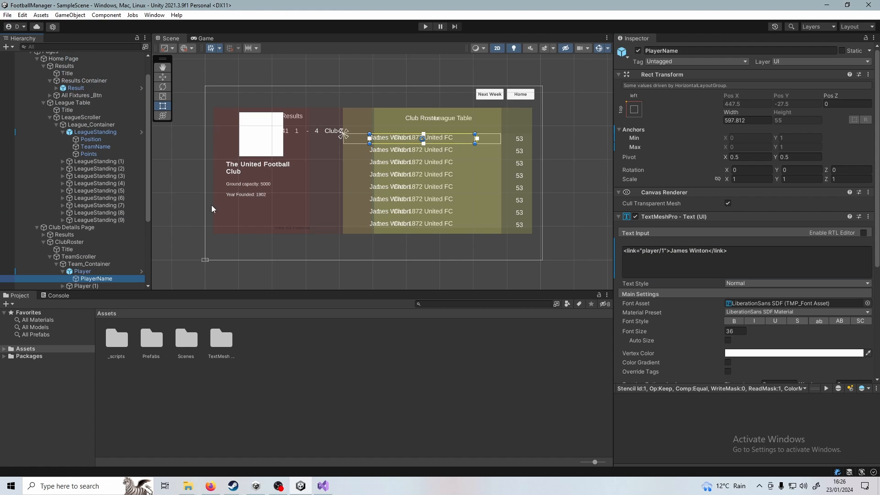
pyautogui.click(95, 158)
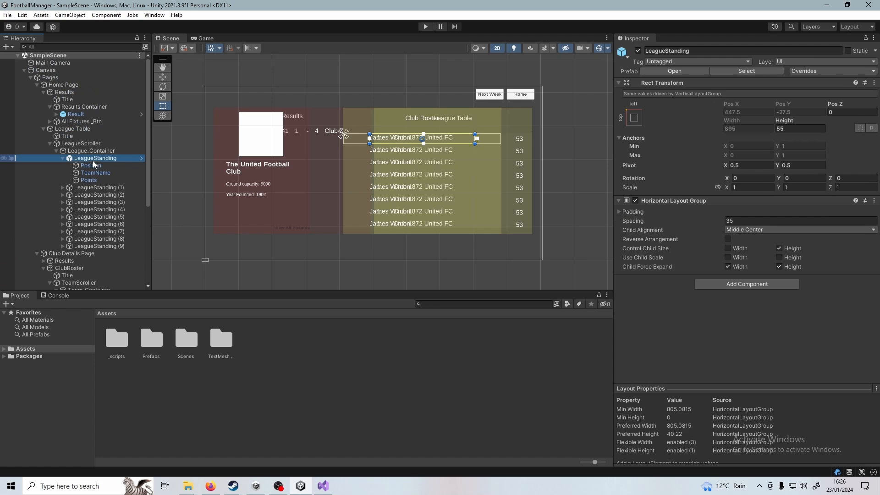
pyautogui.click(95, 173)
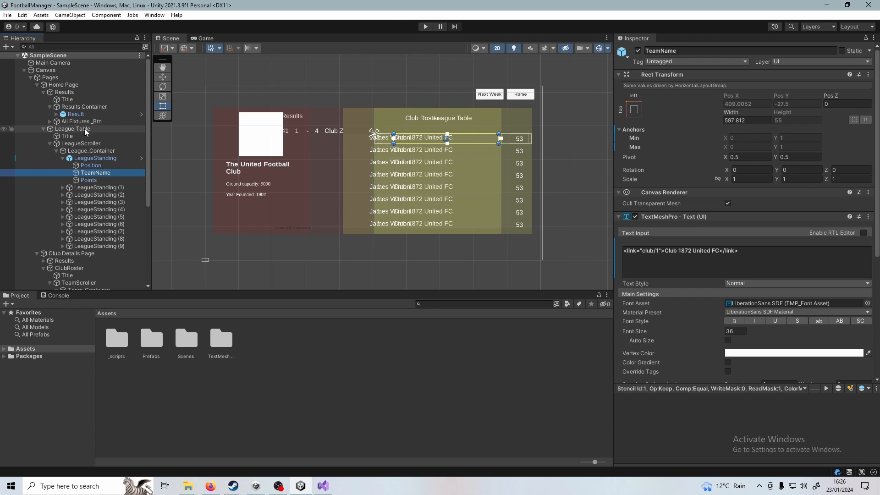
pyautogui.click(73, 128)
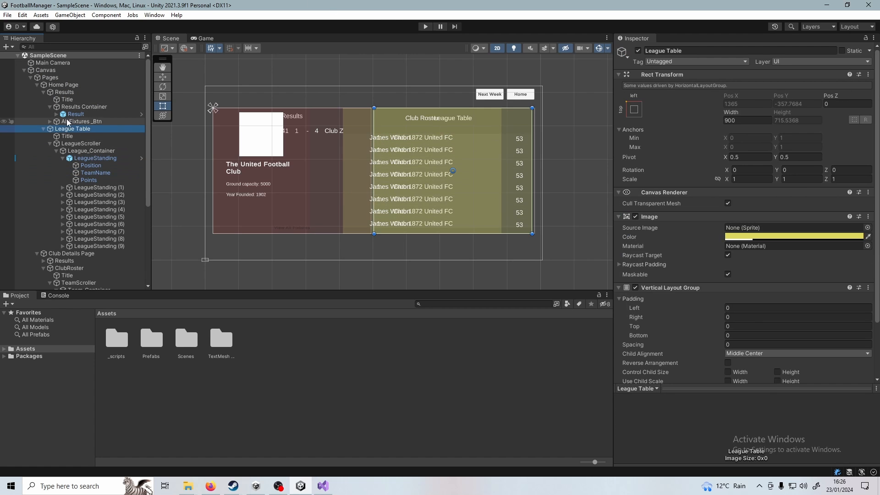
pyautogui.click(424, 26)
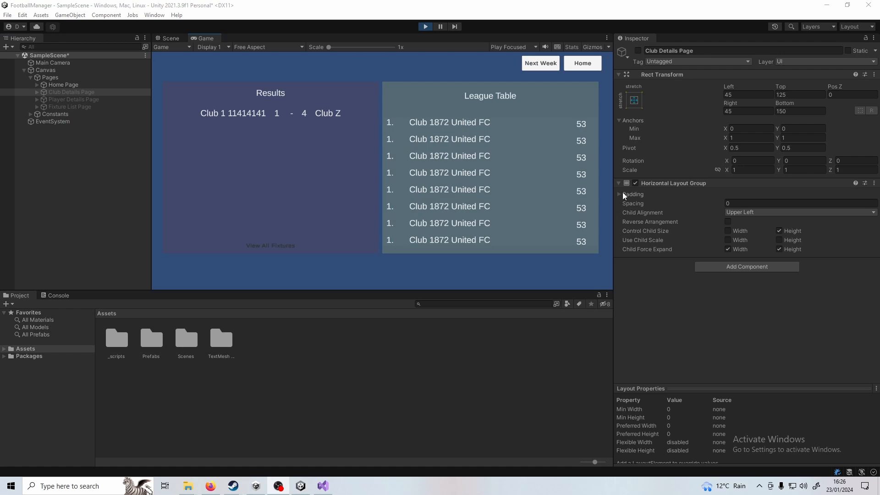
# Step: Test a club link in the league table, then show the Club Details Page instead of Home Page
pyautogui.click(450, 122)
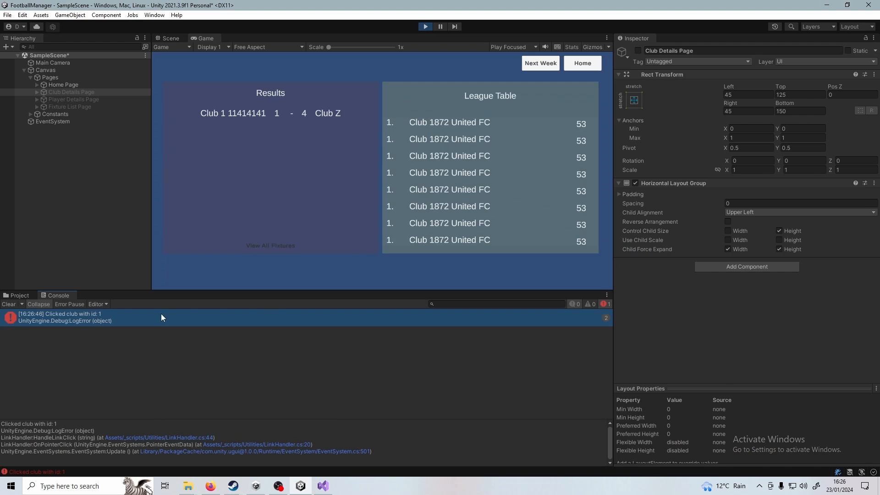
pyautogui.click(63, 84)
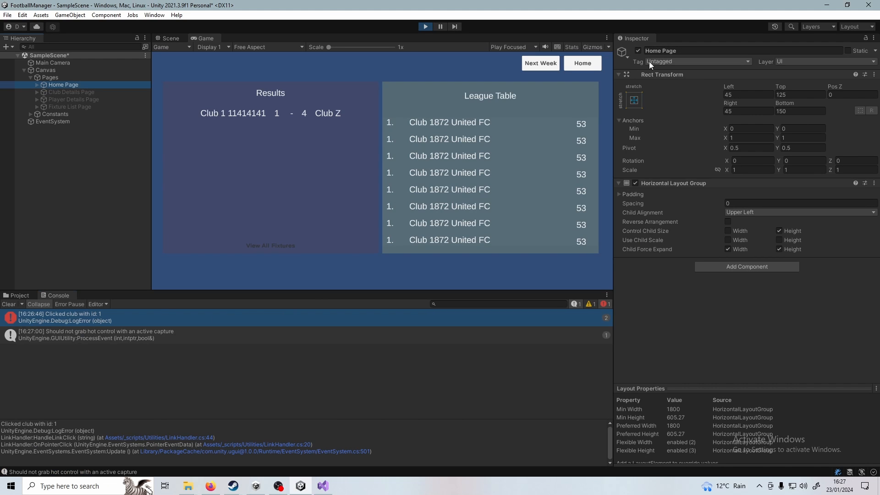
pyautogui.click(638, 50)
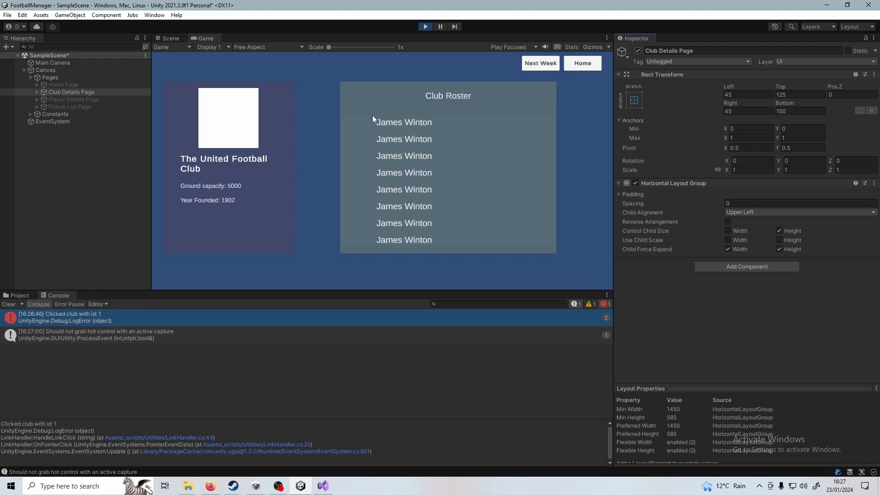
pyautogui.moveTo(394, 122)
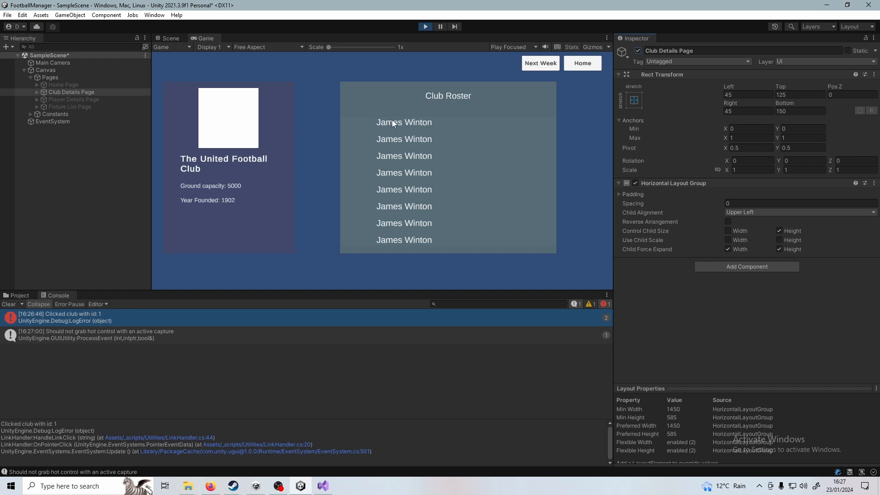
pyautogui.moveTo(405, 124)
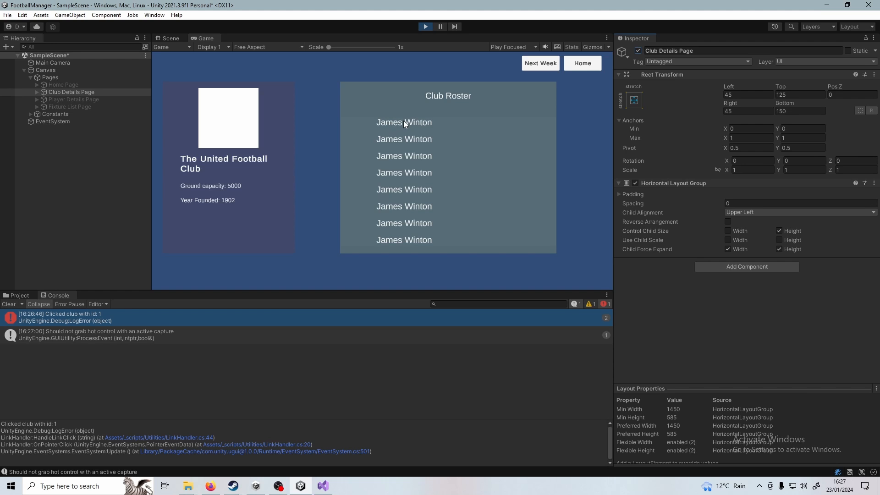
# Step: Test a player name link in the roster, confirming the console logs player id 1, and stop the game
pyautogui.click(403, 122)
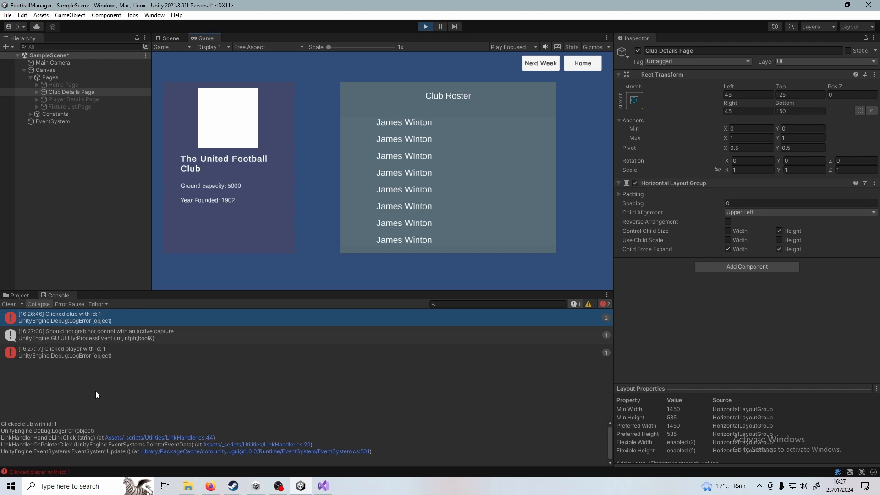
pyautogui.moveTo(94, 372)
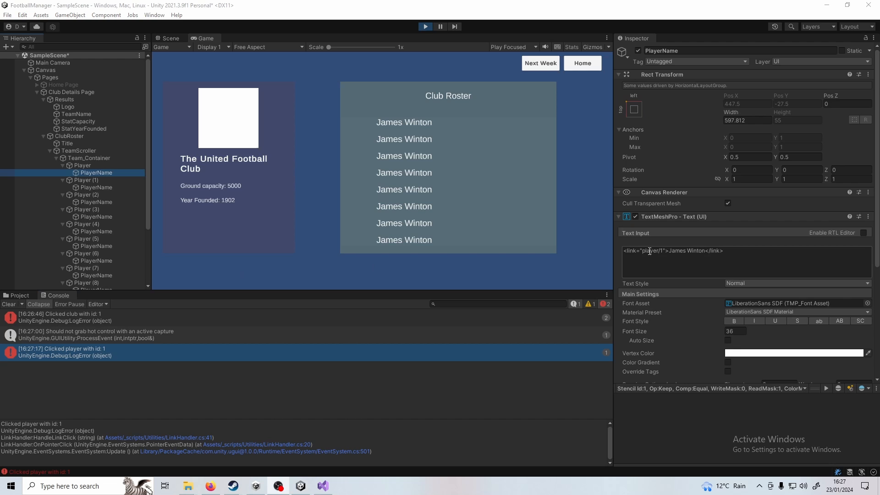
pyautogui.click(86, 179)
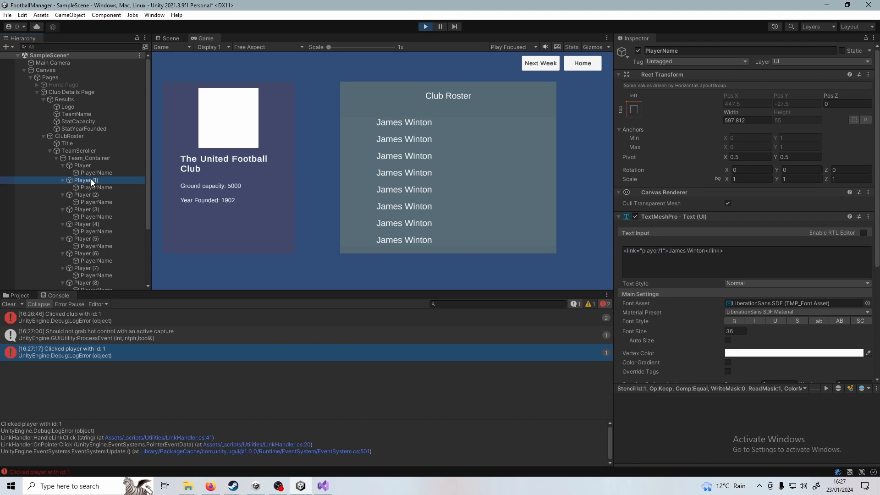
pyautogui.click(171, 39)
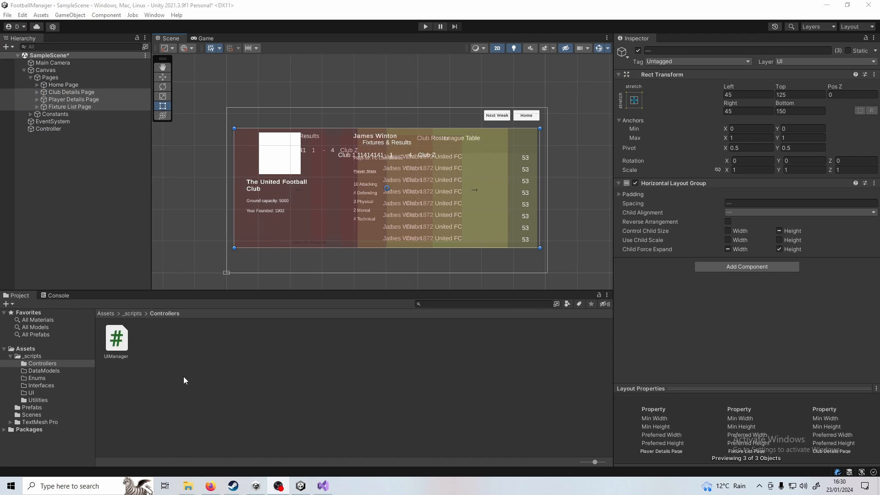
# Step: Inspect the UIManager script and Controller object, then browse the Interfaces and UI script folders
pyautogui.click(117, 339)
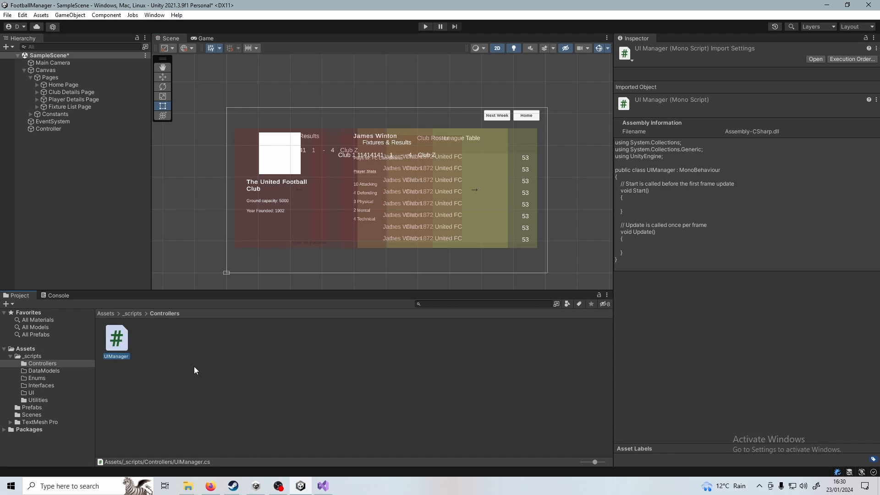
pyautogui.click(48, 129)
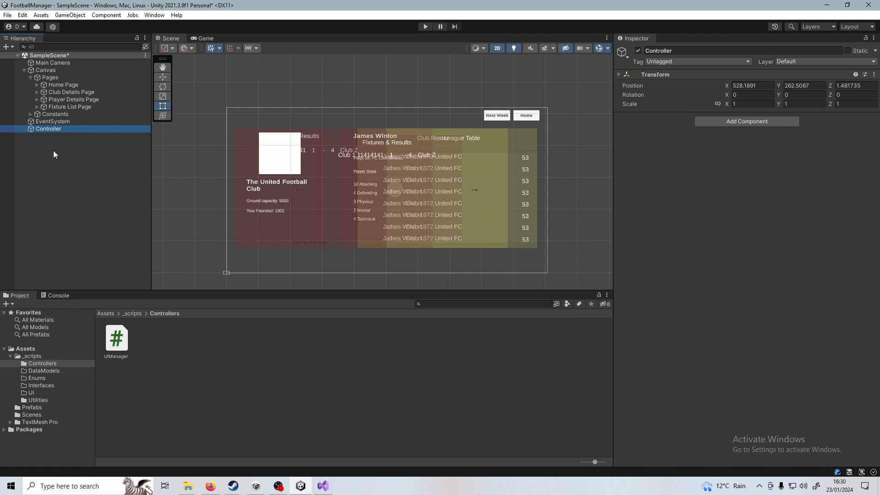
pyautogui.click(139, 387)
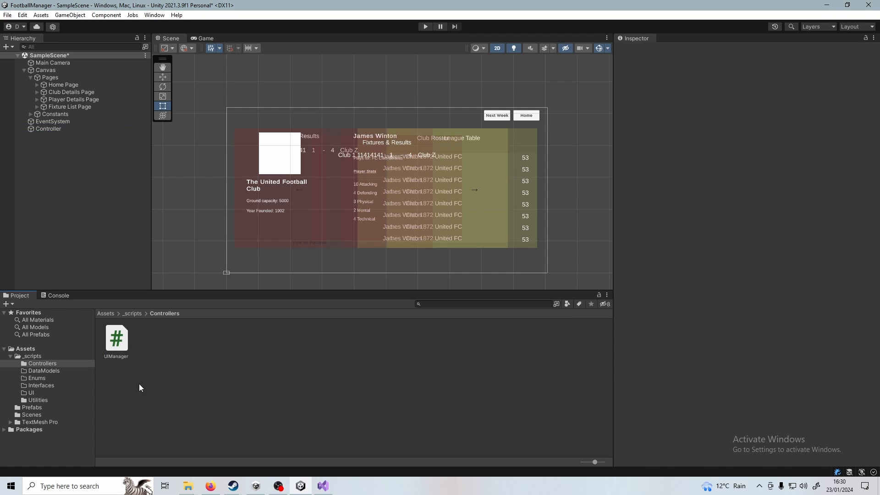
pyautogui.click(41, 386)
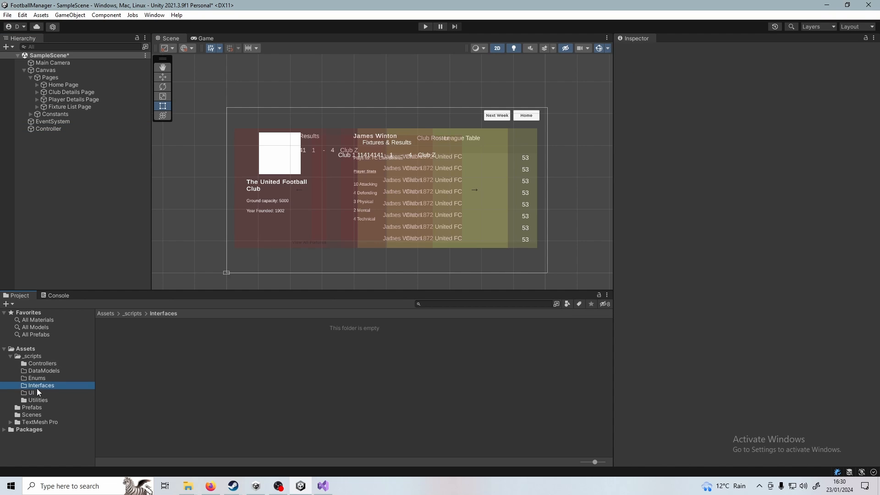
pyautogui.click(31, 392)
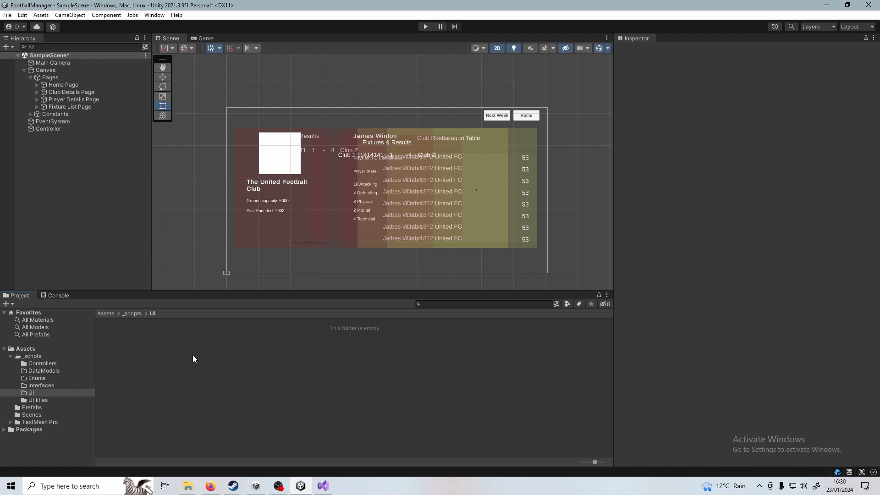
pyautogui.moveTo(162, 354)
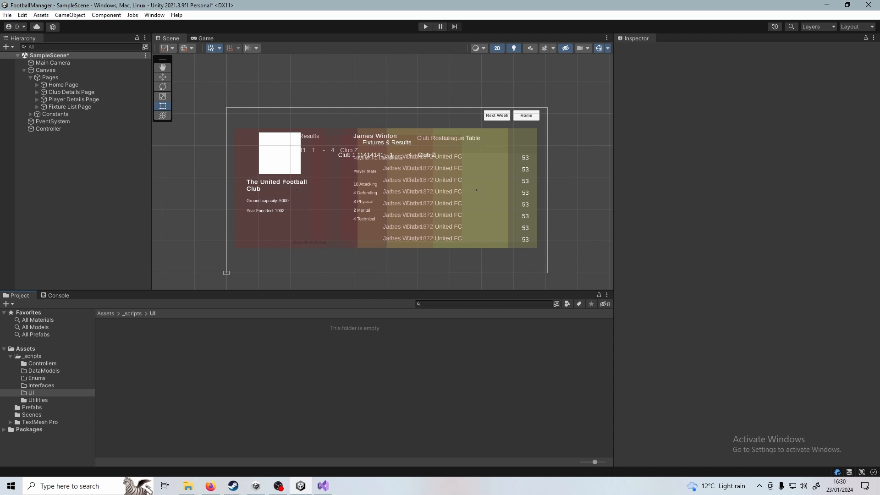
pyautogui.moveTo(170, 187)
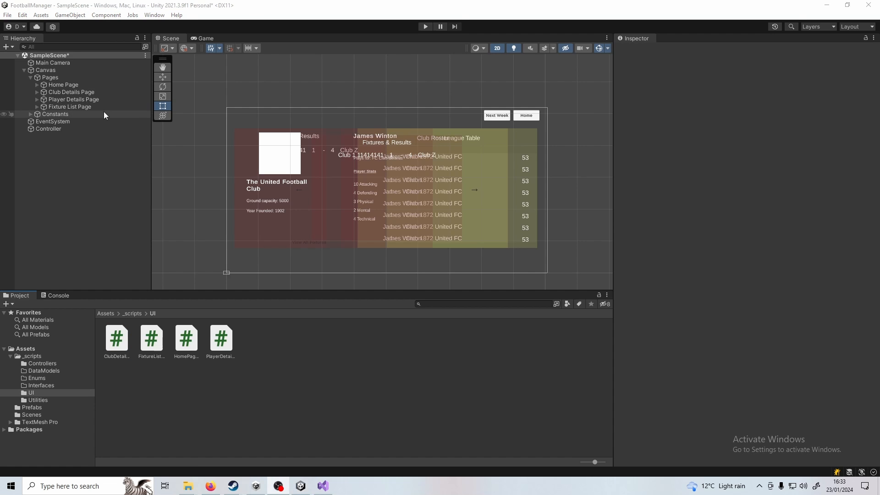
# Step: Select the Fixture List Page and dismiss its 'Can't add script' error
pyautogui.click(71, 106)
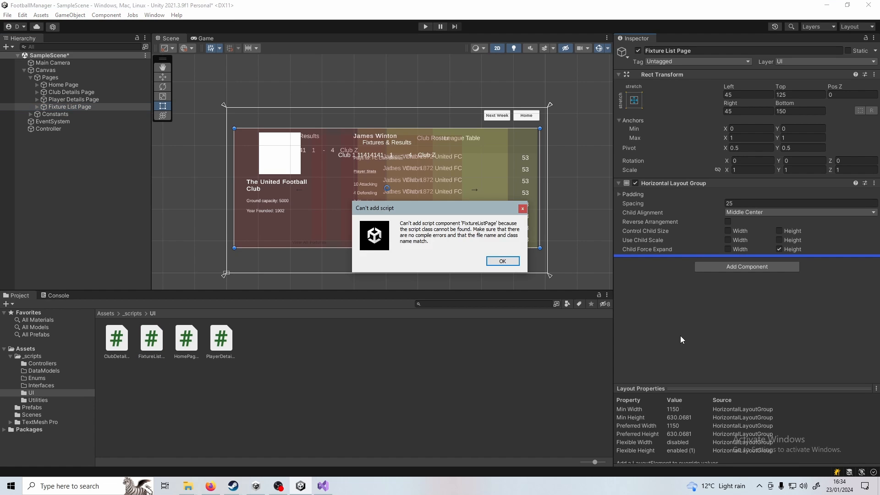
pyautogui.click(501, 260)
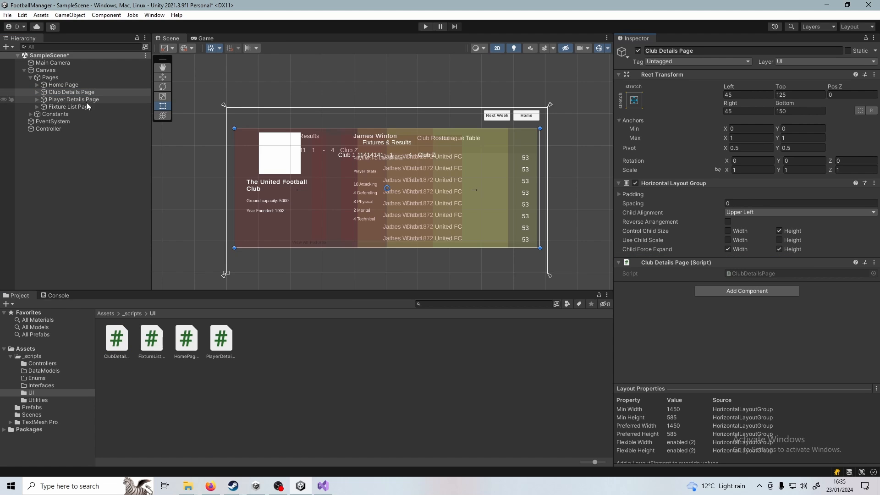
# Step: Inspect the Player Details, Fixture List, Home and Club Details Page objects to confirm their page scripts
pyautogui.click(73, 99)
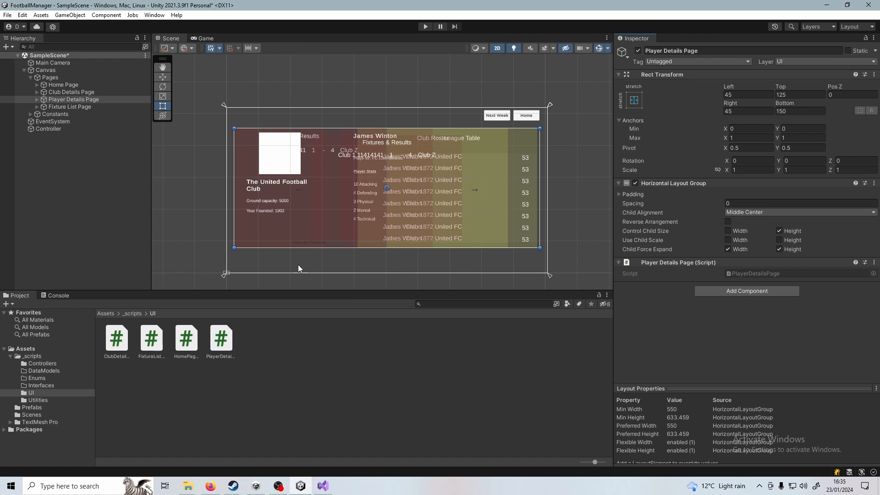
pyautogui.click(70, 106)
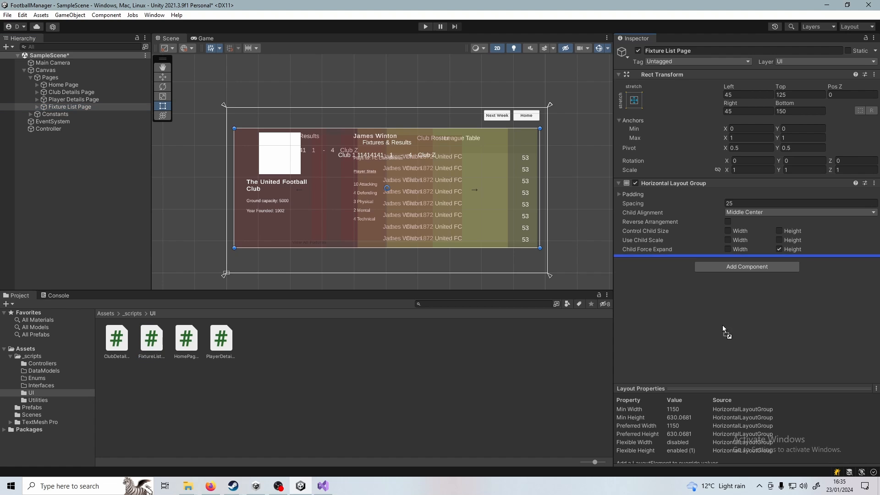
pyautogui.click(74, 92)
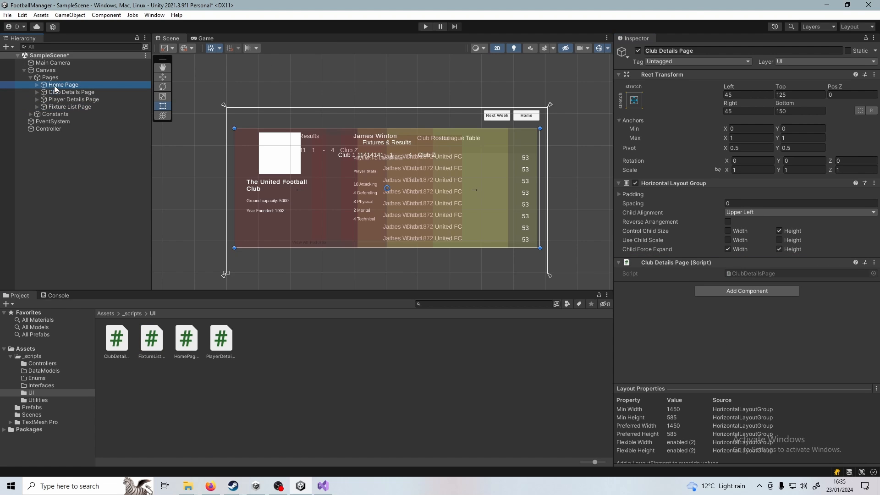
pyautogui.click(72, 92)
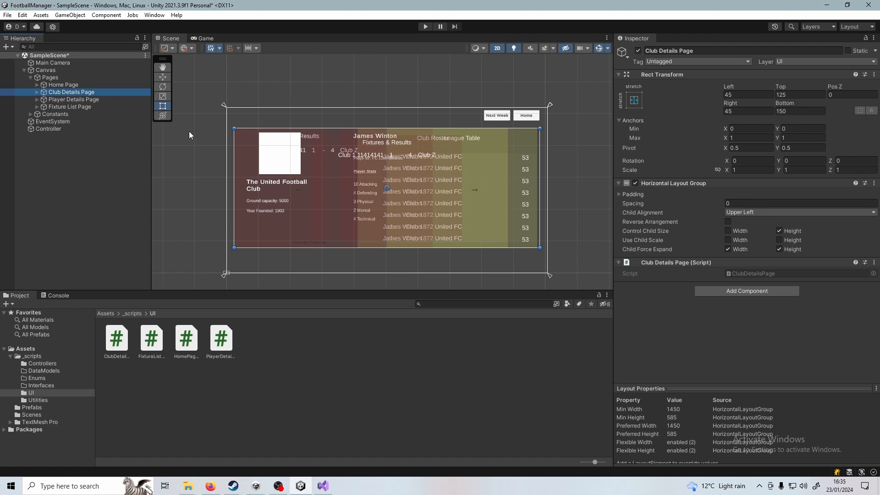
pyautogui.click(64, 84)
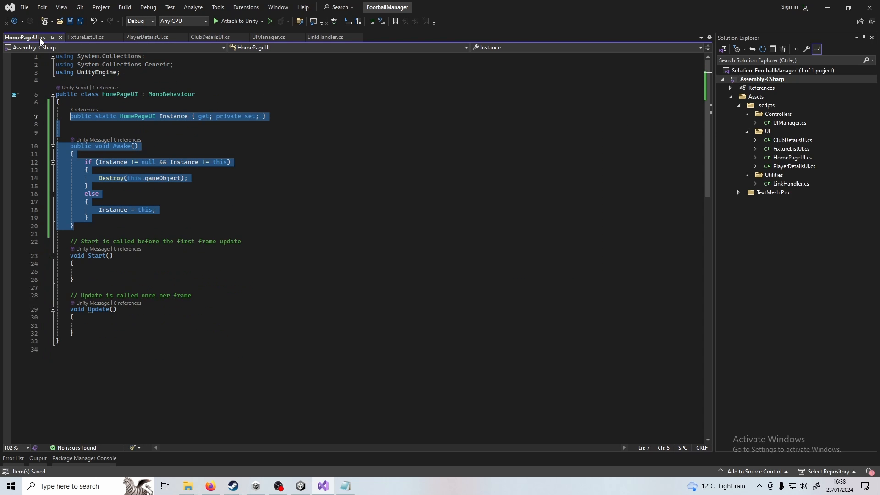
# Step: Review HomePageUI's static Instance singleton assigned in Awake
pyautogui.click(87, 201)
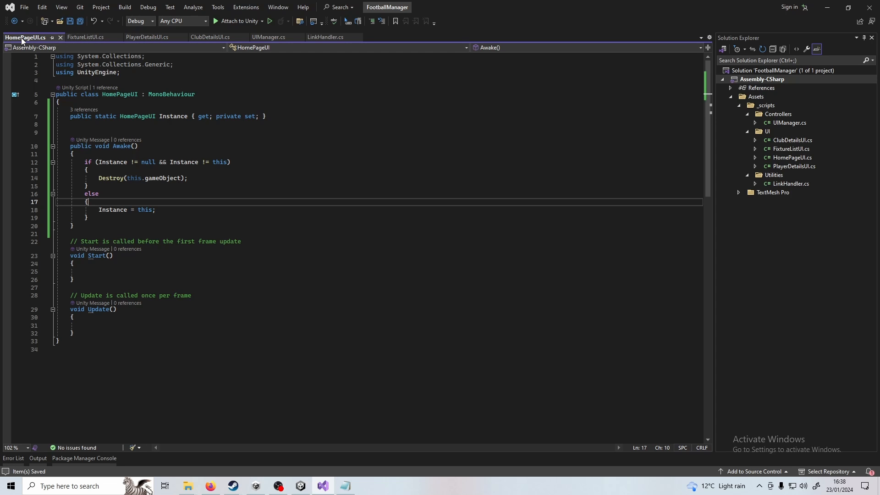
pyautogui.moveTo(87, 201); pyautogui.dragTo(72, 226)
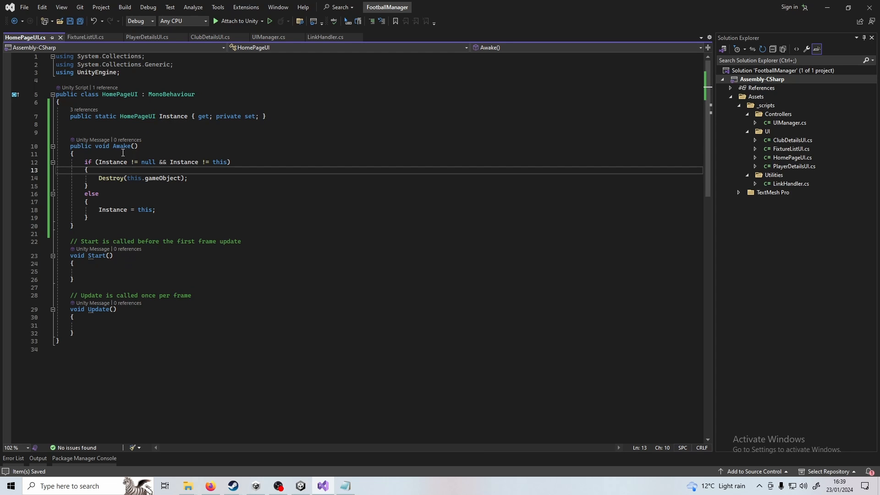
pyautogui.click(112, 163)
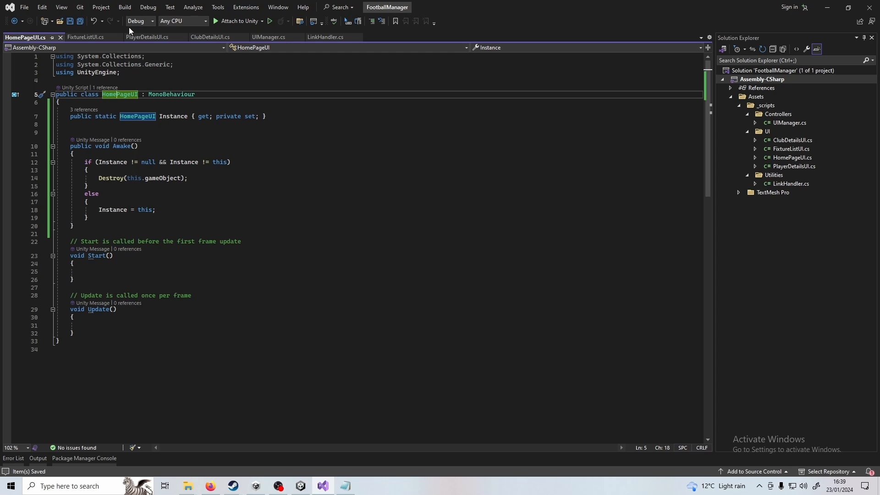
pyautogui.moveTo(206, 291)
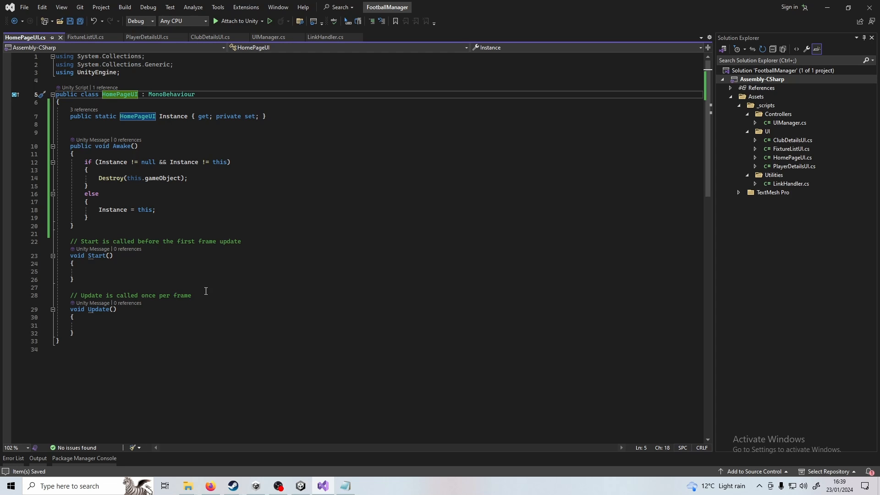
pyautogui.moveTo(149, 302)
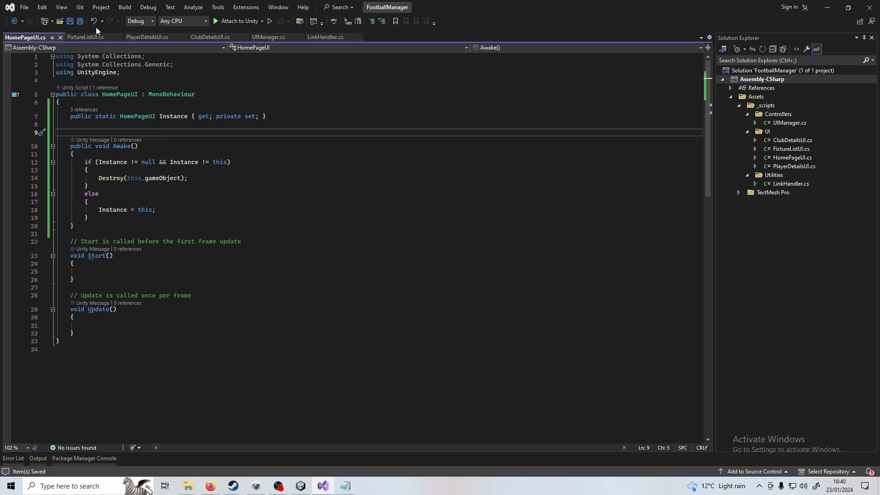
# Step: Review the same singleton in FixtureListUI, PlayerDetailsUI and ClubDetailsUI, then move to UIManager
pyautogui.click(85, 36)
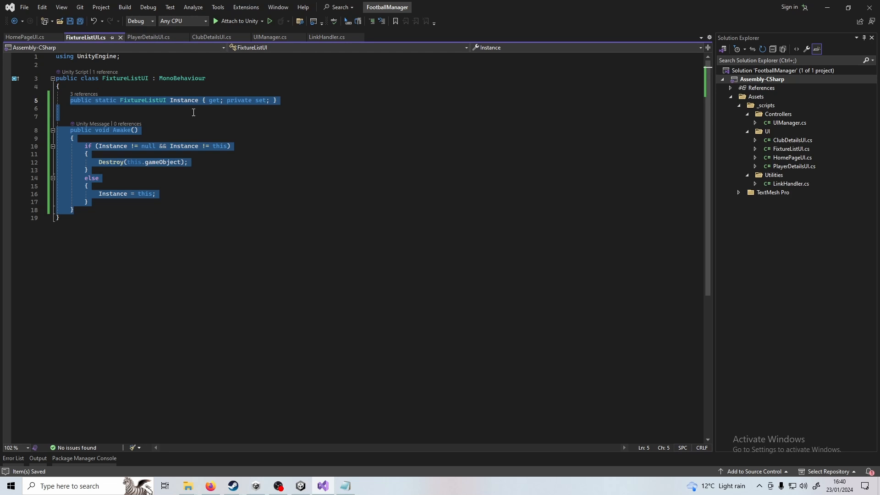
pyautogui.click(148, 37)
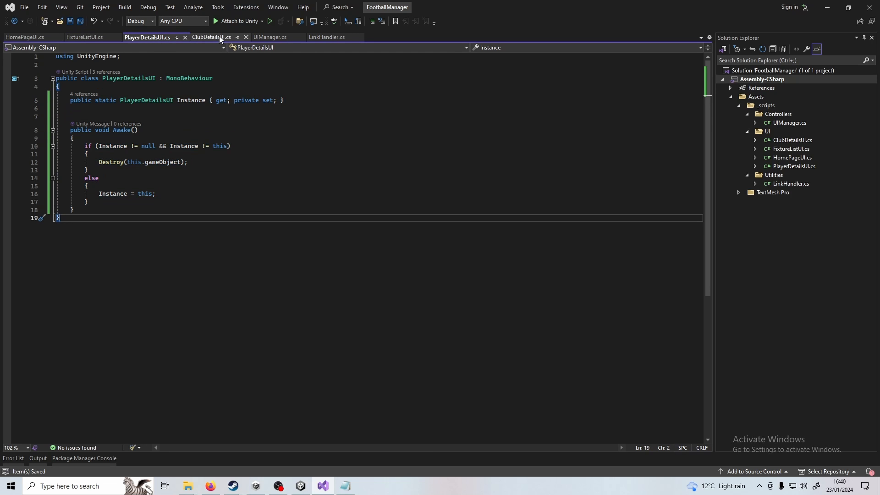
pyautogui.click(211, 36)
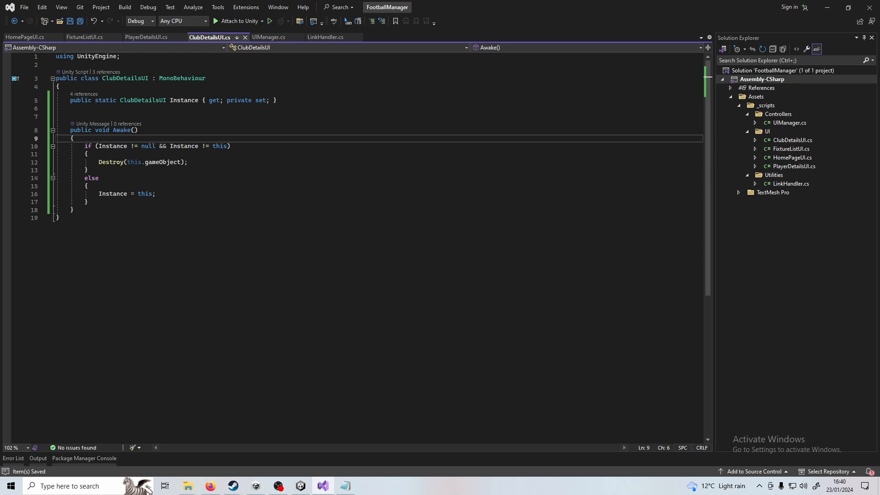
pyautogui.click(269, 36)
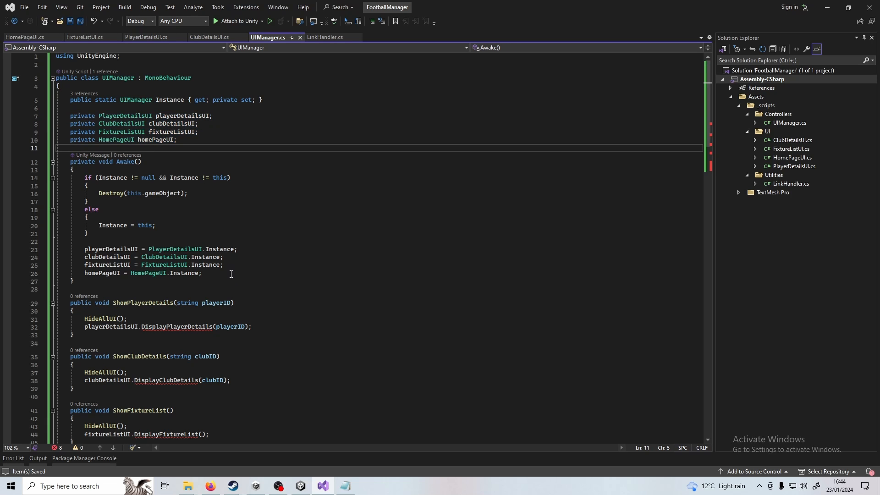
# Step: Review UIManager's cached page instances and HideAllUI, then bring up the new UIPage script for editing
pyautogui.moveTo(85, 250); pyautogui.dragTo(202, 273)
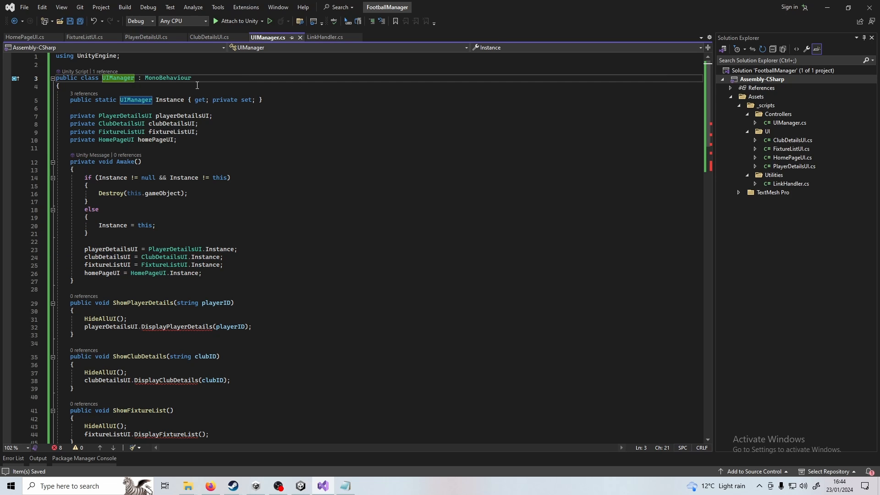
pyautogui.moveTo(208, 49)
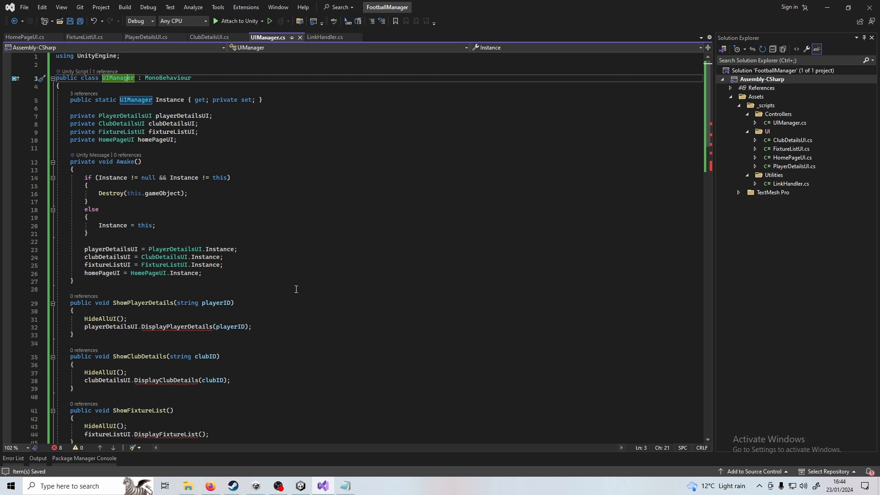
pyautogui.scroll(-3)
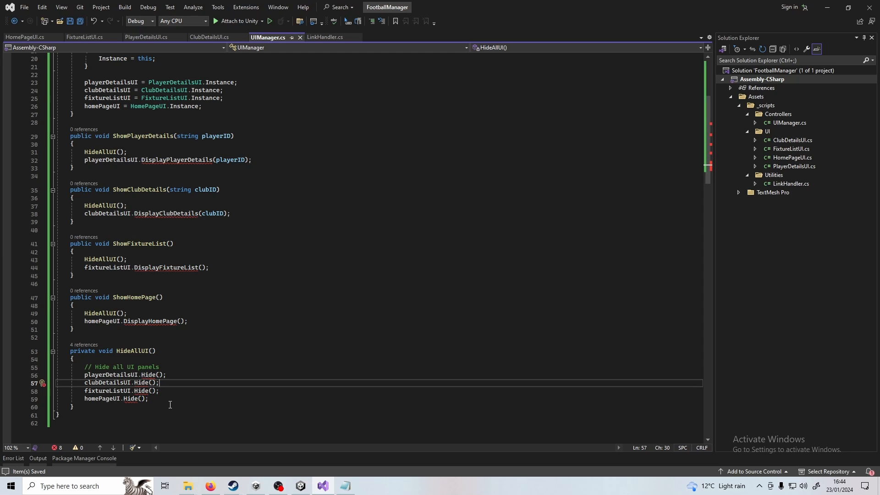
pyautogui.moveTo(669, 469)
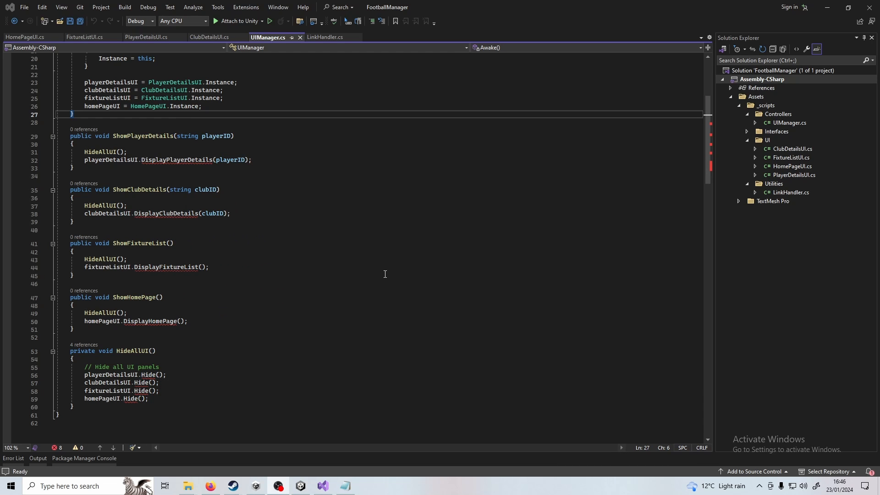
pyautogui.moveTo(135, 282)
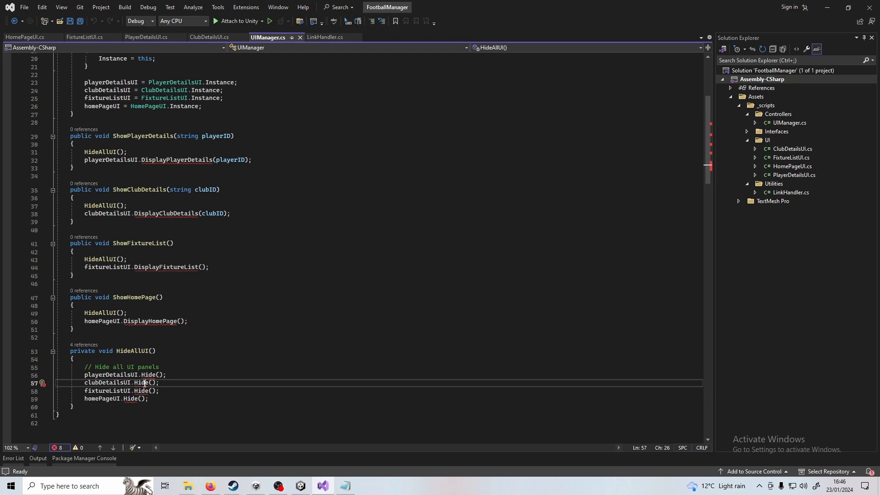
pyautogui.moveTo(331, 452)
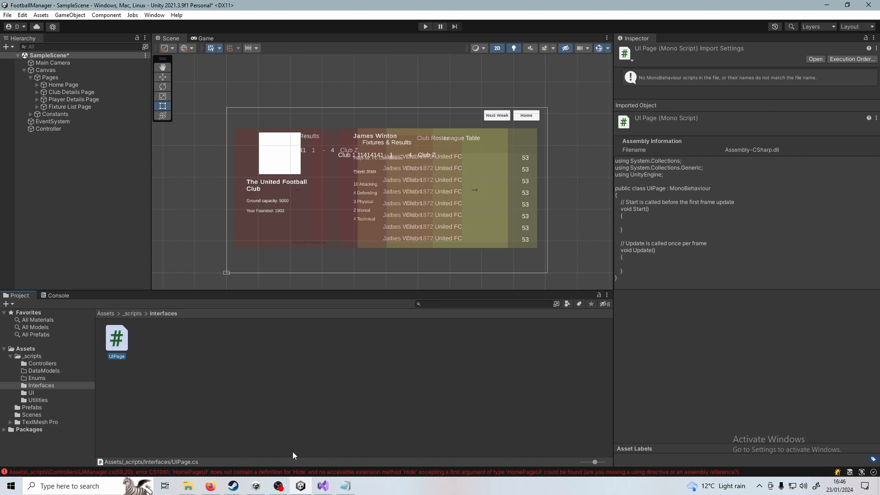
pyautogui.click(117, 357)
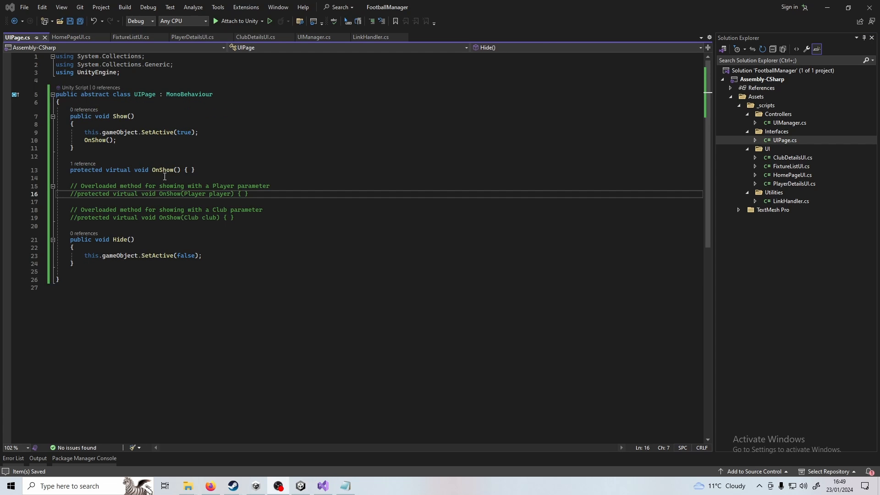
# Step: Write UIPage's Show calling gameObject.SetActive(true) and OnShow, with virtual OnShow and Hide
pyautogui.click(134, 116)
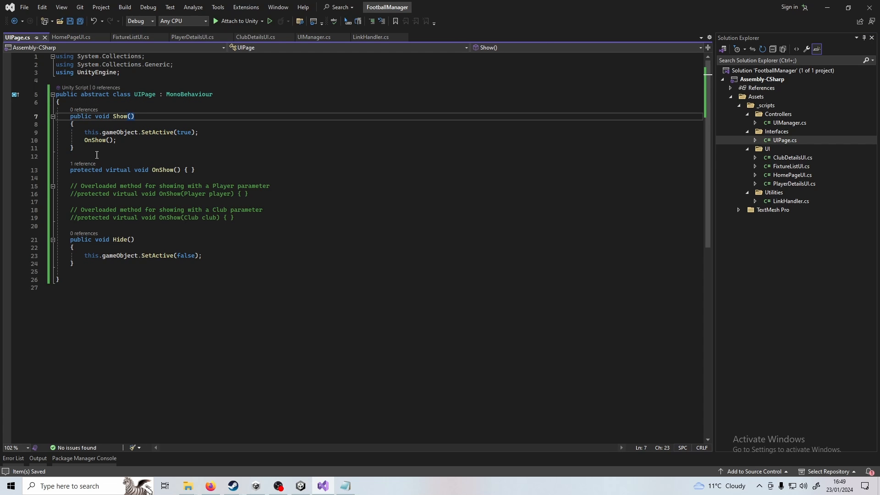
pyautogui.doubleClick(115, 132)
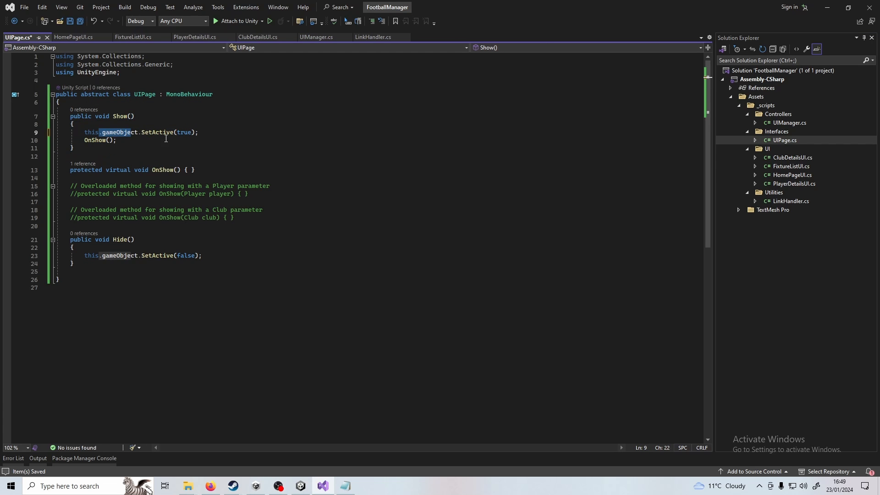
pyautogui.moveTo(160, 133)
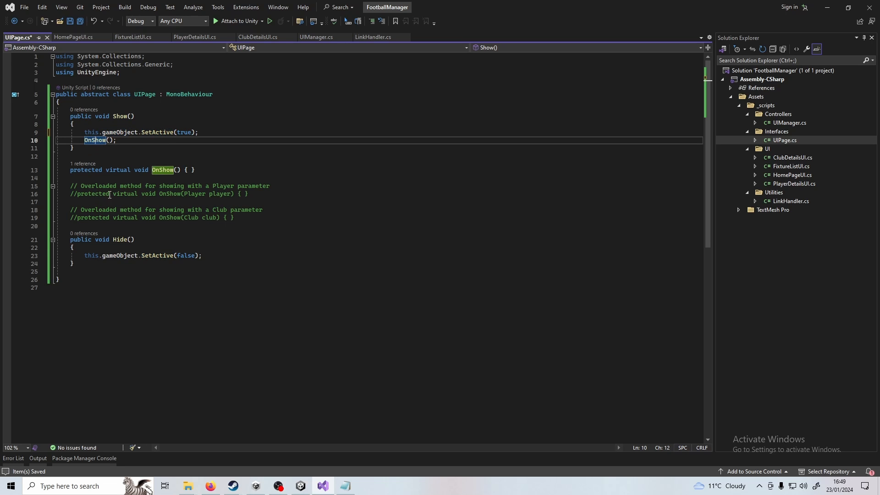
pyautogui.moveTo(416, 231)
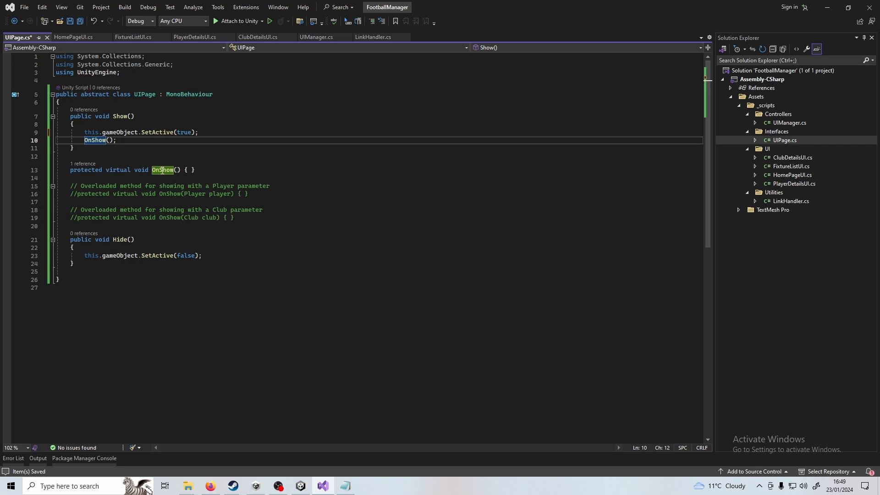
# Step: Change HomePageUI, FixtureListUI and ClubDetailsUI to derive from UIPage and save HomePageUI
pyautogui.click(73, 37)
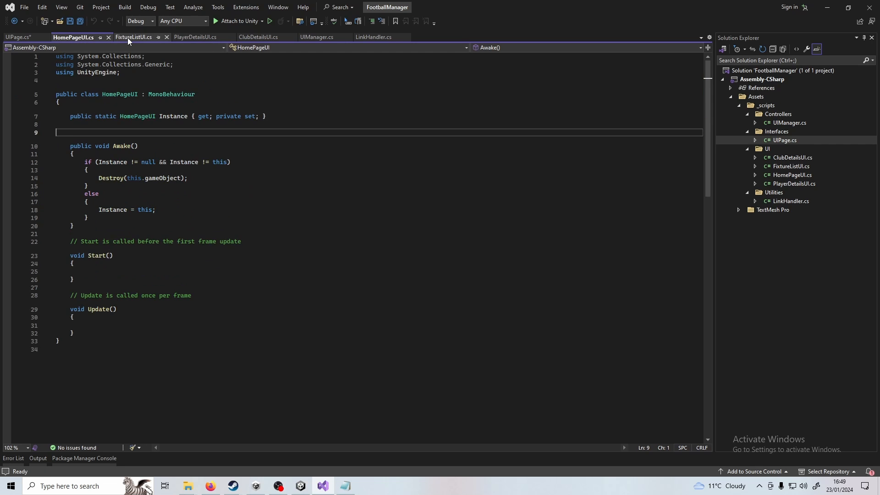
pyautogui.click(196, 36)
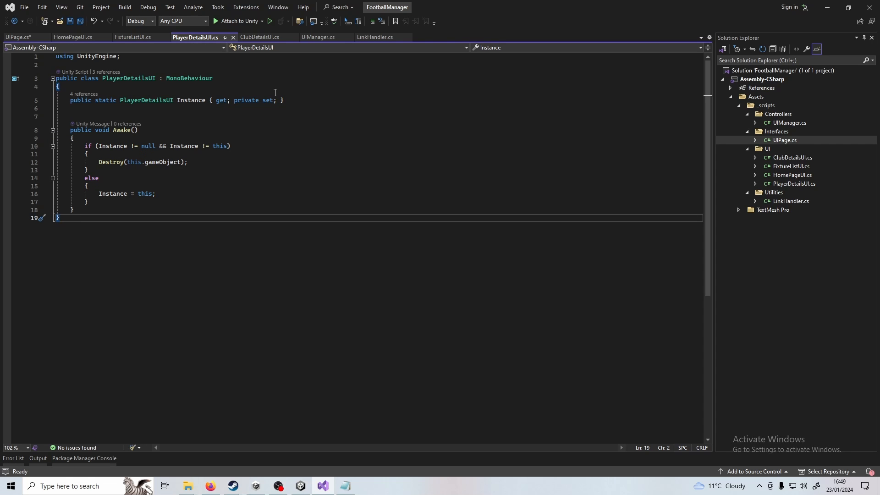
pyautogui.click(259, 37)
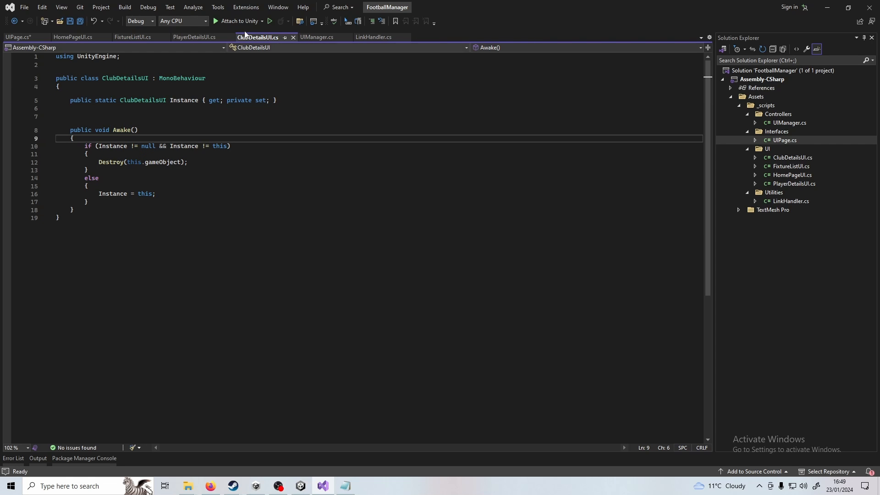
pyautogui.click(17, 36)
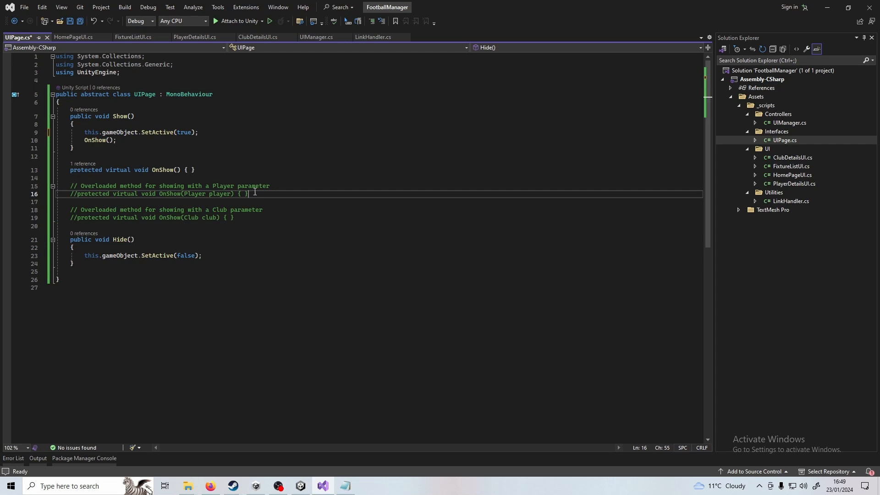
pyautogui.click(73, 37)
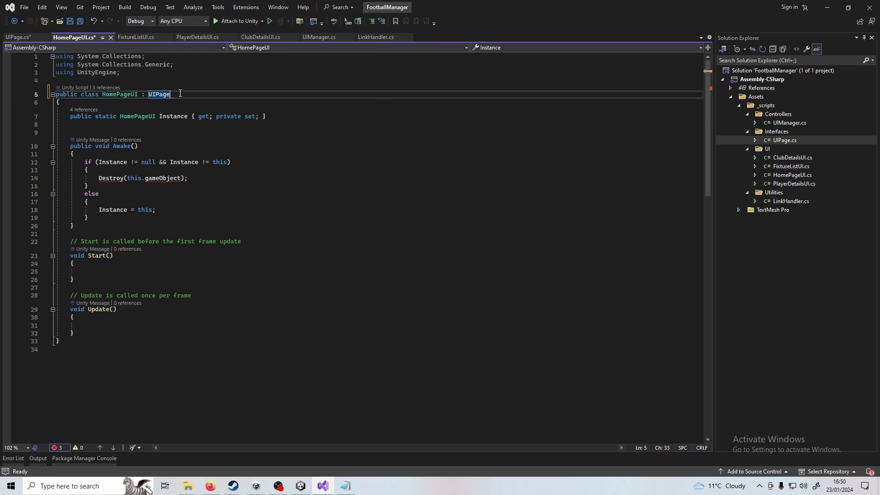
pyautogui.press('ctrl+s')
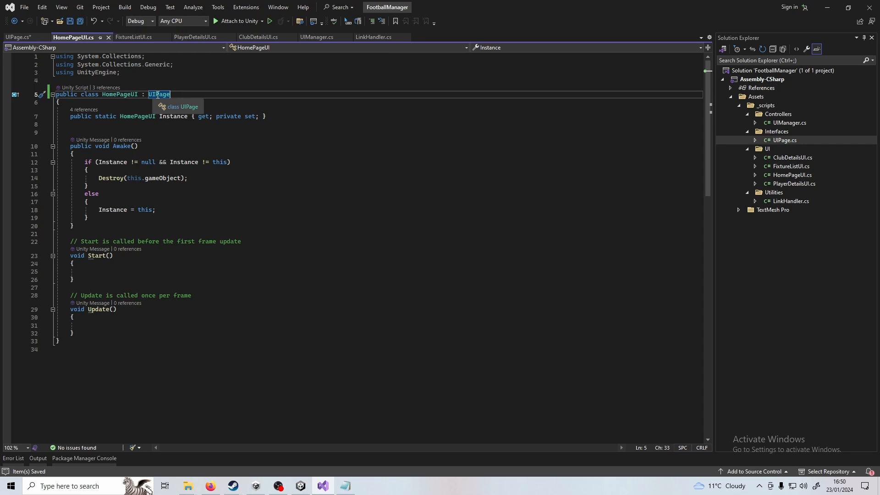
# Step: Check FixtureListUI, PlayerDetailsUI and ClubDetailsUI and save every open script with Save All
pyautogui.click(133, 37)
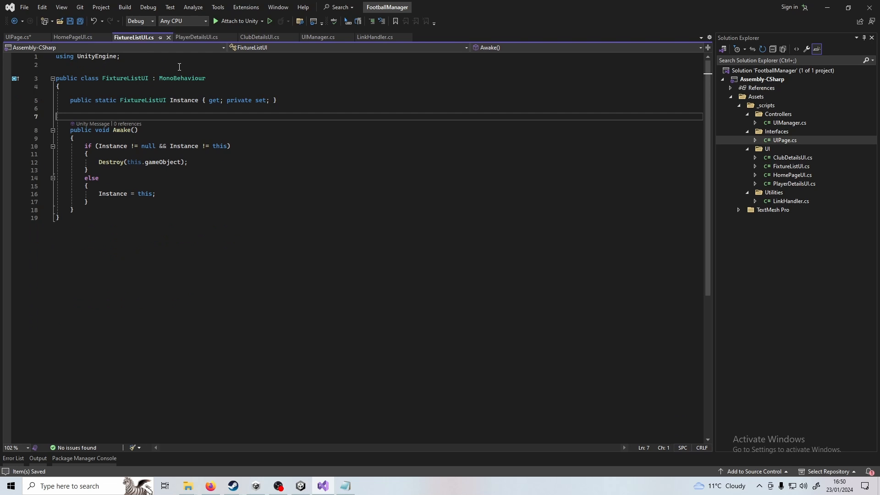
pyautogui.click(196, 37)
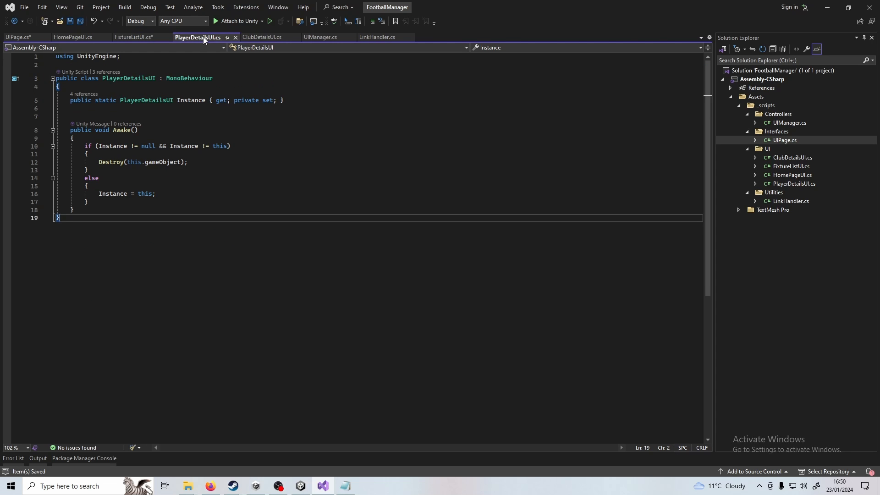
pyautogui.click(261, 37)
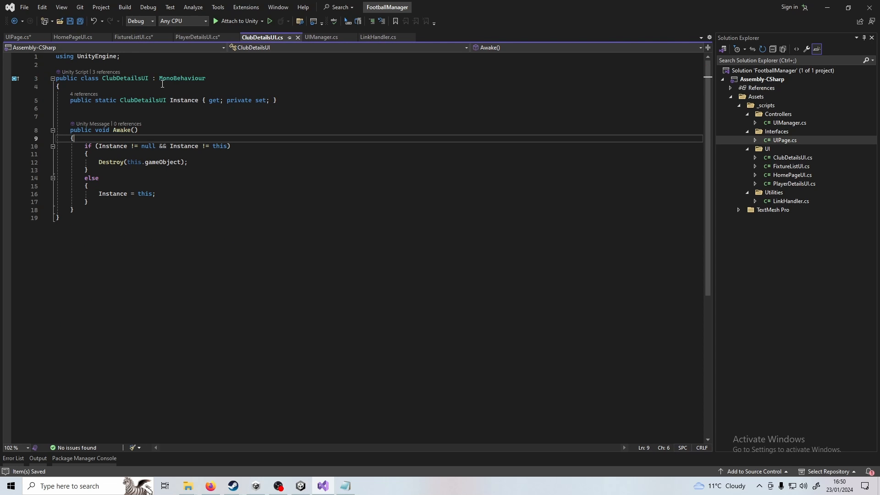
pyautogui.click(24, 7)
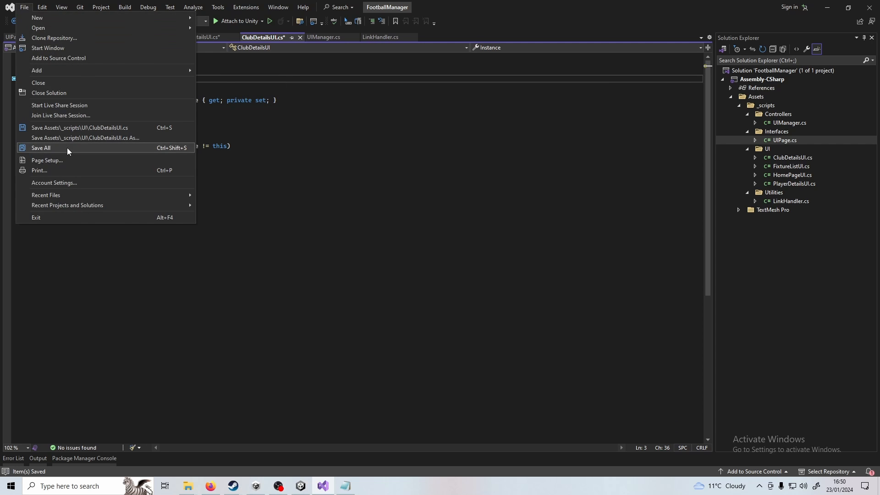
pyautogui.click(41, 147)
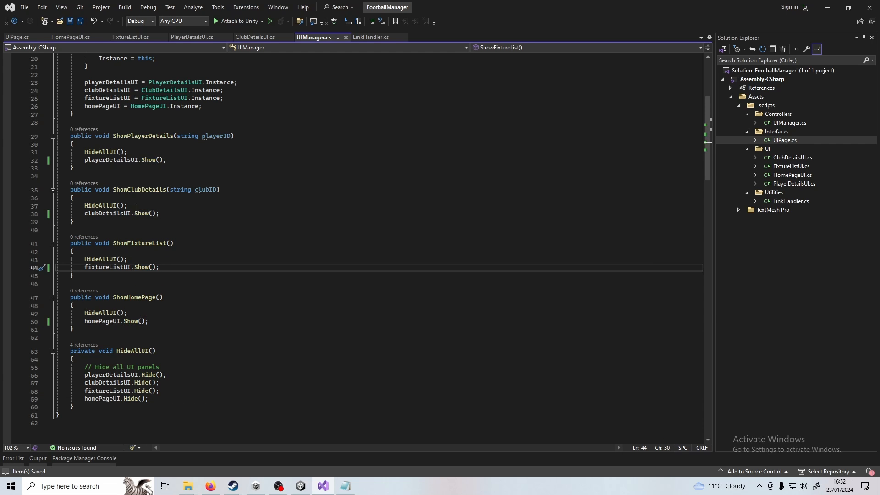
# Step: Make UIManager's show methods call Show on each page, then move to the LinkHandler script
pyautogui.click(136, 213)
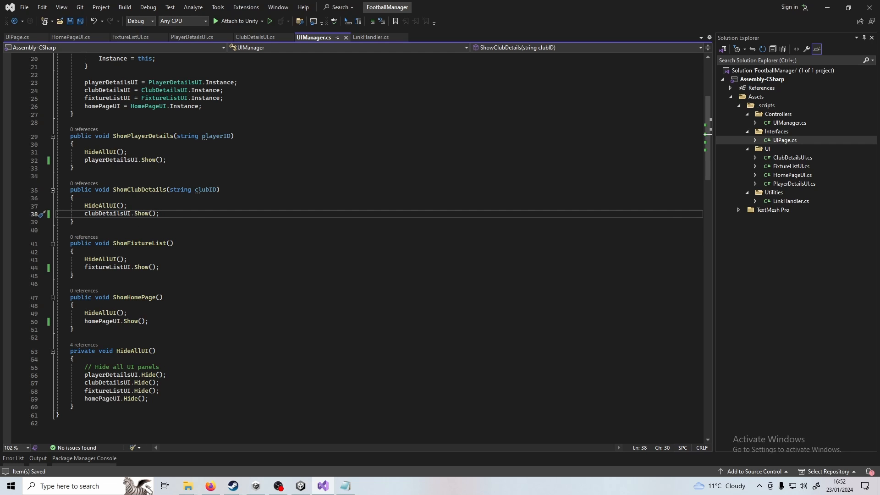
pyautogui.click(370, 36)
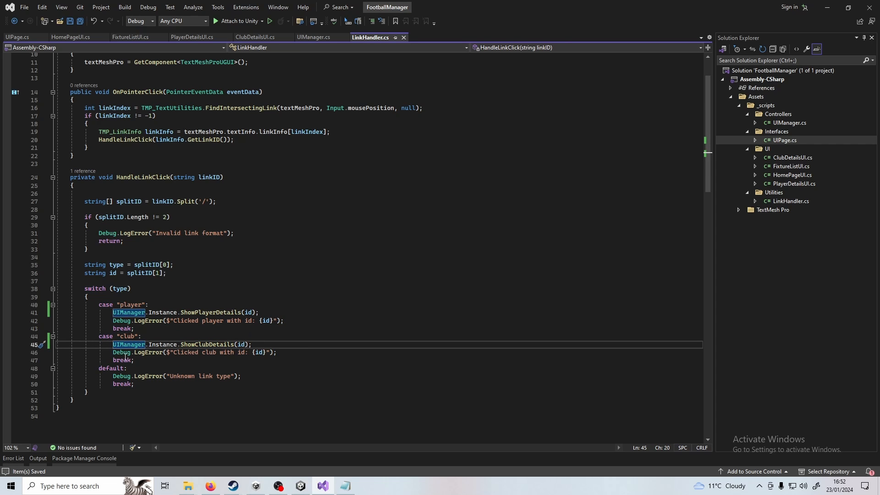
# Step: Review LinkHandler's club case calling UIManager.Instance.ShowClubDetails before its LogError message
pyautogui.click(156, 352)
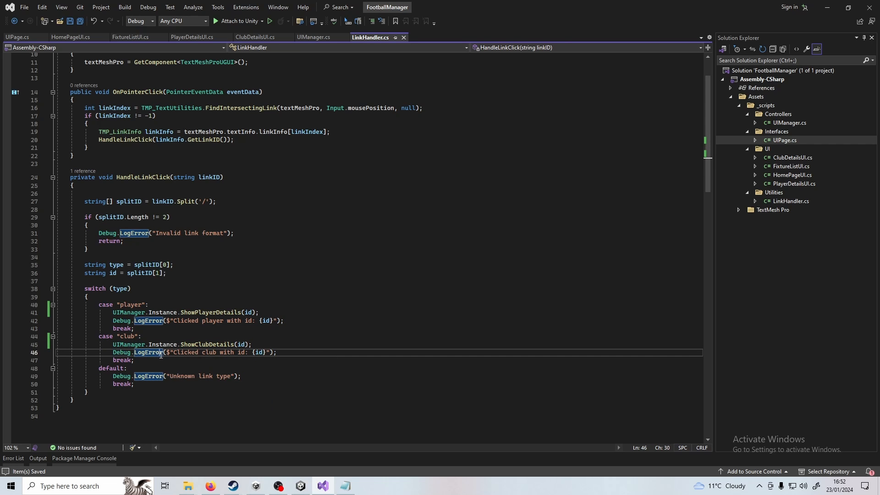
pyautogui.moveTo(163, 344)
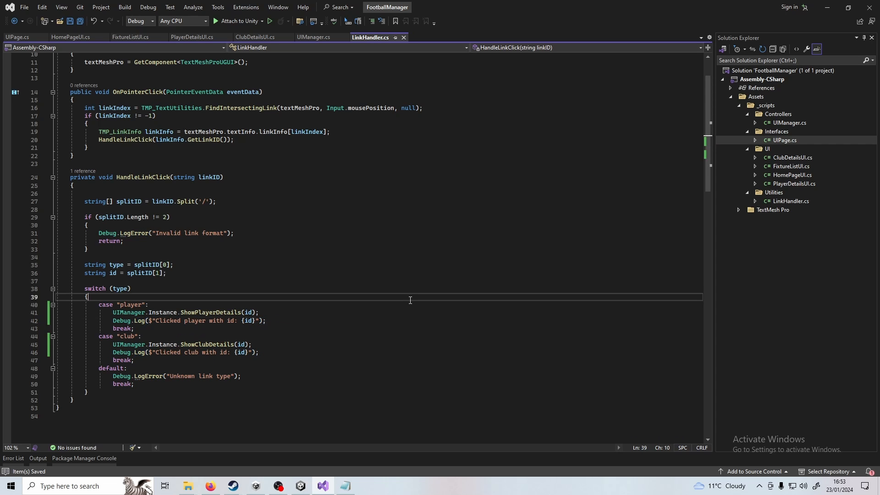
pyautogui.moveTo(130, 312)
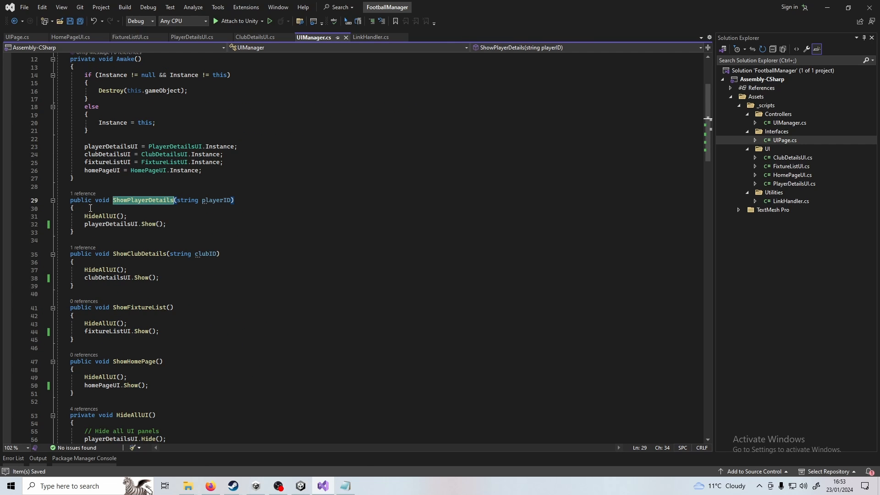
pyautogui.moveTo(323, 486)
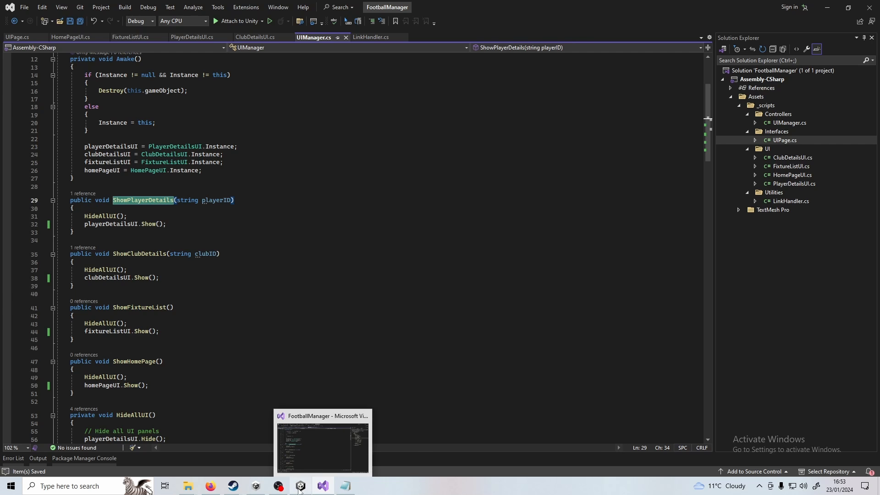
# Step: Run the scene in Unity and inspect the Home Page object, the only page left active
pyautogui.click(300, 486)
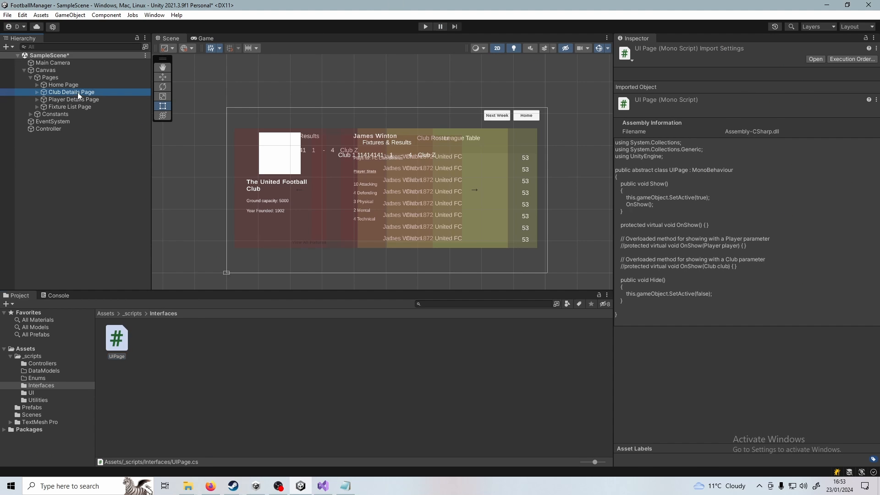
pyautogui.click(72, 91)
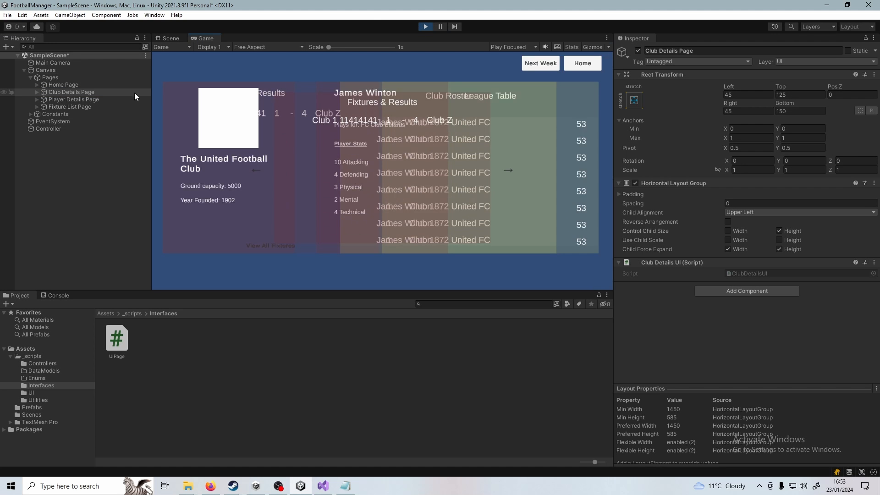
pyautogui.click(70, 106)
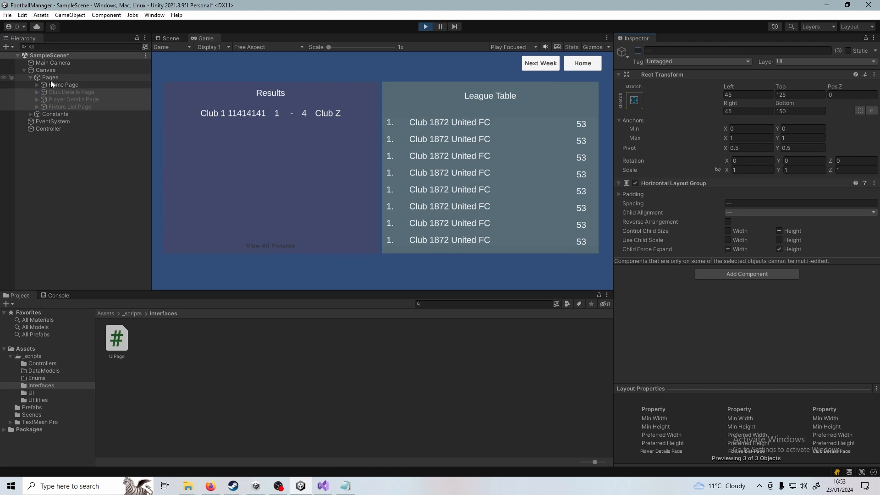
pyautogui.click(63, 84)
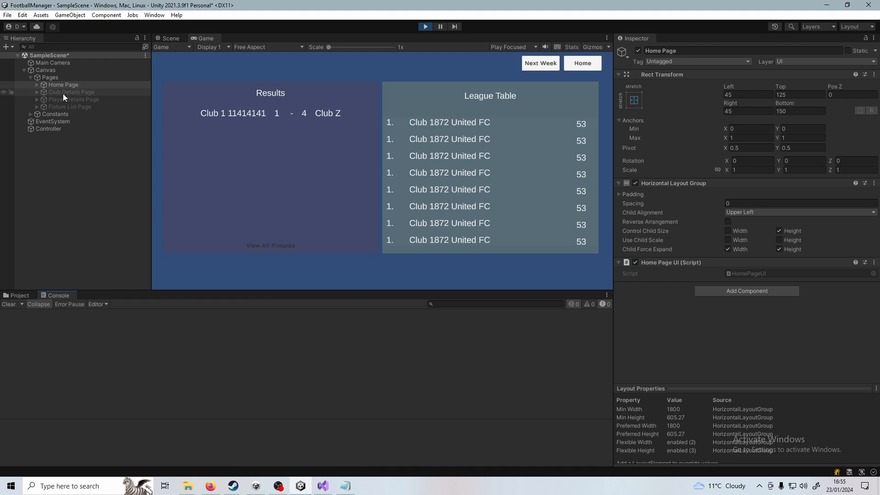
# Step: Confirm the Club Details and Player Details Pages are hidden, then return to the code editor
pyautogui.click(71, 92)
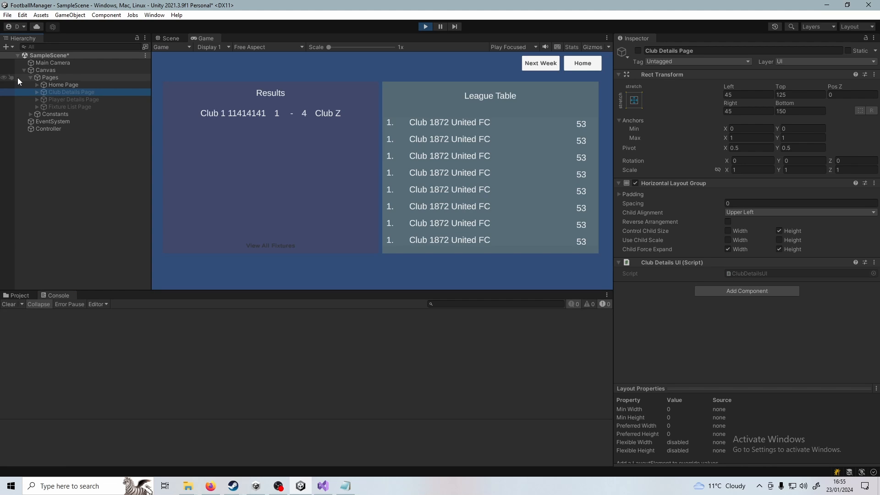
pyautogui.click(75, 99)
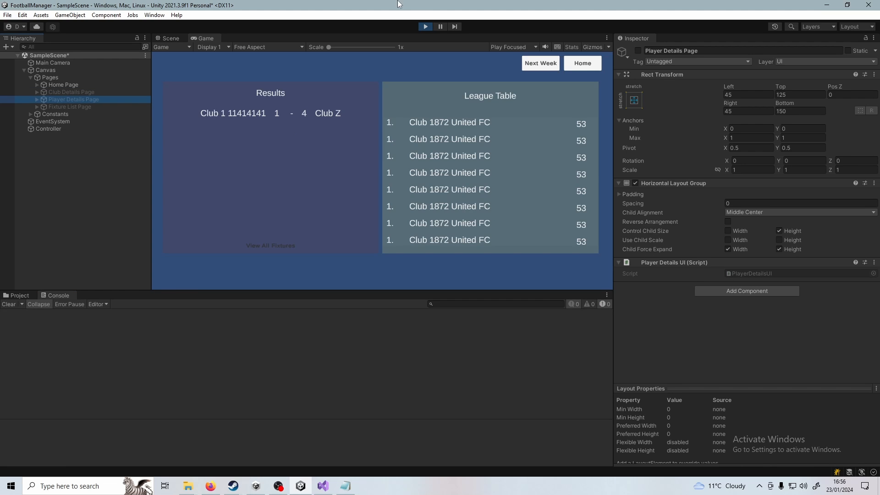
pyautogui.click(322, 486)
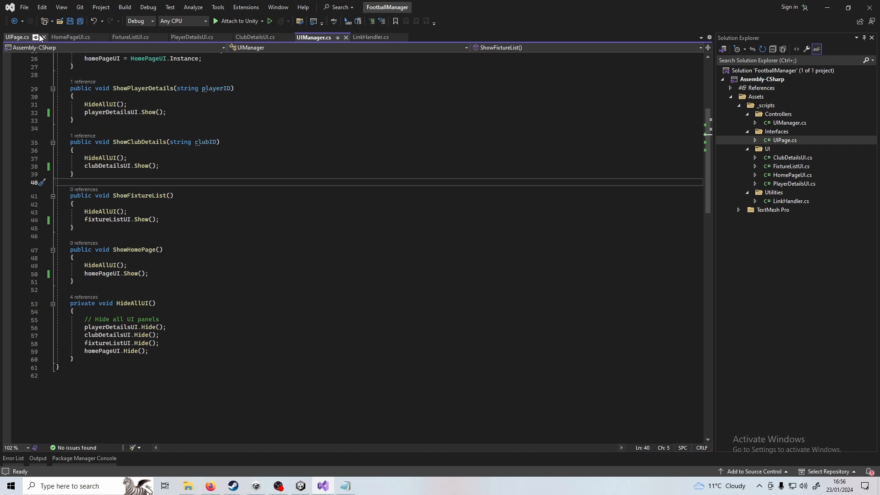
# Step: Review UIPage.cs, highlighting the SetActive call inside the Show method
pyautogui.click(17, 37)
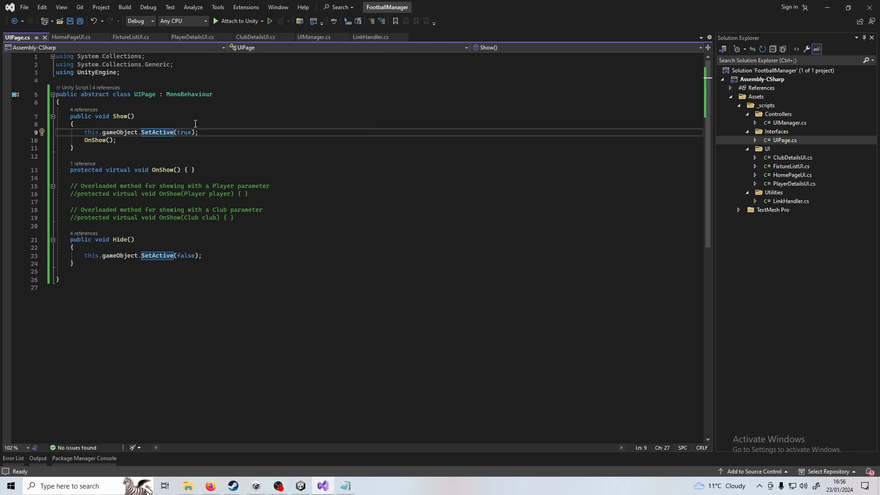
pyautogui.moveTo(157, 132)
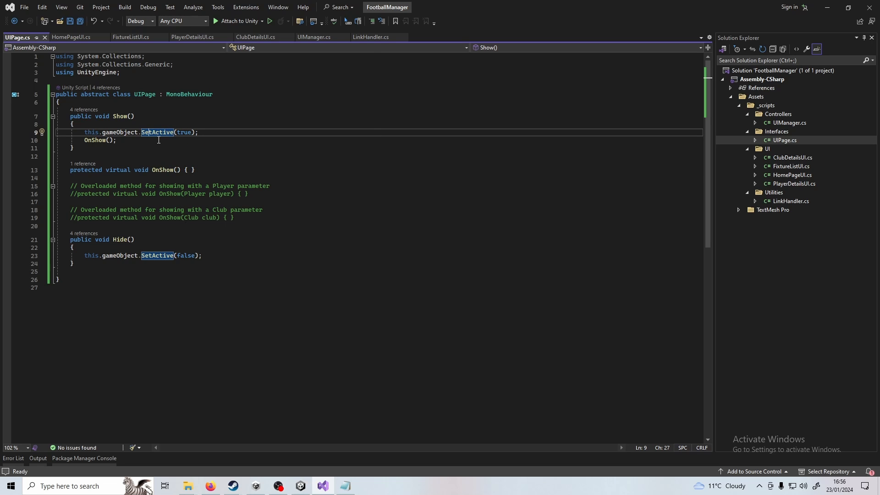
pyautogui.moveTo(159, 149)
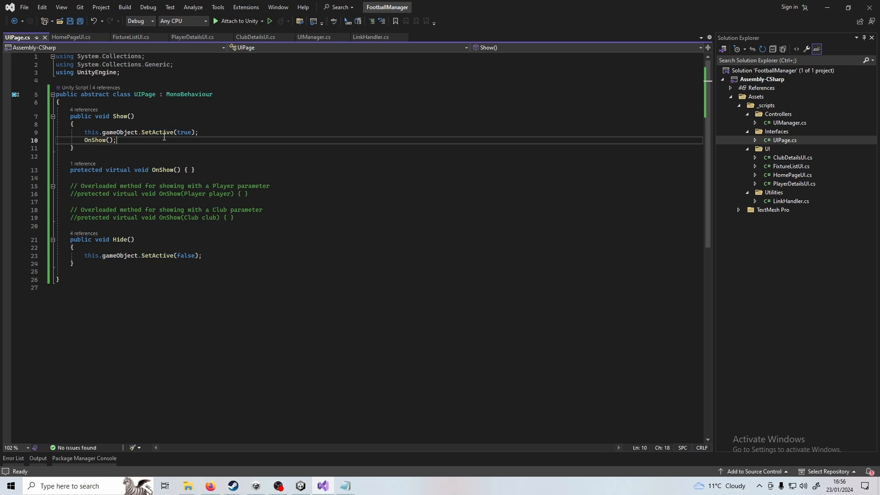
pyautogui.doubleClick(158, 132)
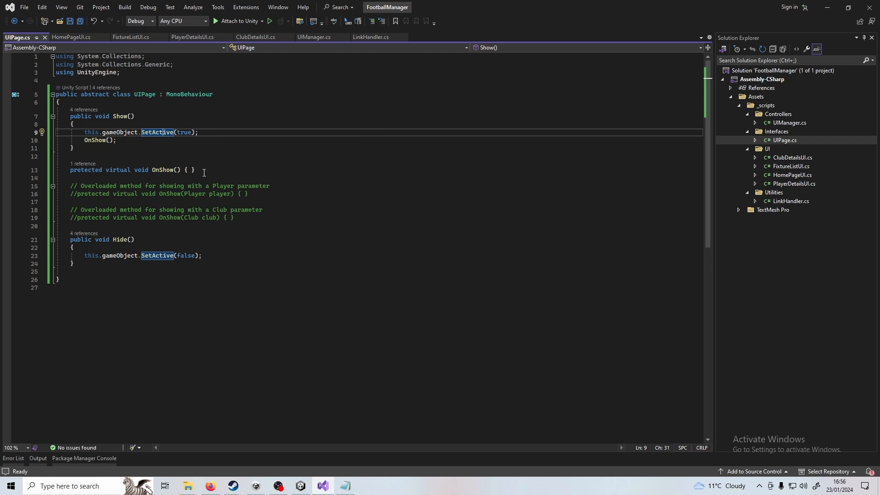
pyautogui.moveTo(193, 178)
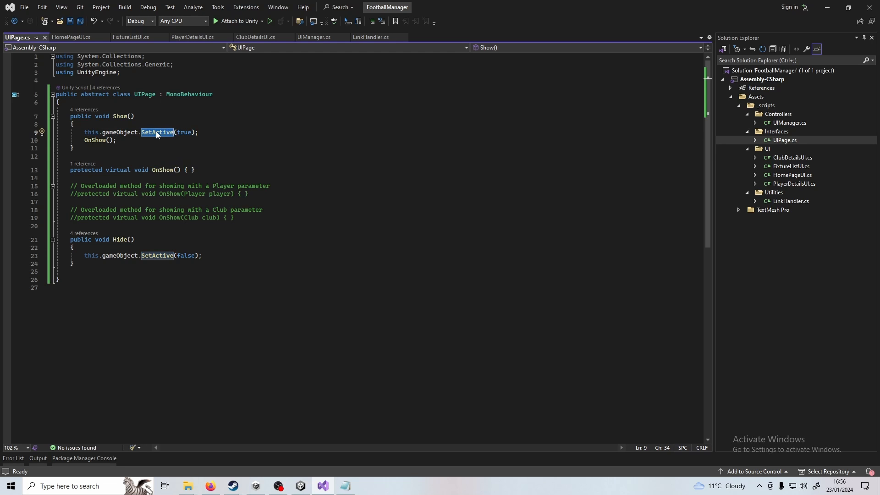
pyautogui.click(314, 36)
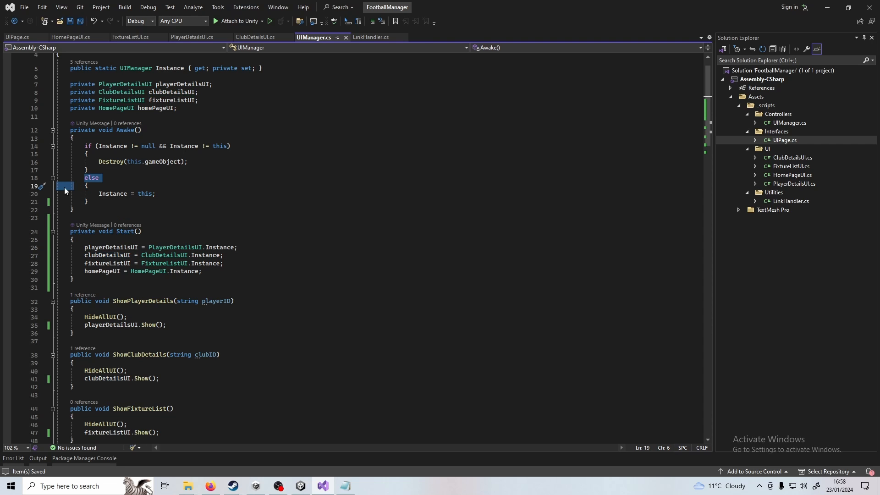
pyautogui.moveTo(110, 246)
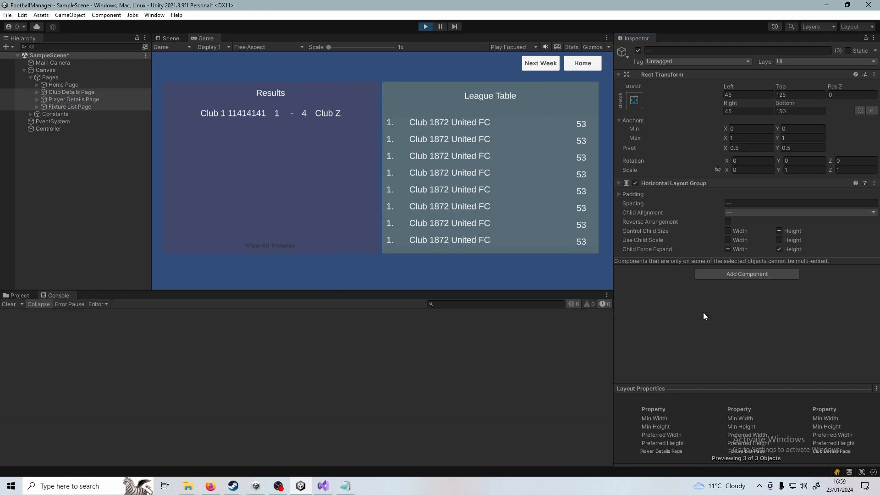
pyautogui.moveTo(447, 125)
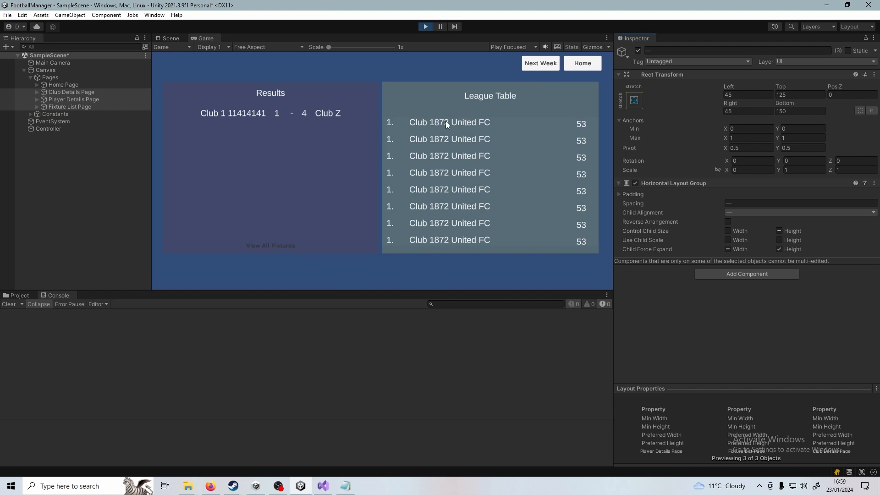
pyautogui.moveTo(443, 125)
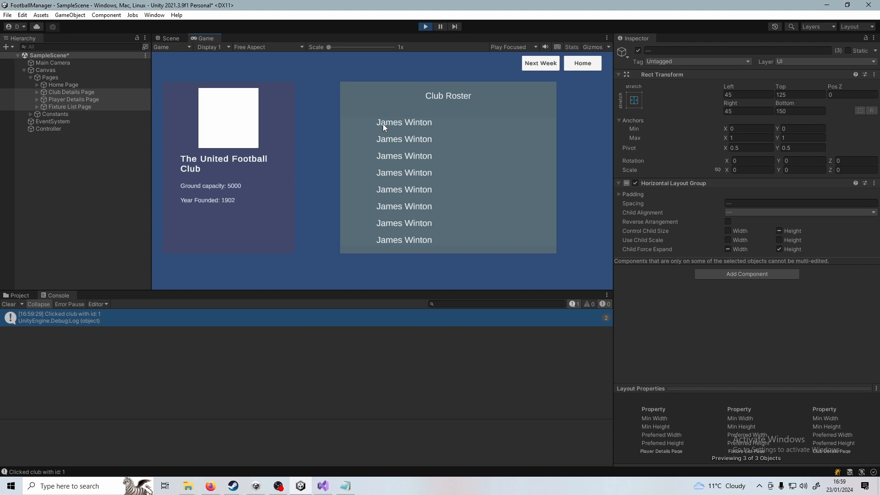
pyautogui.moveTo(410, 124)
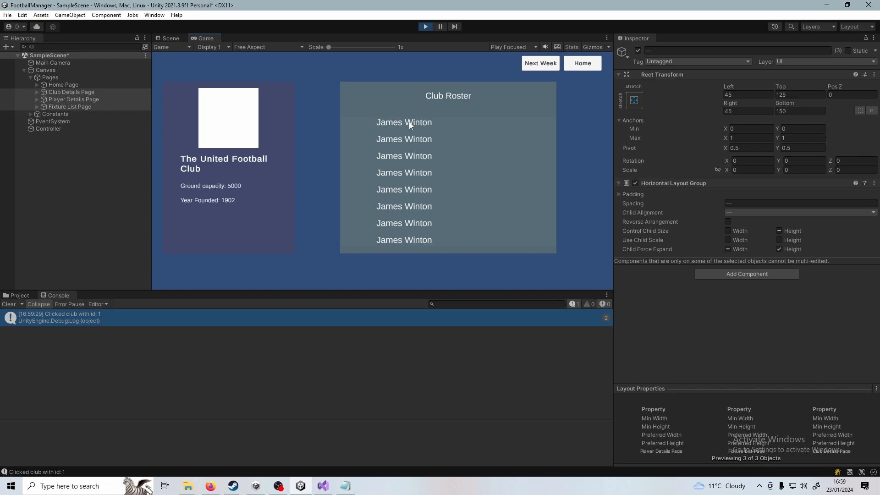
pyautogui.moveTo(381, 135)
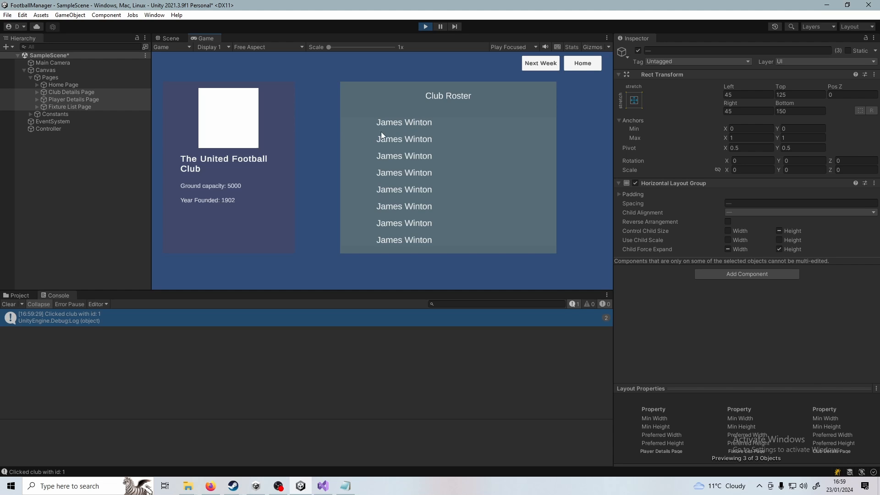
pyautogui.click(403, 122)
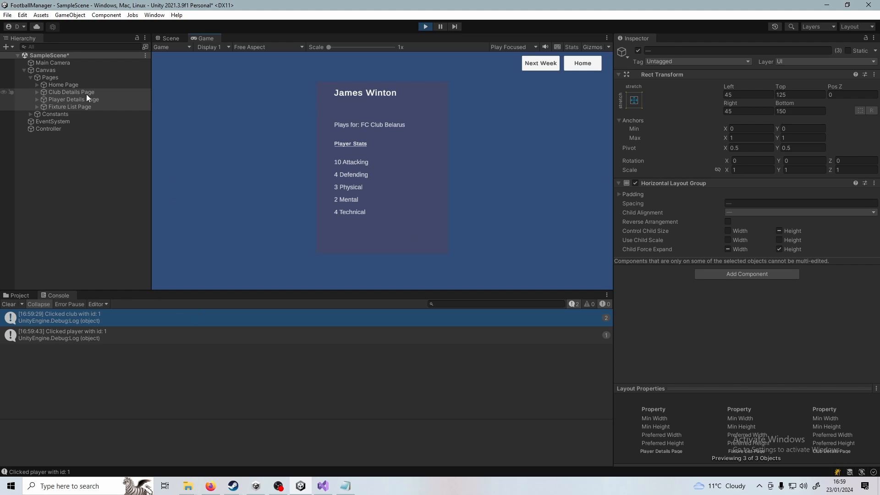
pyautogui.click(64, 84)
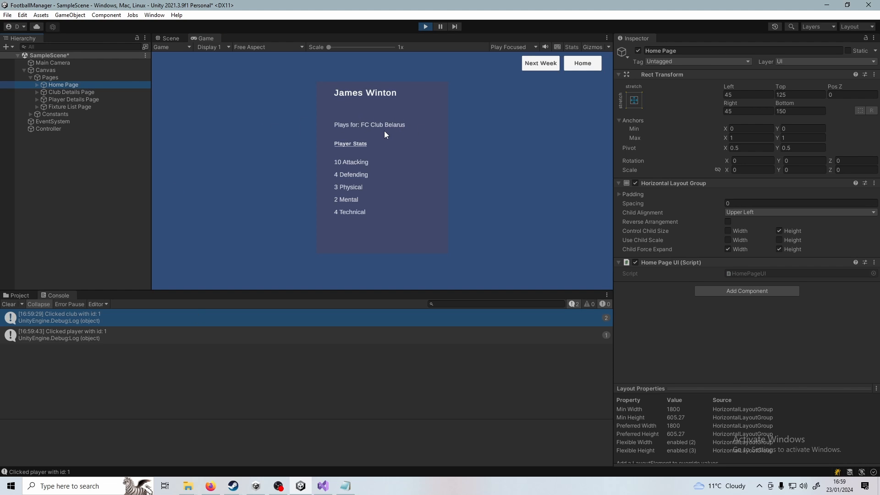
pyautogui.moveTo(378, 131)
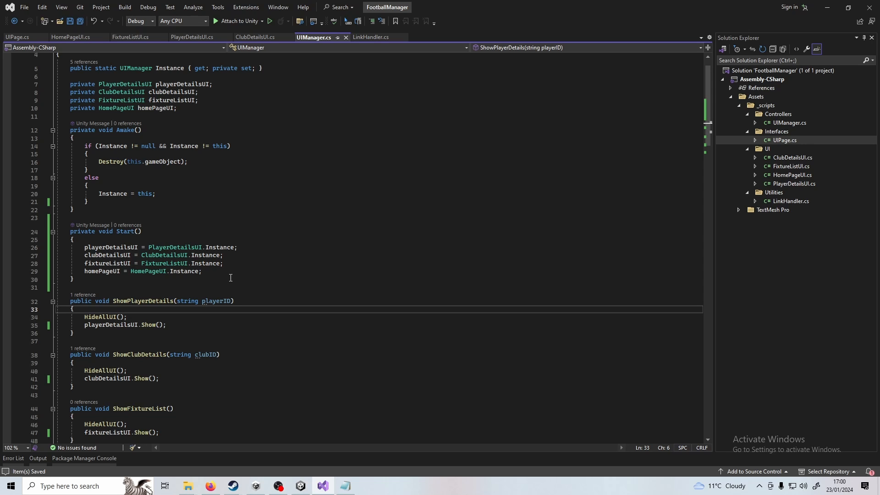
pyautogui.moveTo(61, 275)
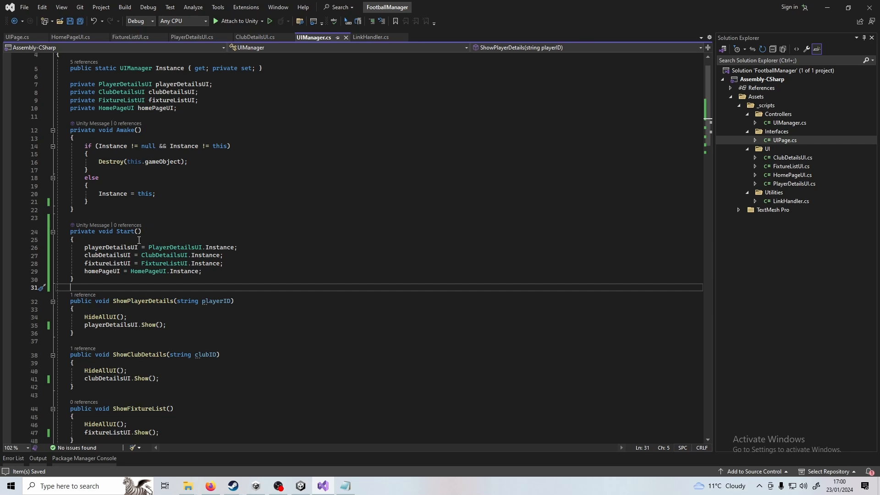
pyautogui.moveTo(174, 225)
pyautogui.write('//Start by showing home page')
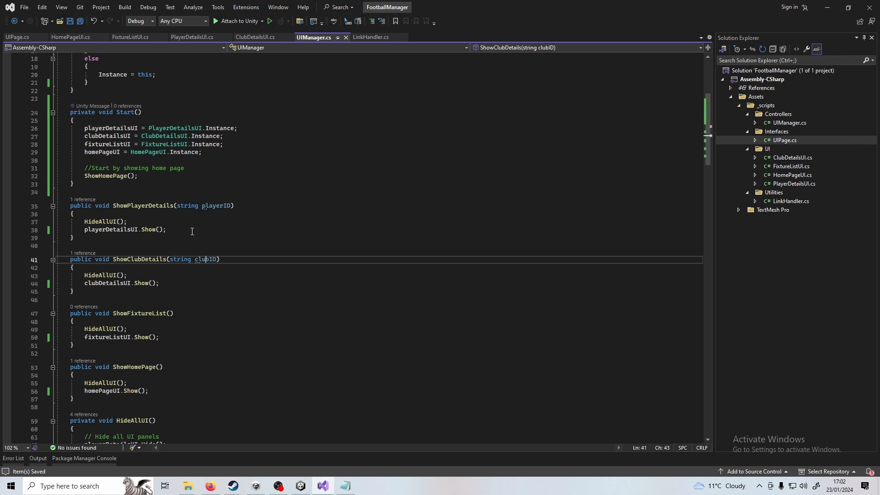
# Step: Add a '//Start by showing home page' comment and ShowHomePage(); call at the end of Start
pyautogui.click(71, 183)
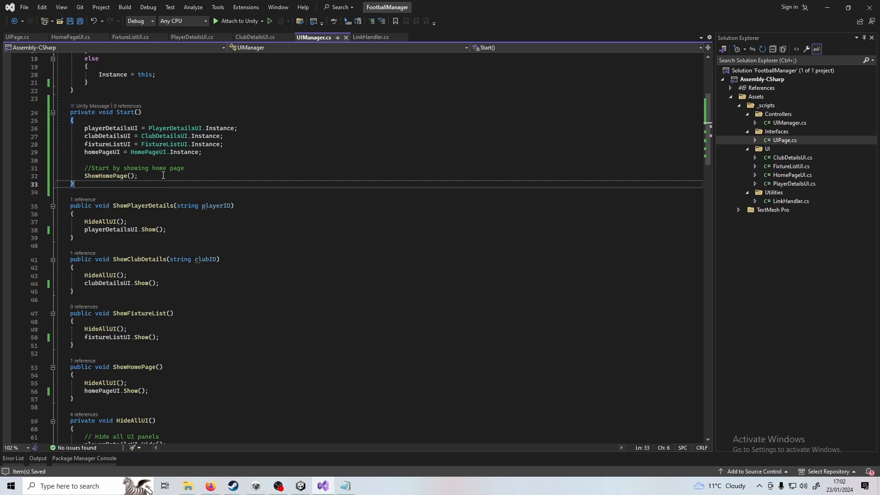
pyautogui.moveTo(146, 180)
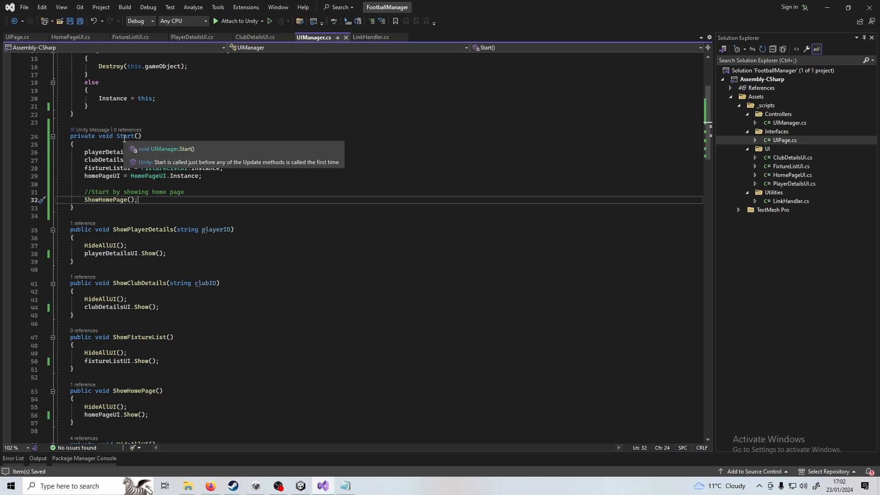
pyautogui.doubleClick(108, 200)
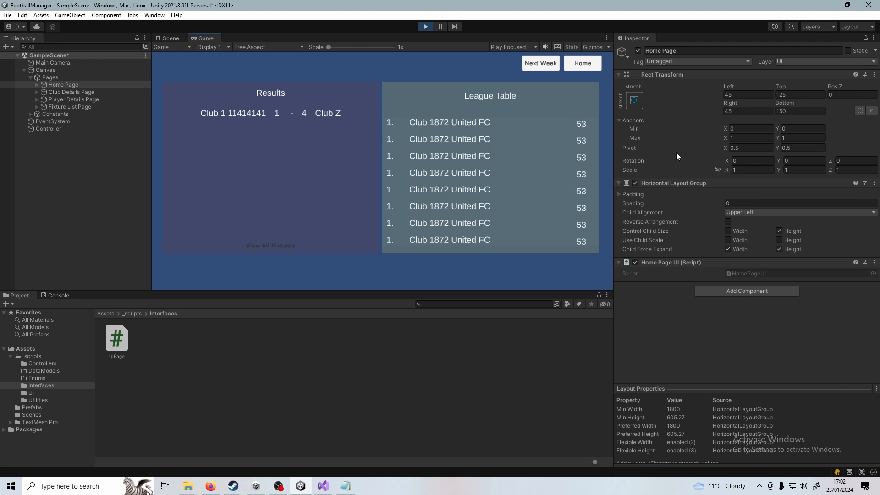
pyautogui.moveTo(472, 129)
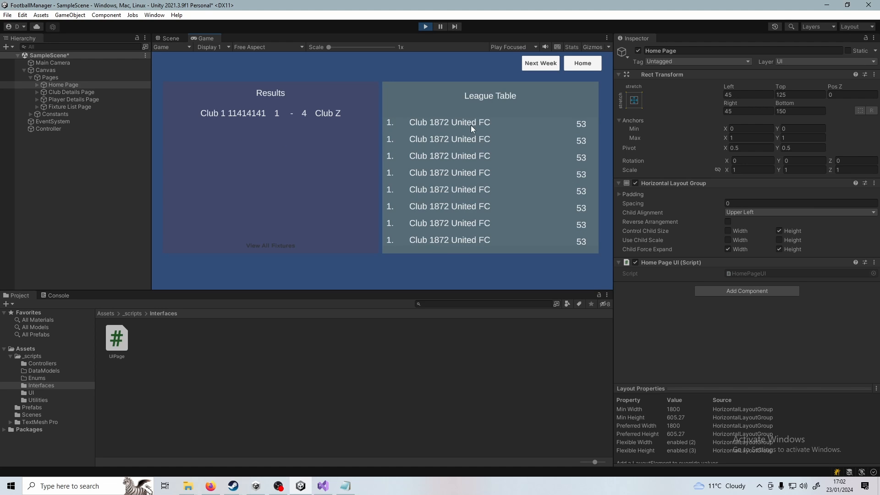
# Step: Open Club 1872 United FC's page from the League Table, then stop Play mode
pyautogui.click(449, 122)
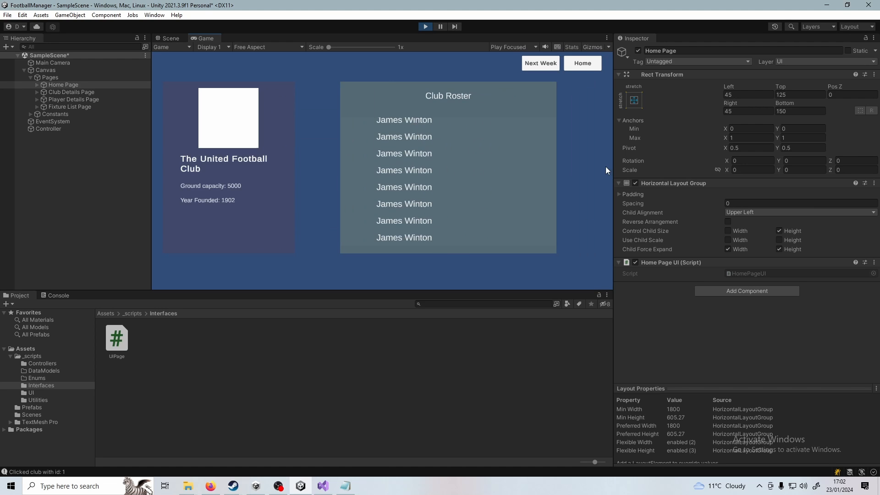
pyautogui.click(424, 26)
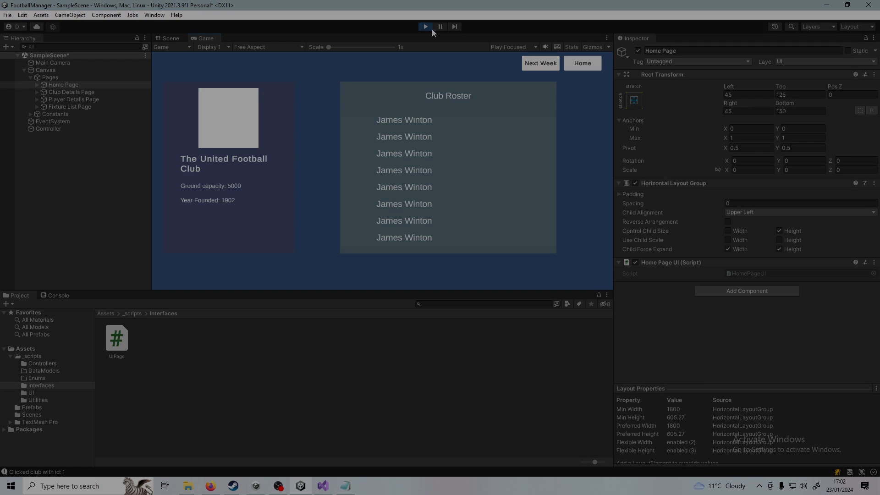